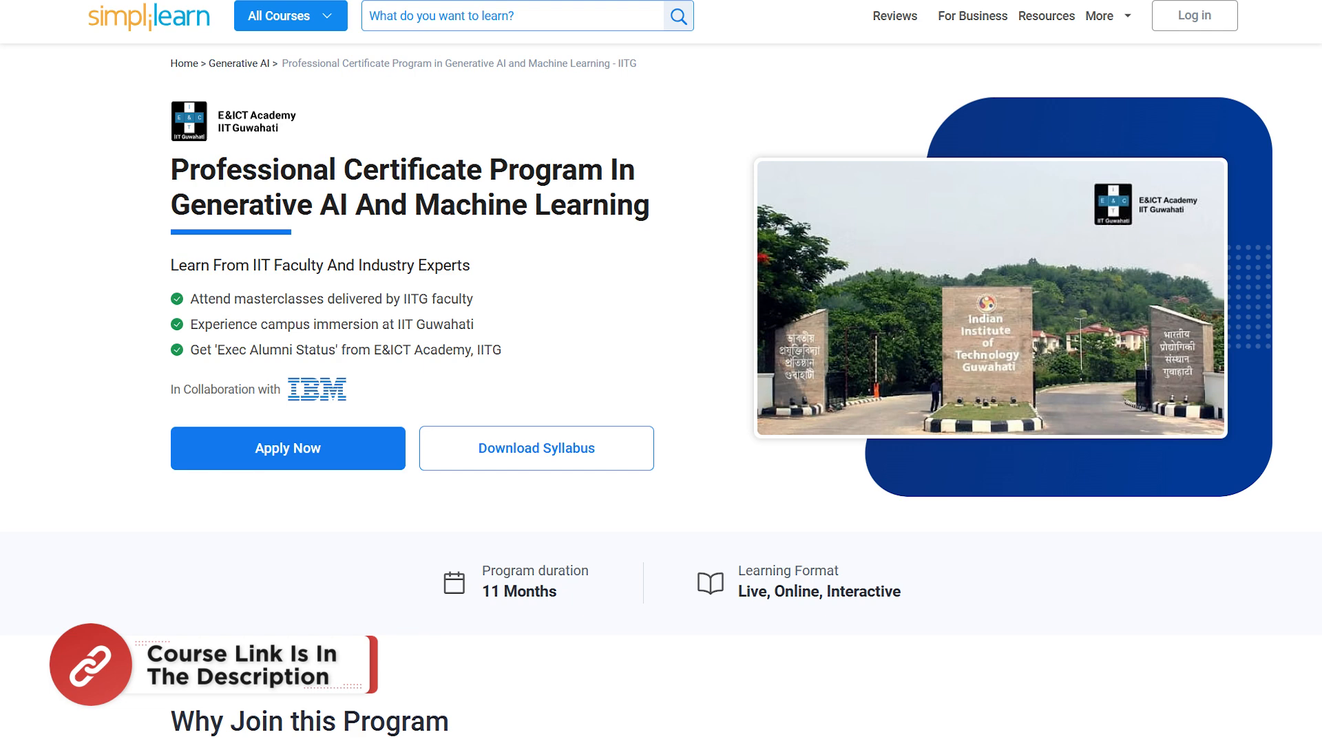
- Scroll down through the video feed, then check remaining credits in the account menu
scroll("down", 3)
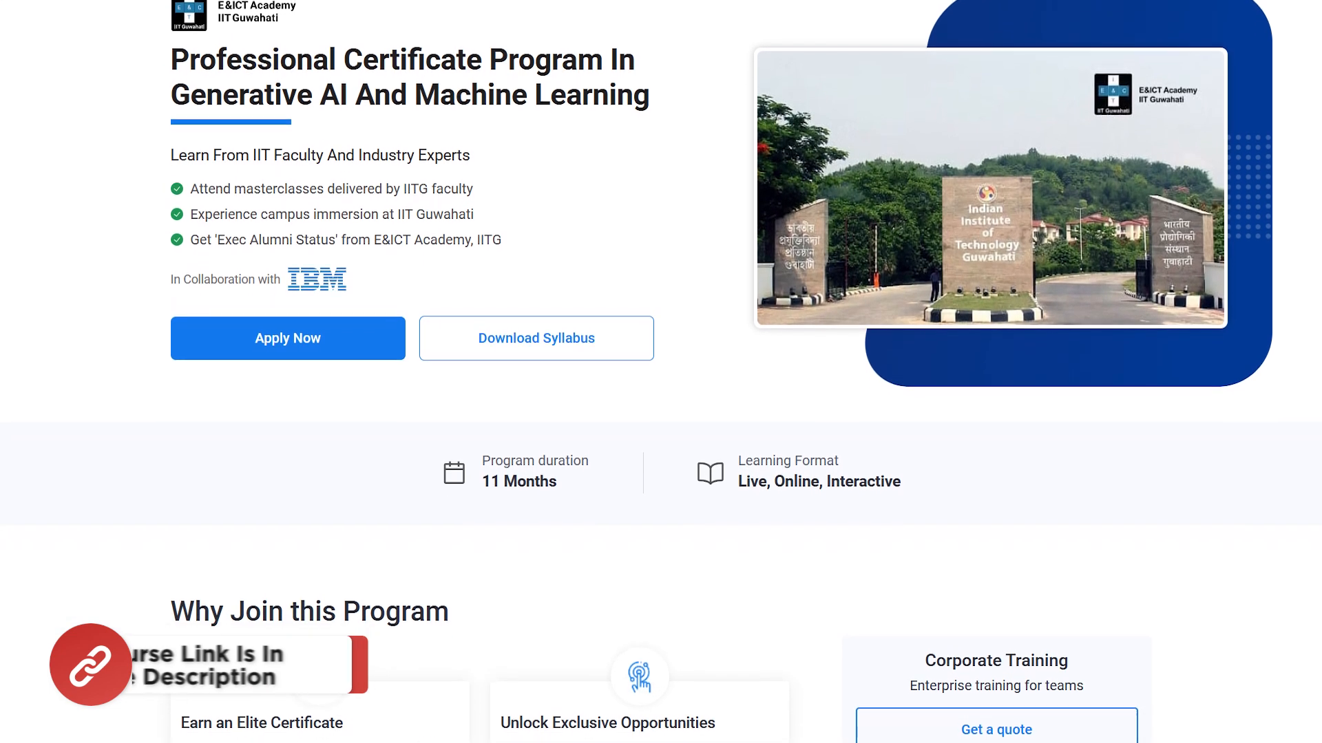
scroll("down", 3)
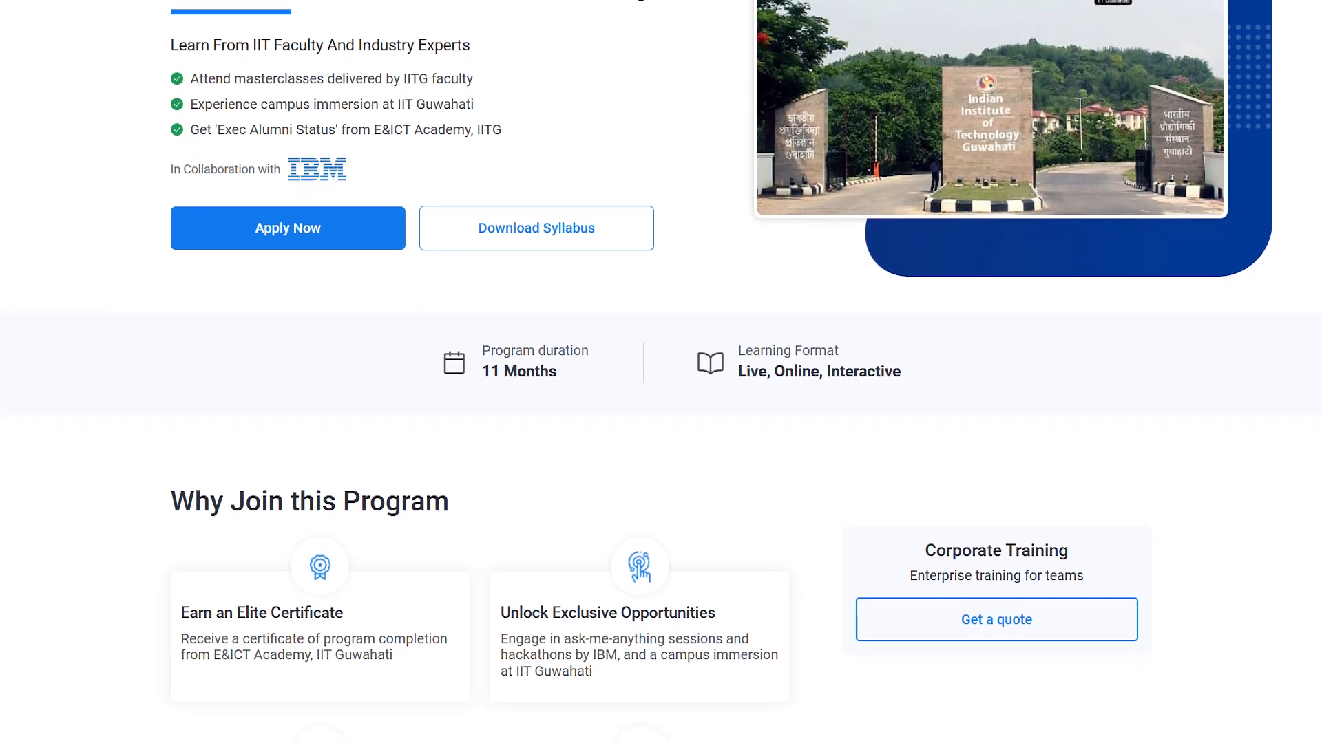
scroll("down", 3)
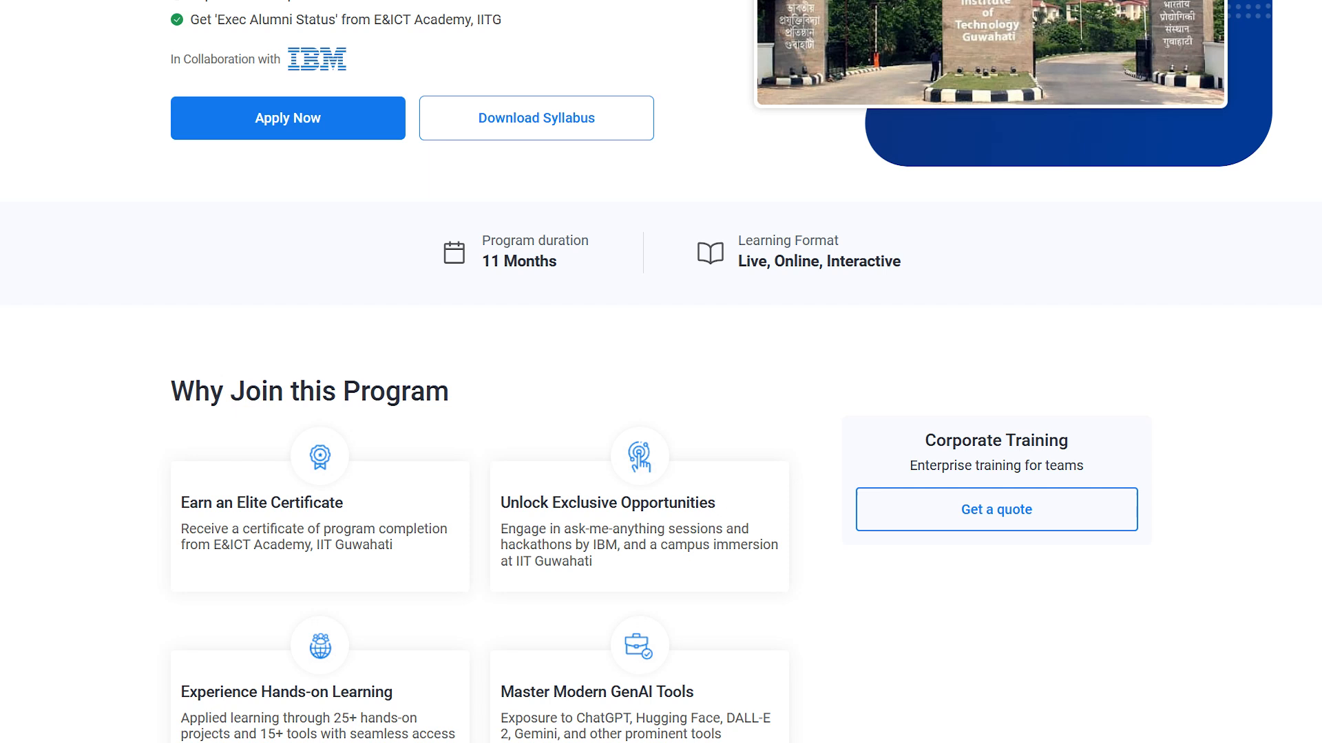
scroll("down", 3)
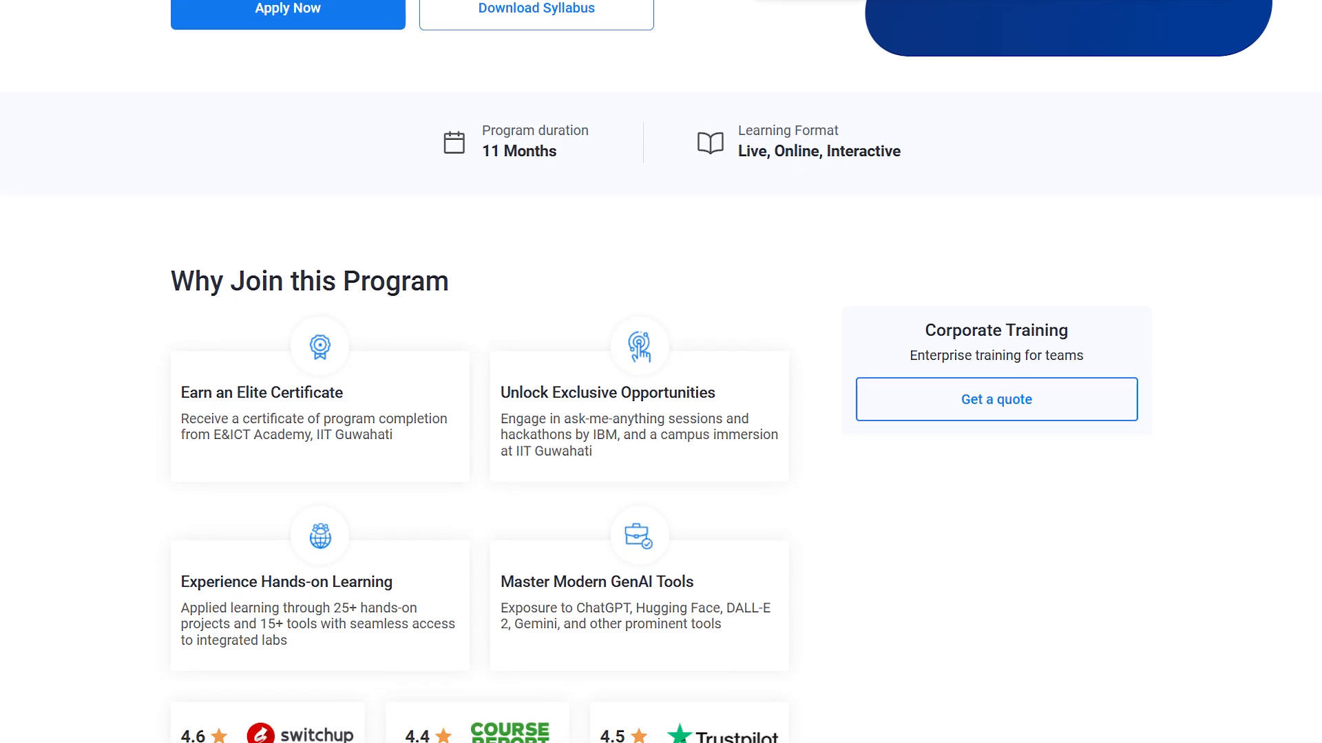
scroll("down", 3)
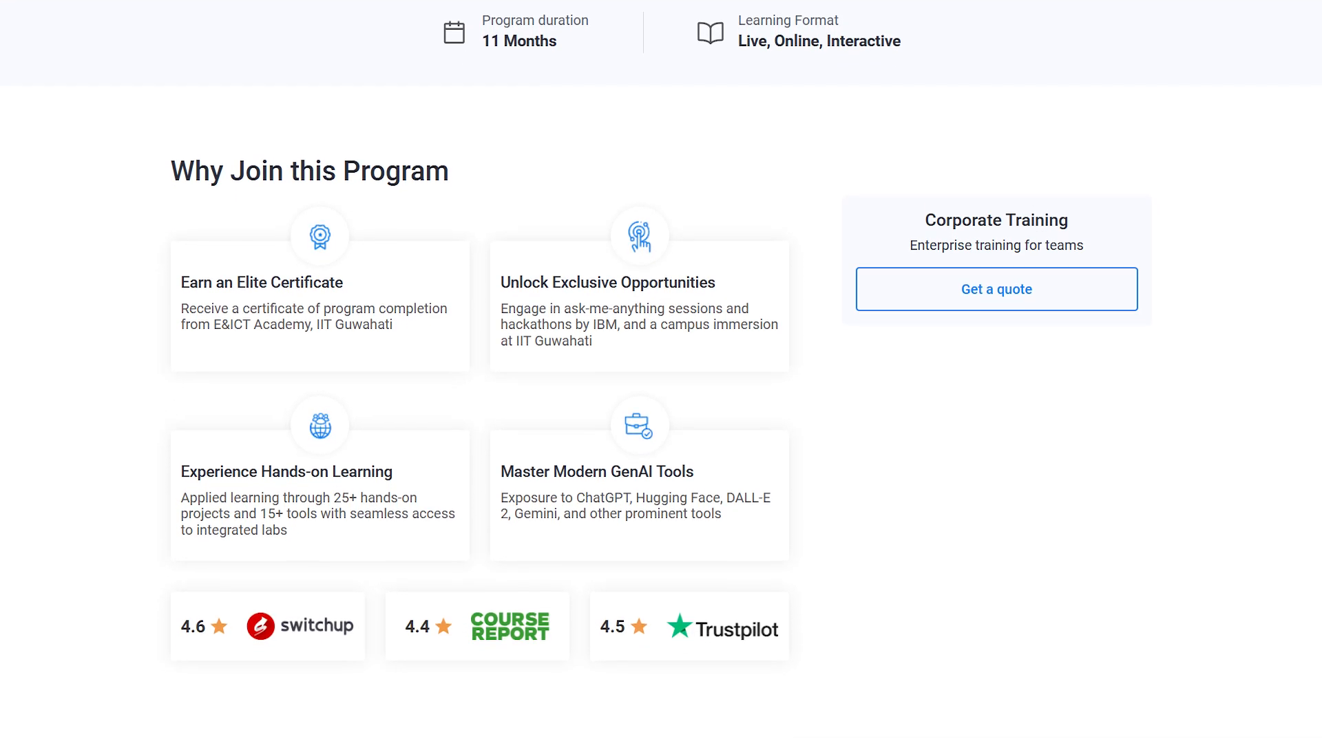
scroll("down", 3)
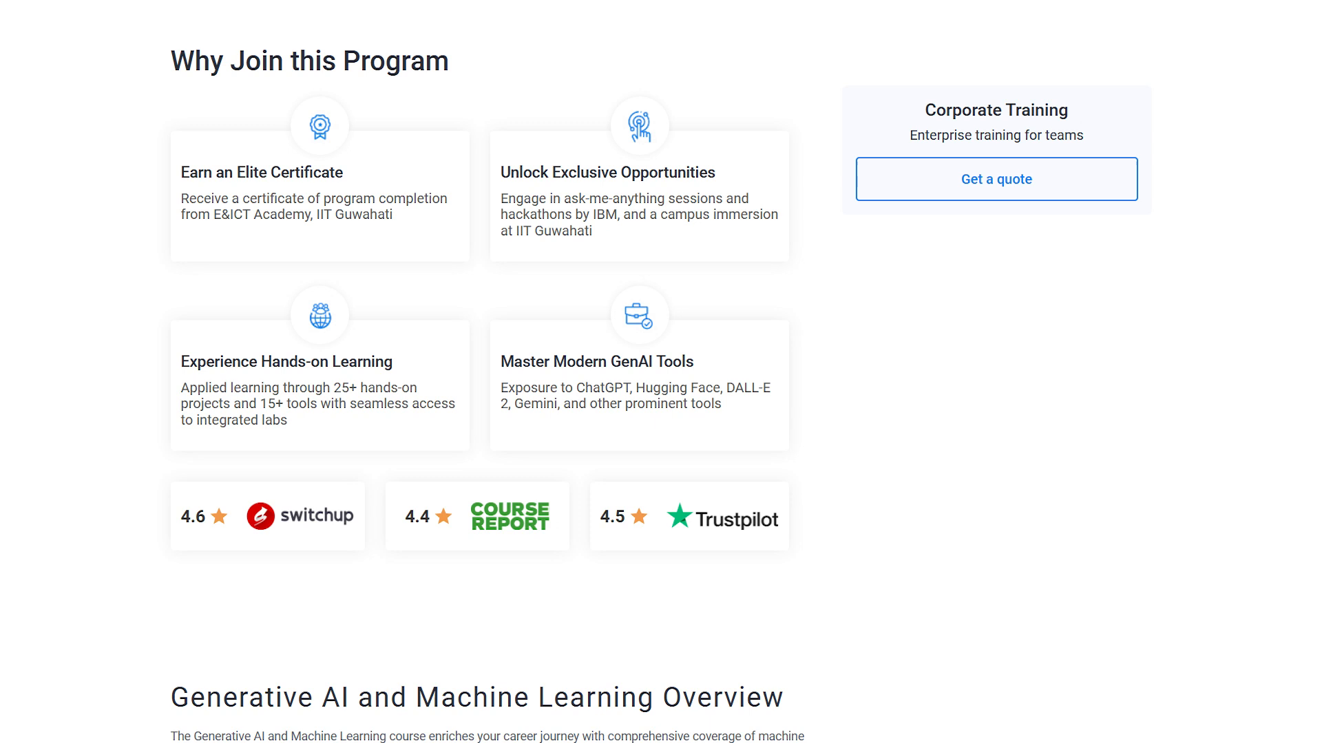
scroll("down", 3)
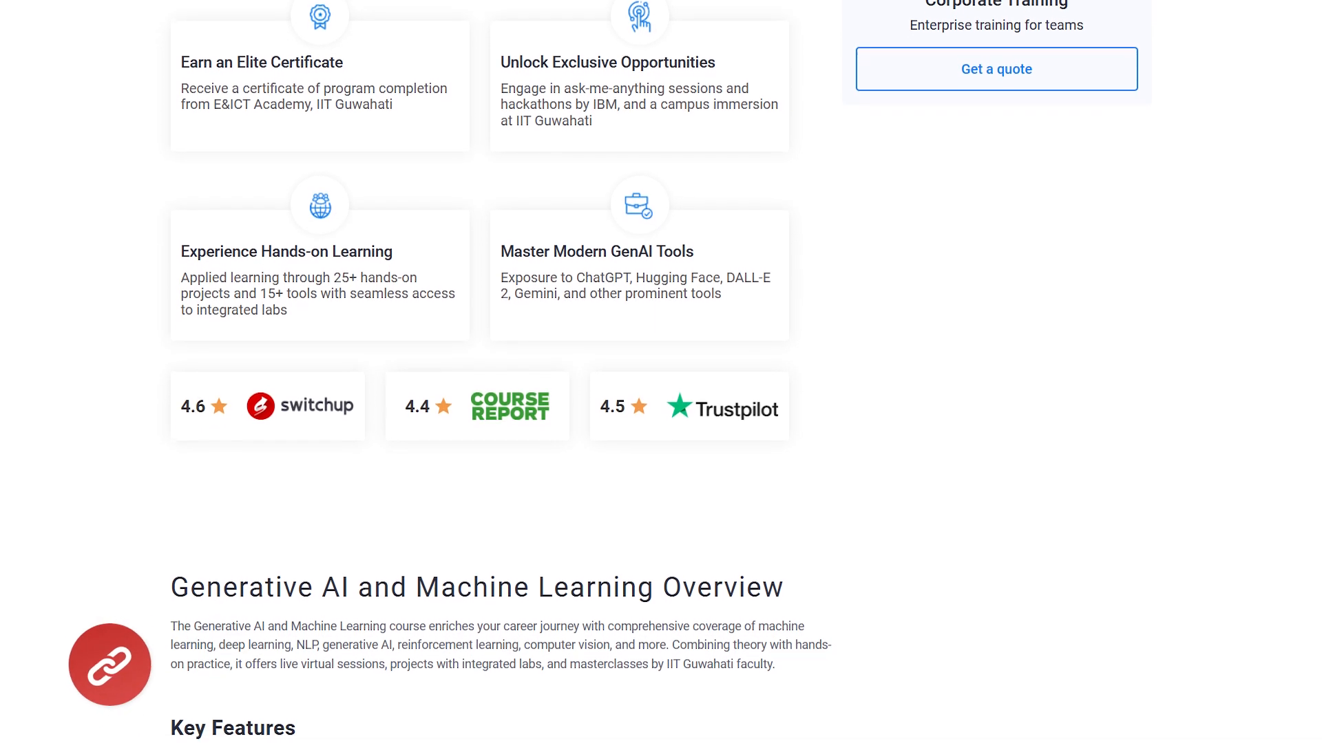
scroll("down", 3)
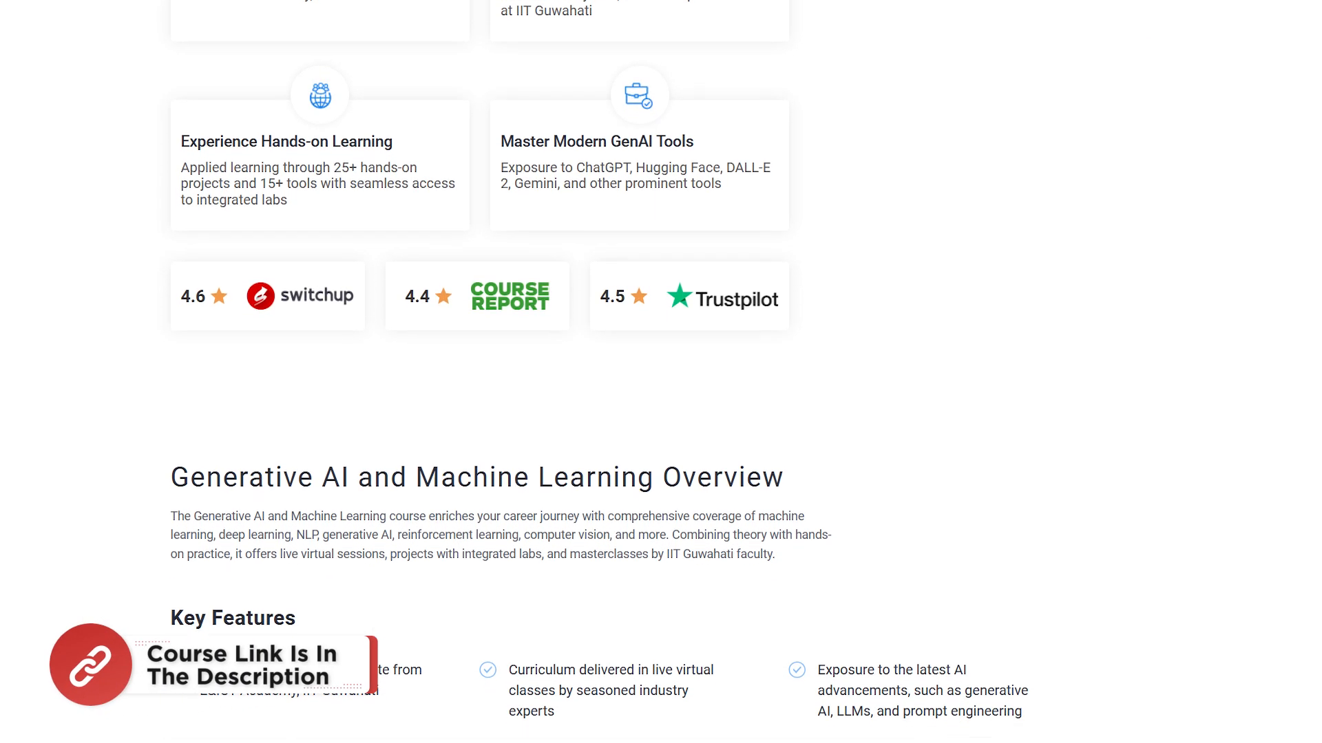
scroll("down", 3)
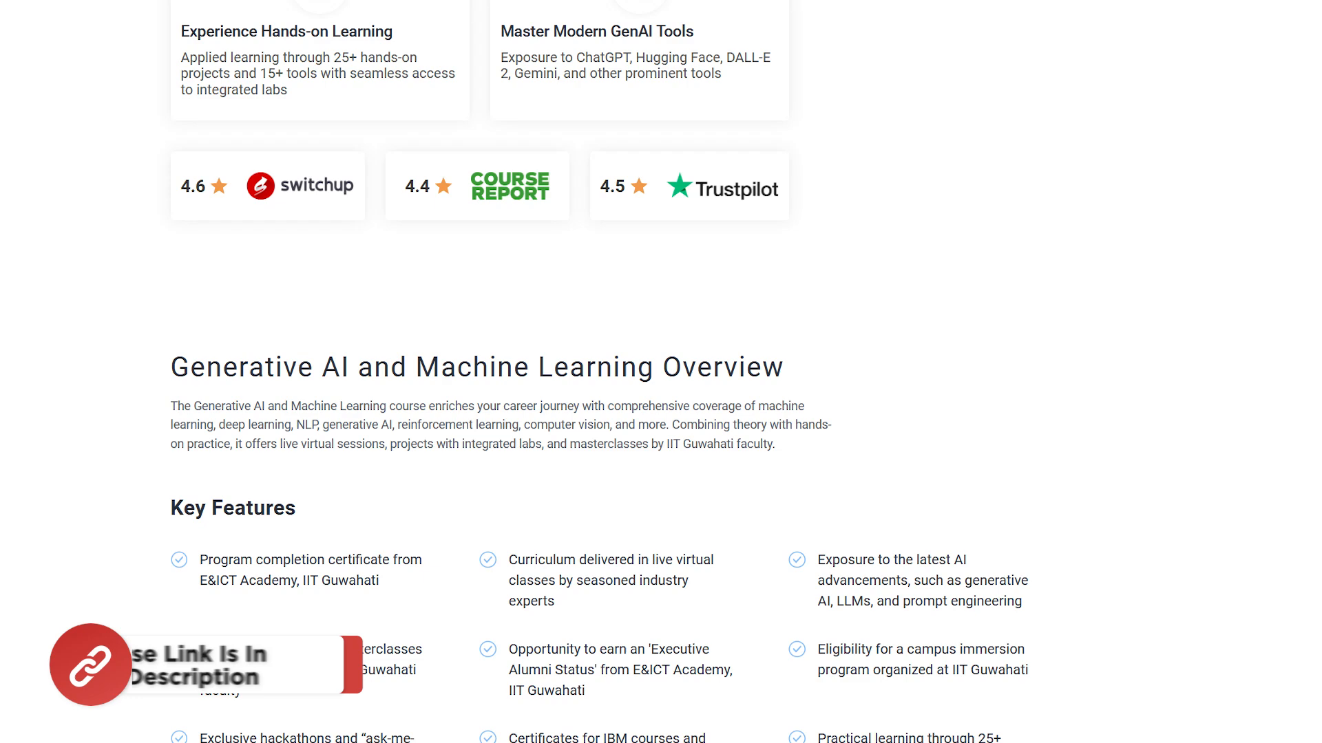
scroll("down", 3)
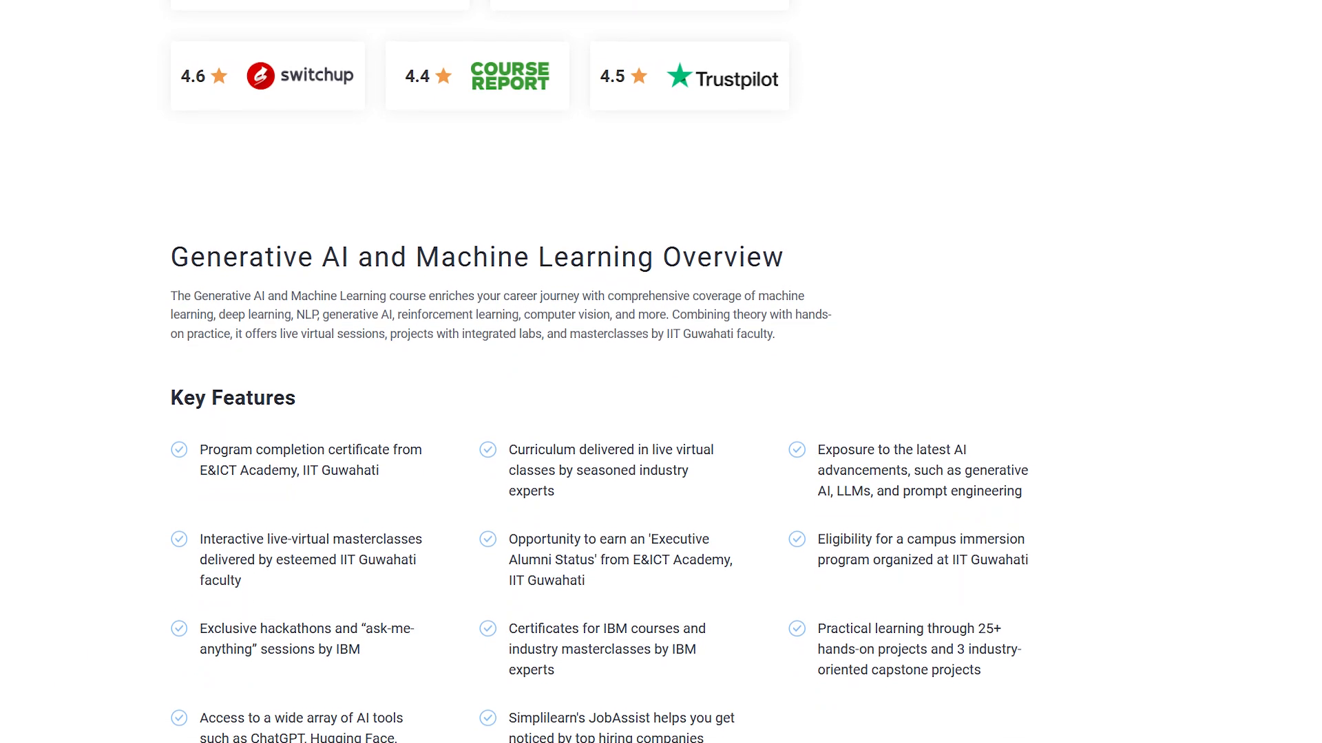
scroll("down", 3)
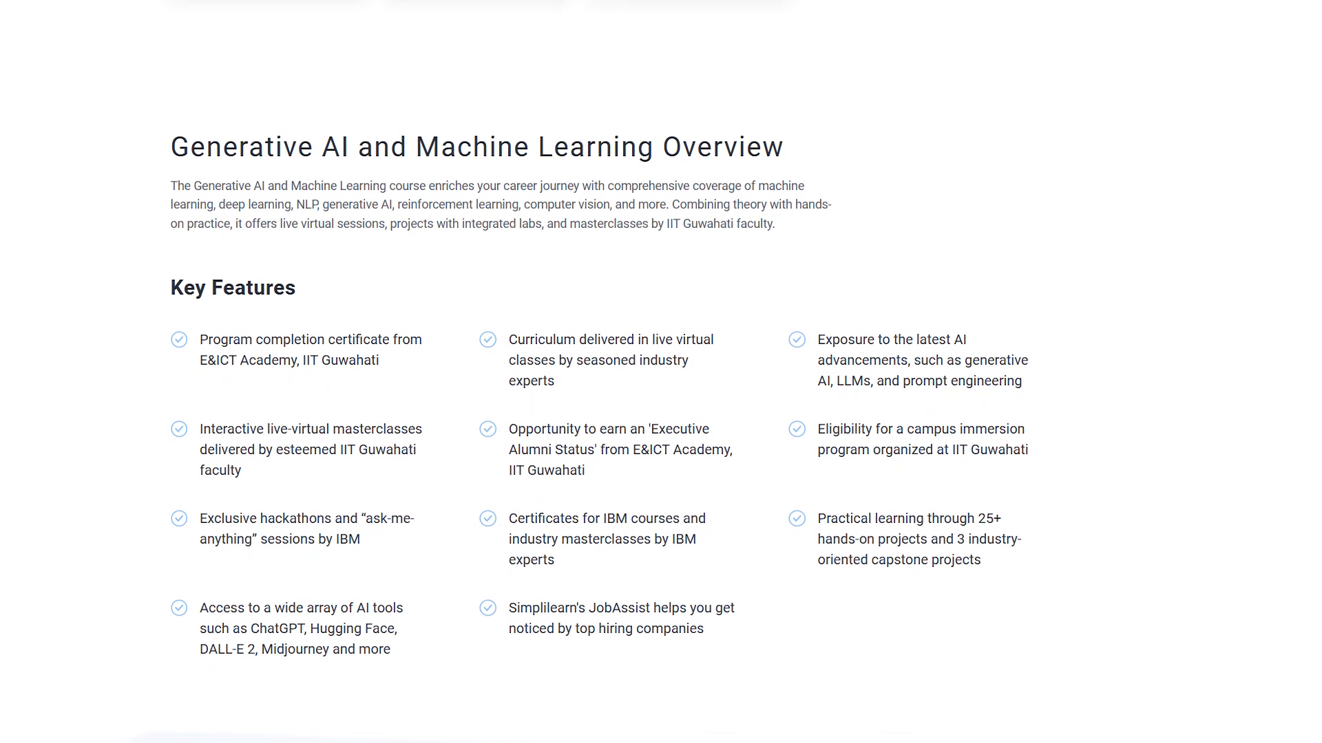
scroll("down", 3)
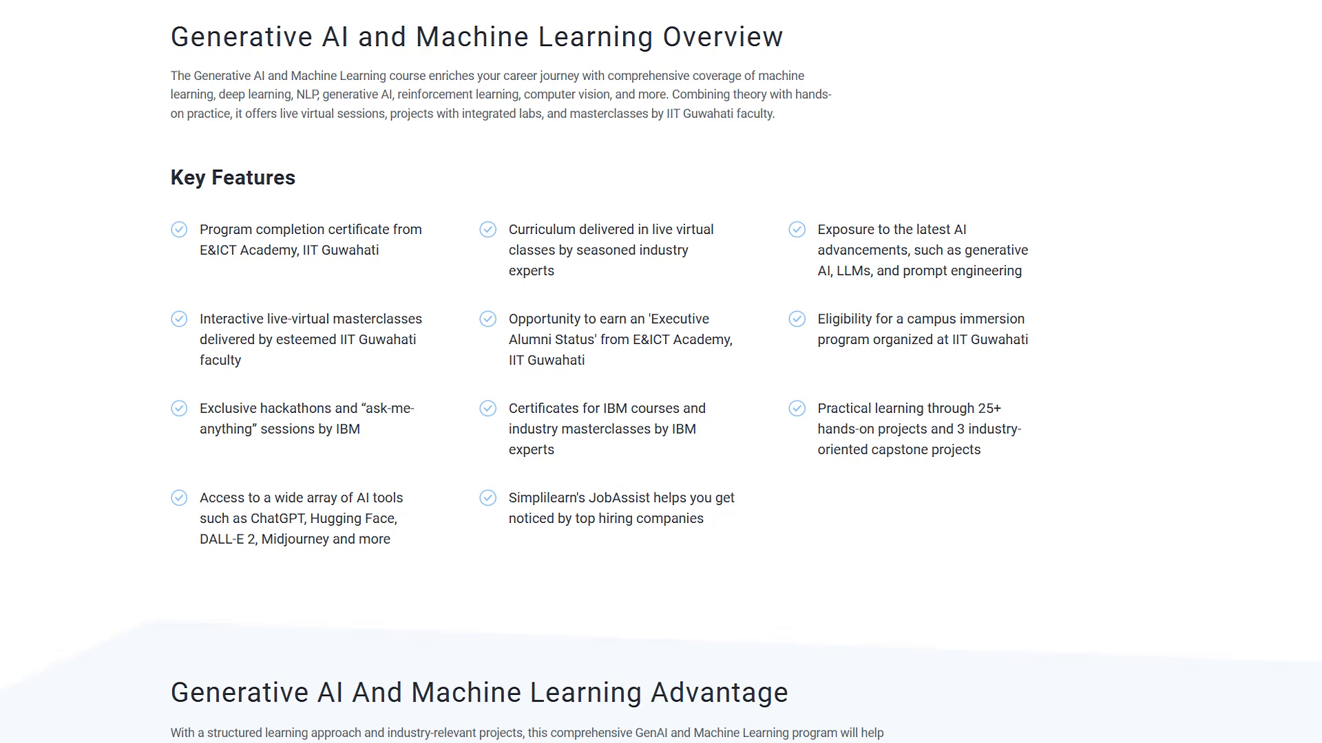
scroll("down", 3)
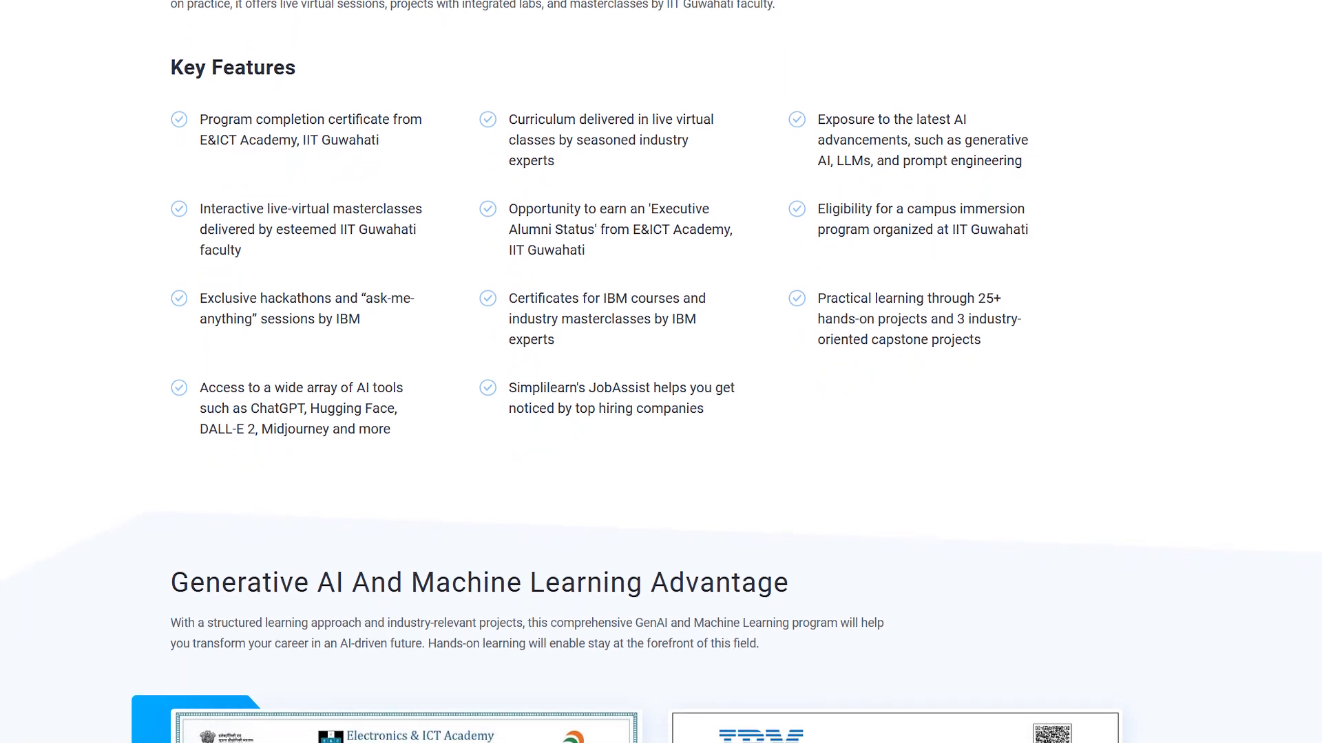
scroll("down", 3)
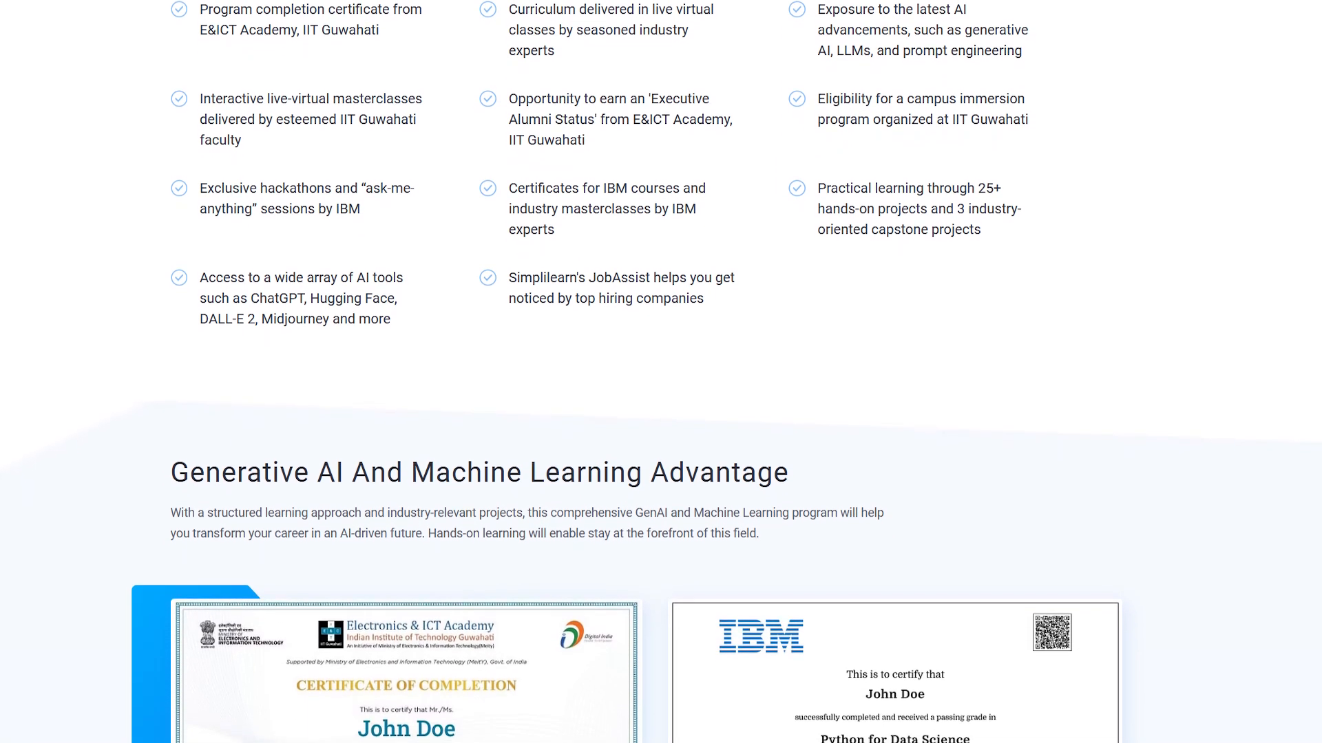
scroll("down", 3)
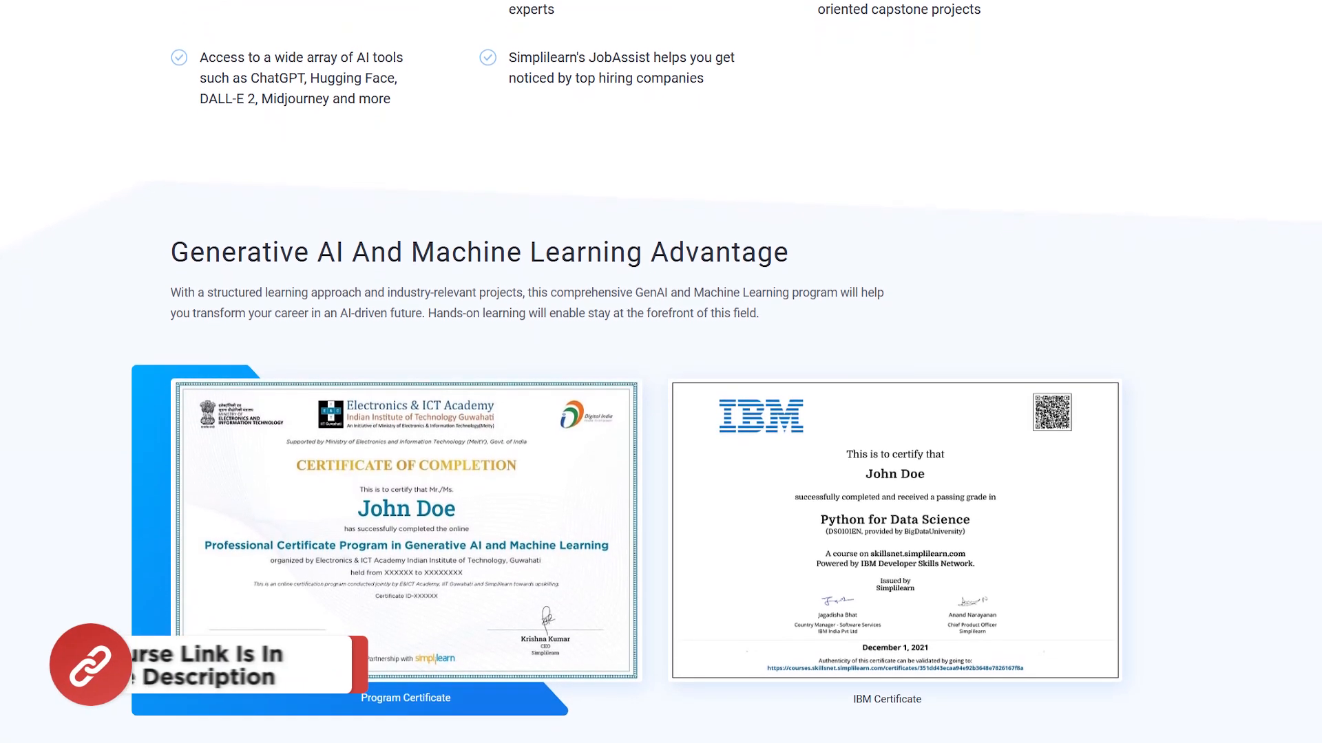
scroll("down", 3)
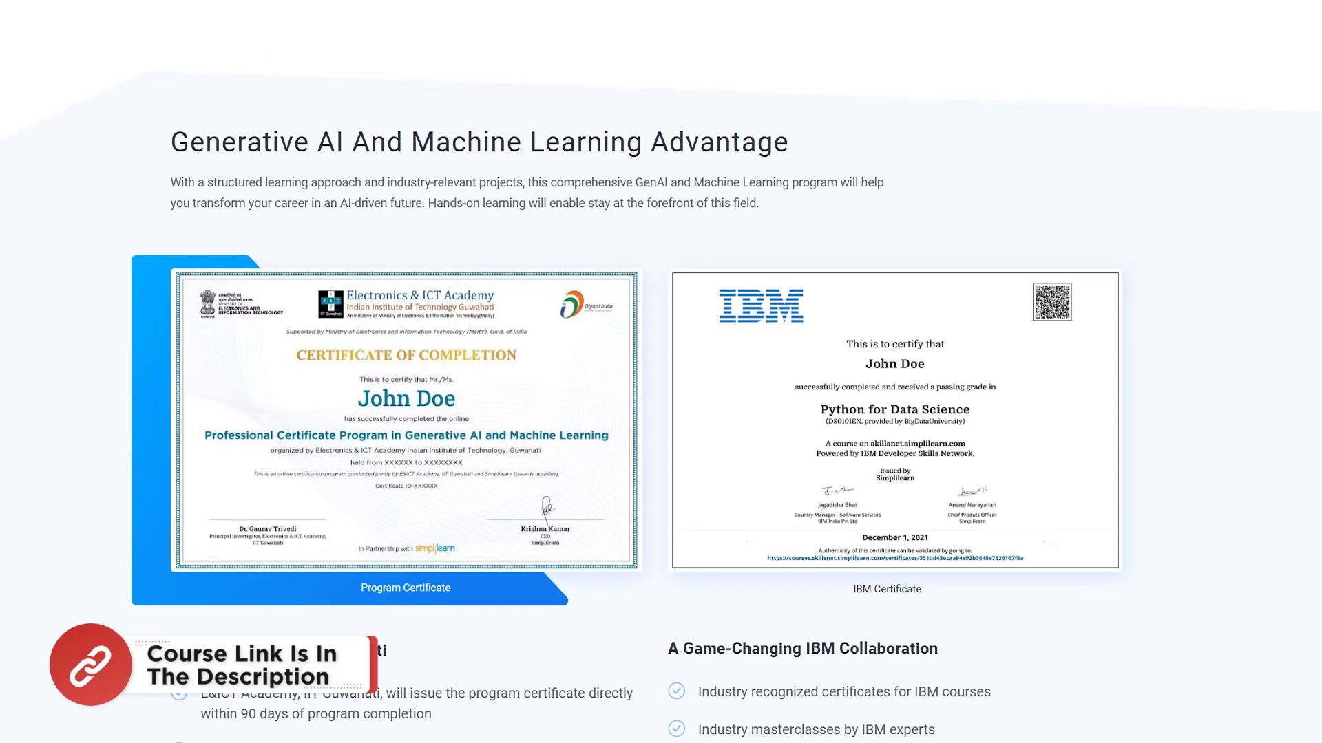
scroll("down", 3)
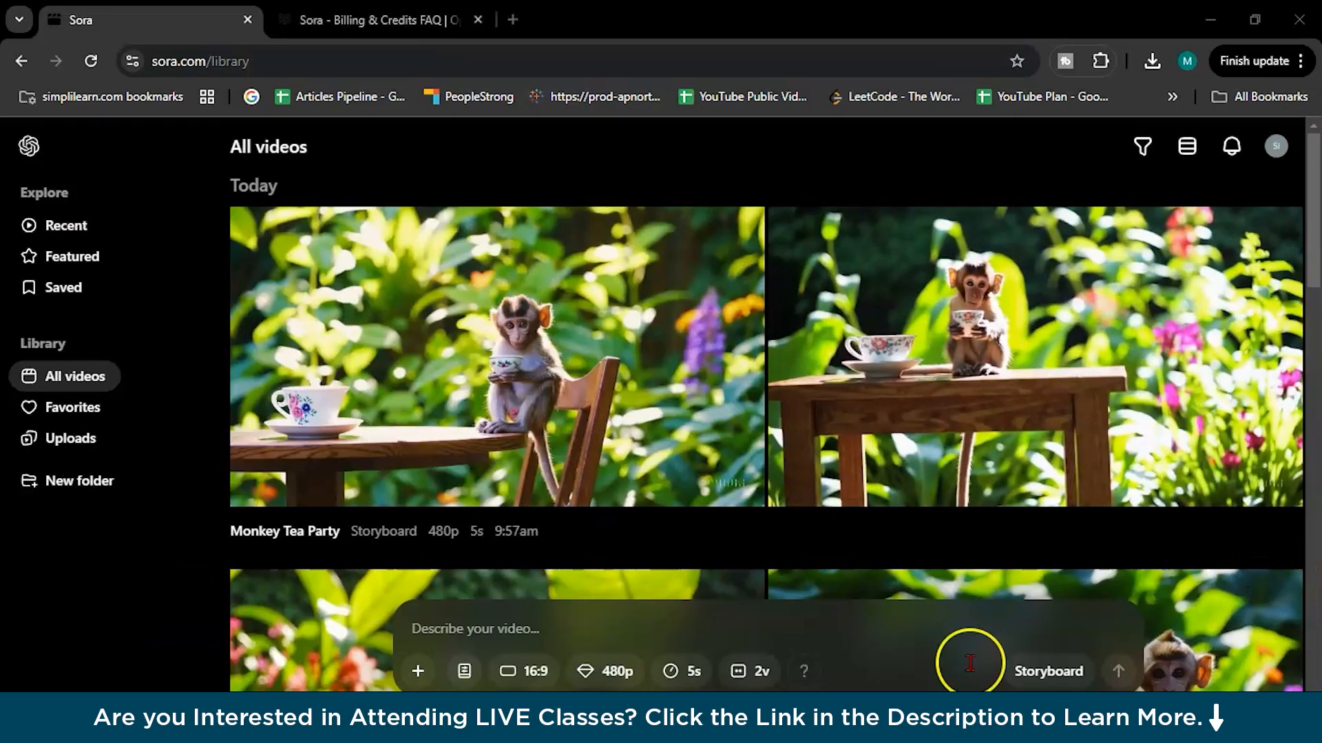
mouse_move(204, 492)
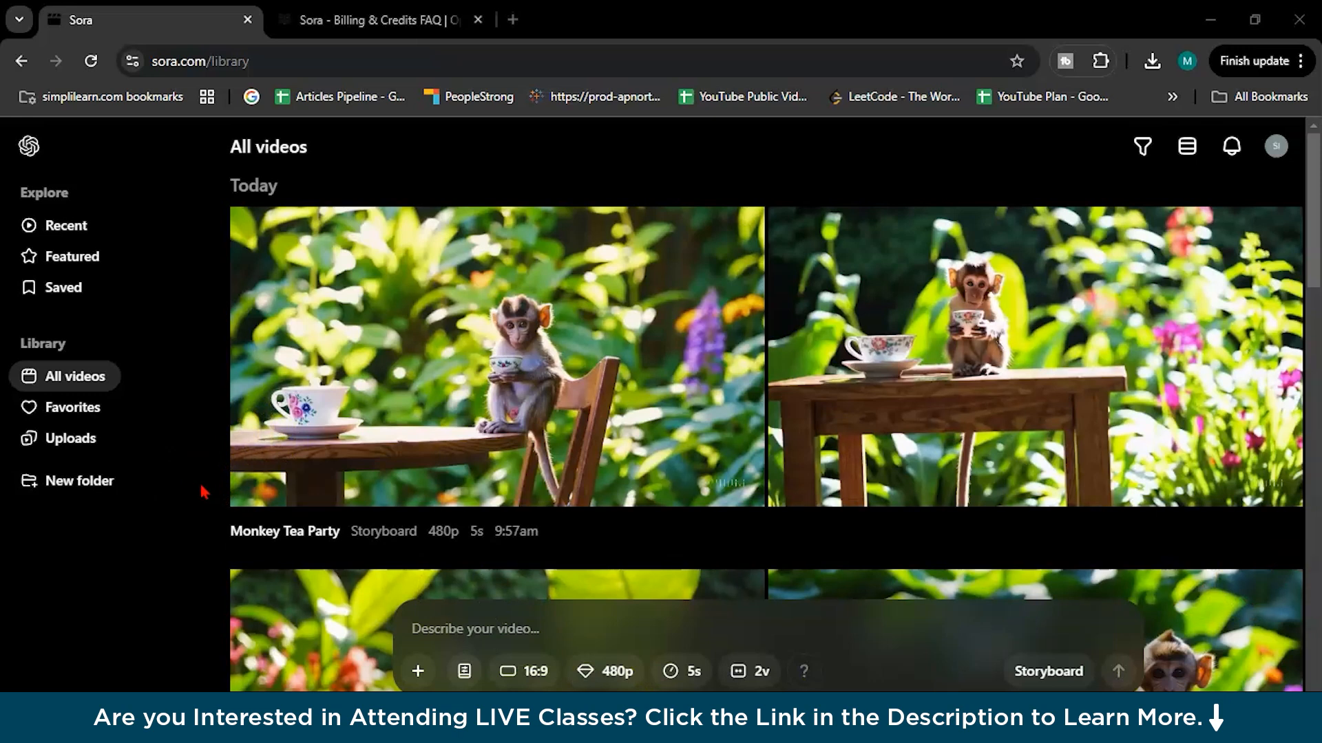
left_click(1291, 146)
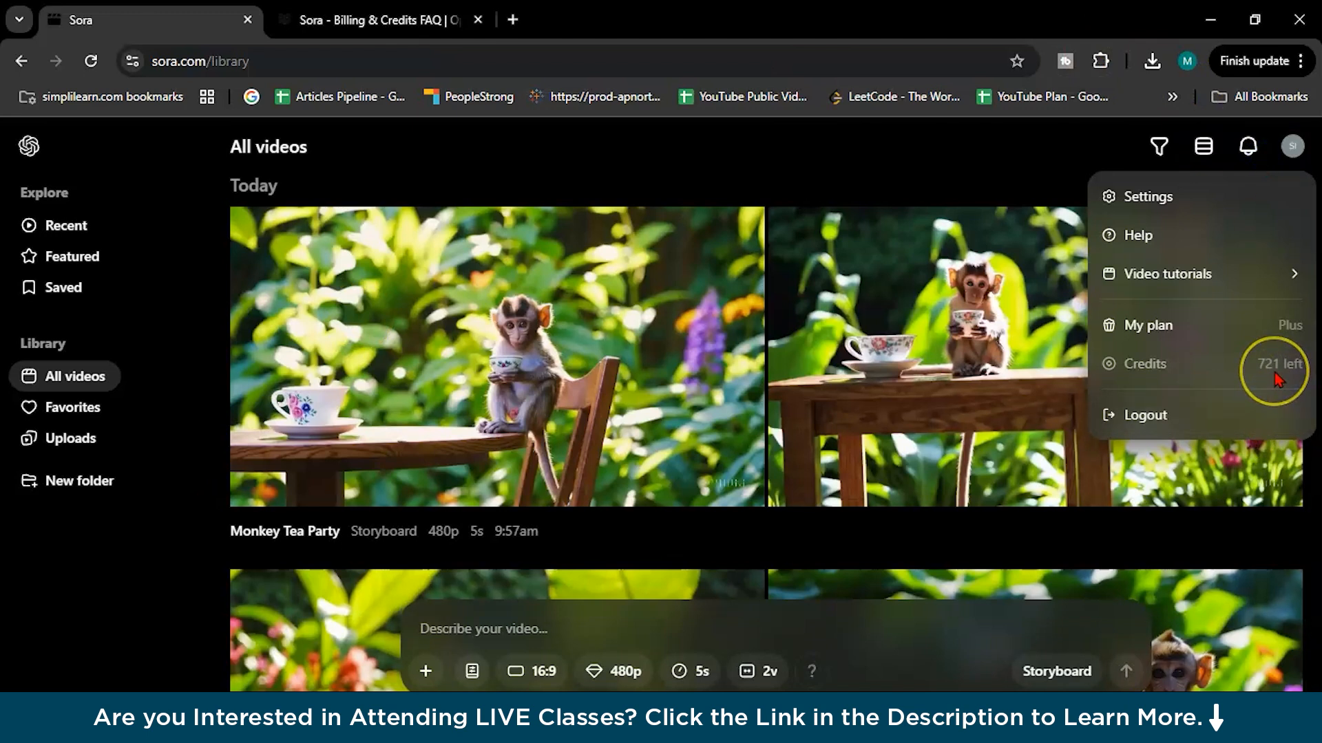
mouse_move(884, 160)
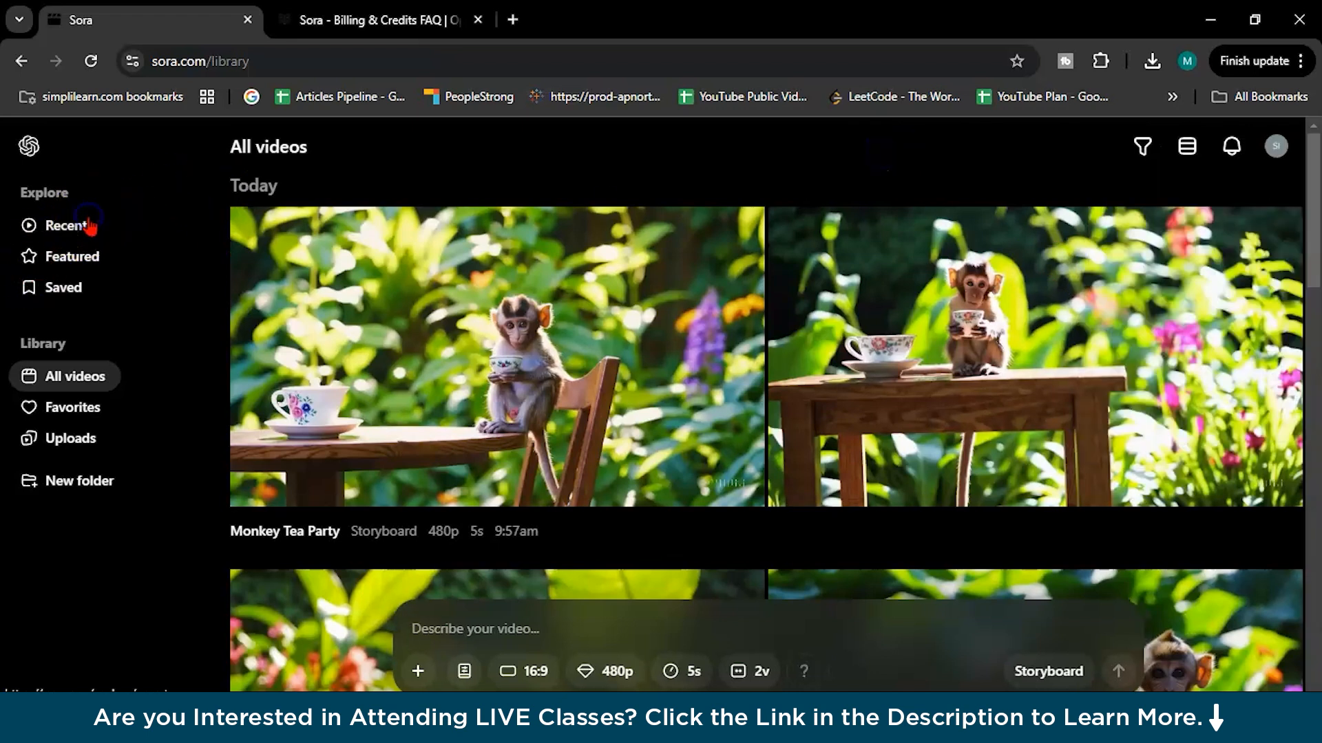
- Browse the Recent gallery, then the Featured gallery of community videos
left_click(66, 225)
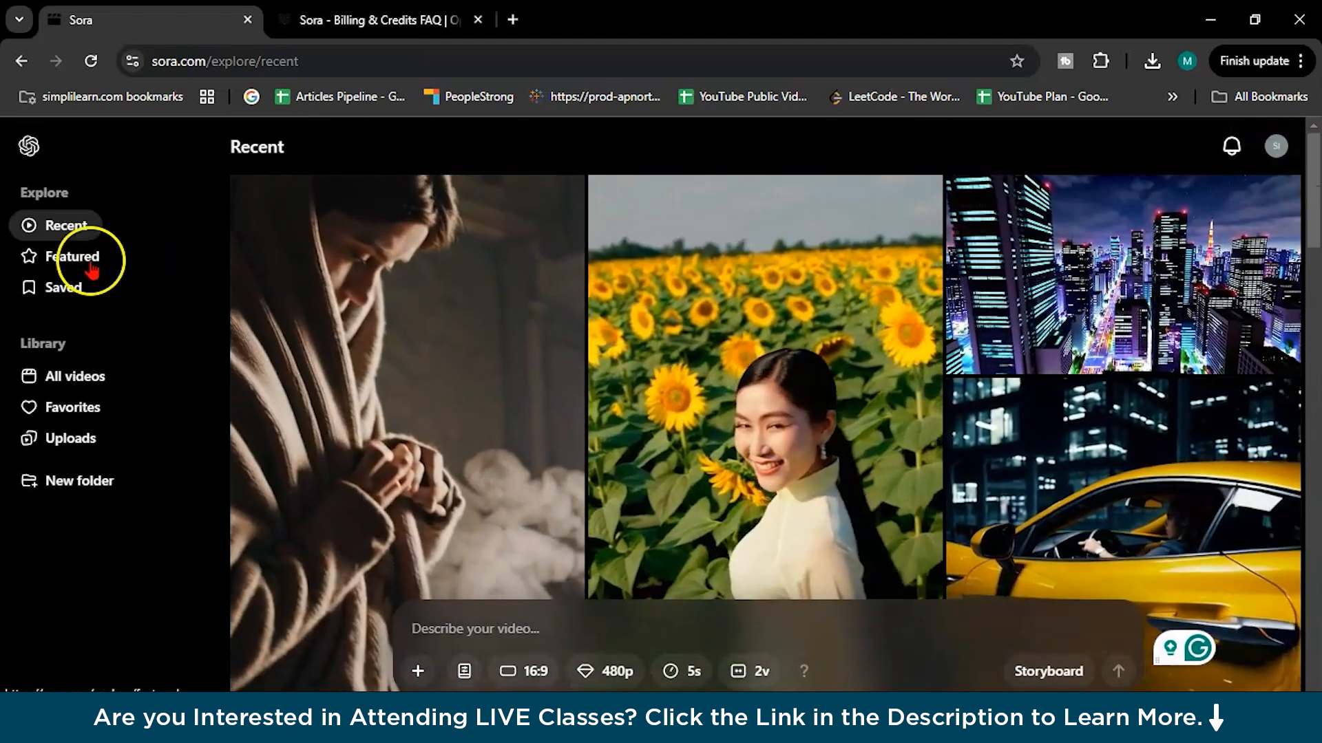
left_click(72, 256)
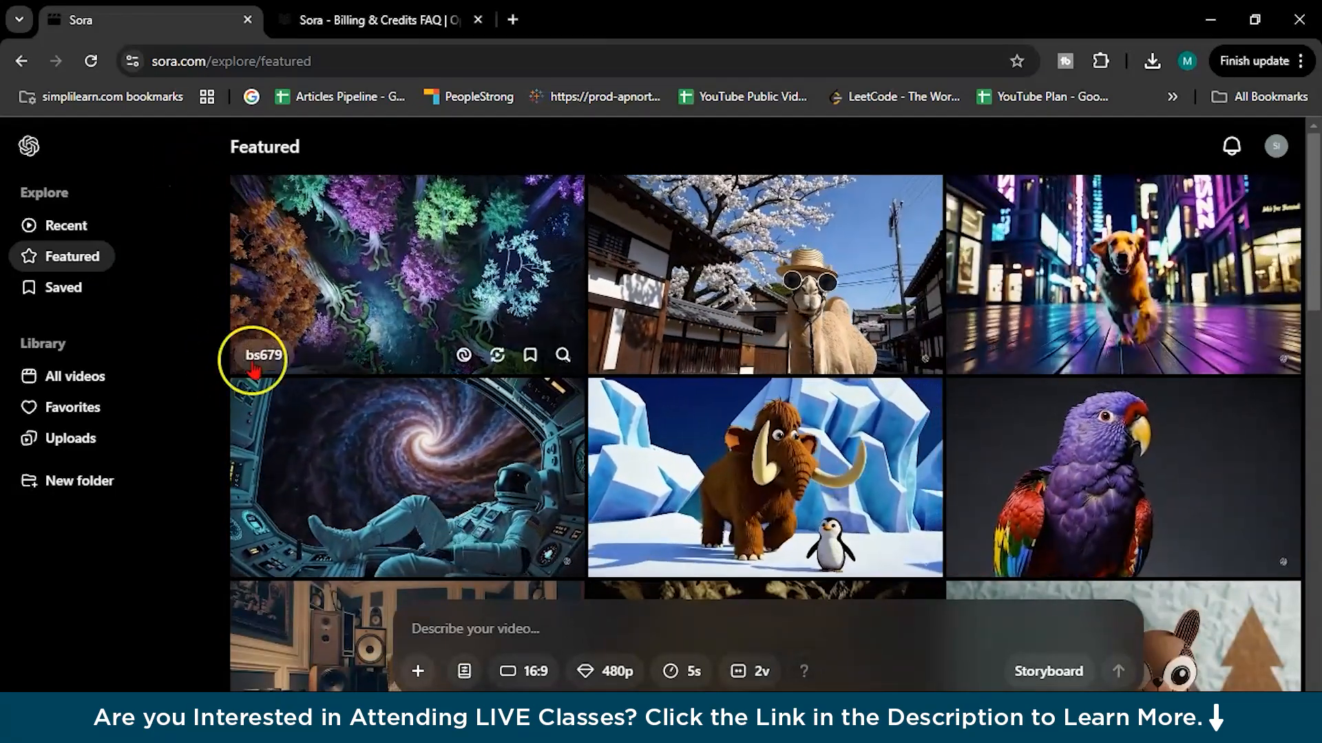
mouse_move(531, 484)
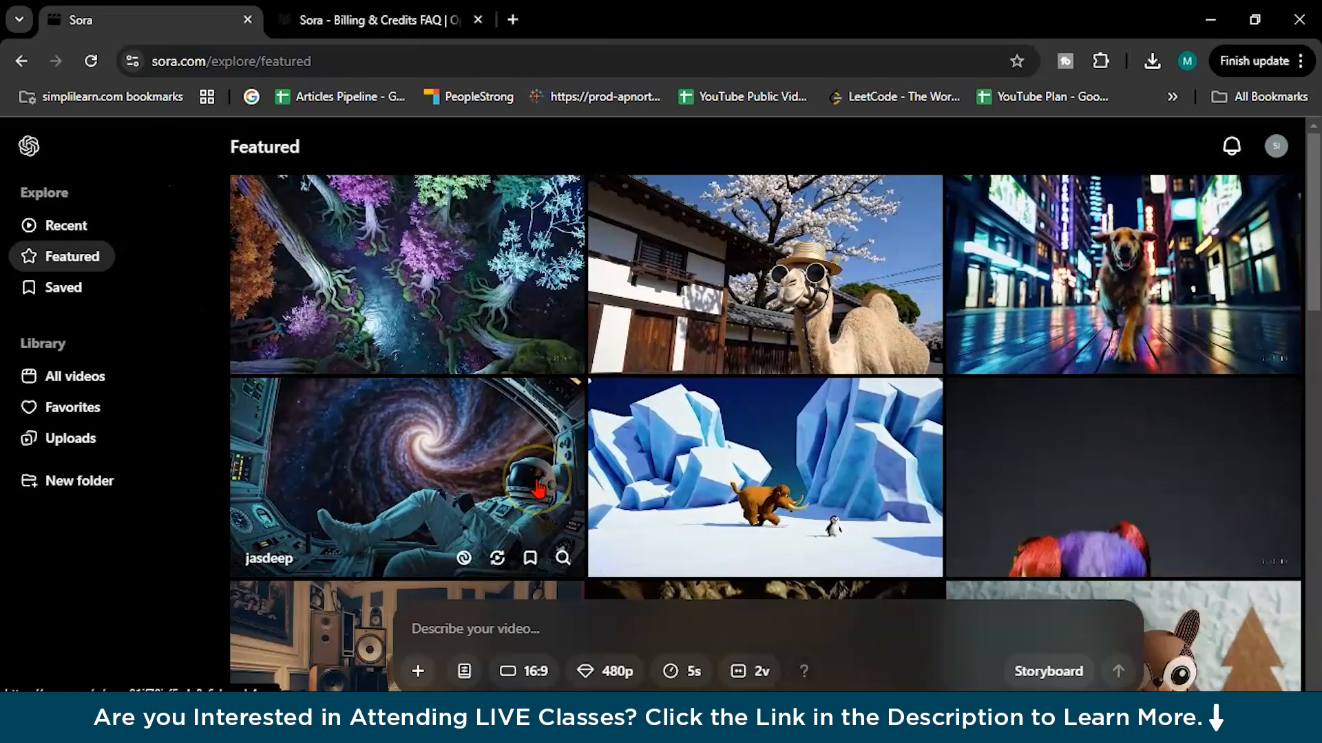
scroll("down", 3)
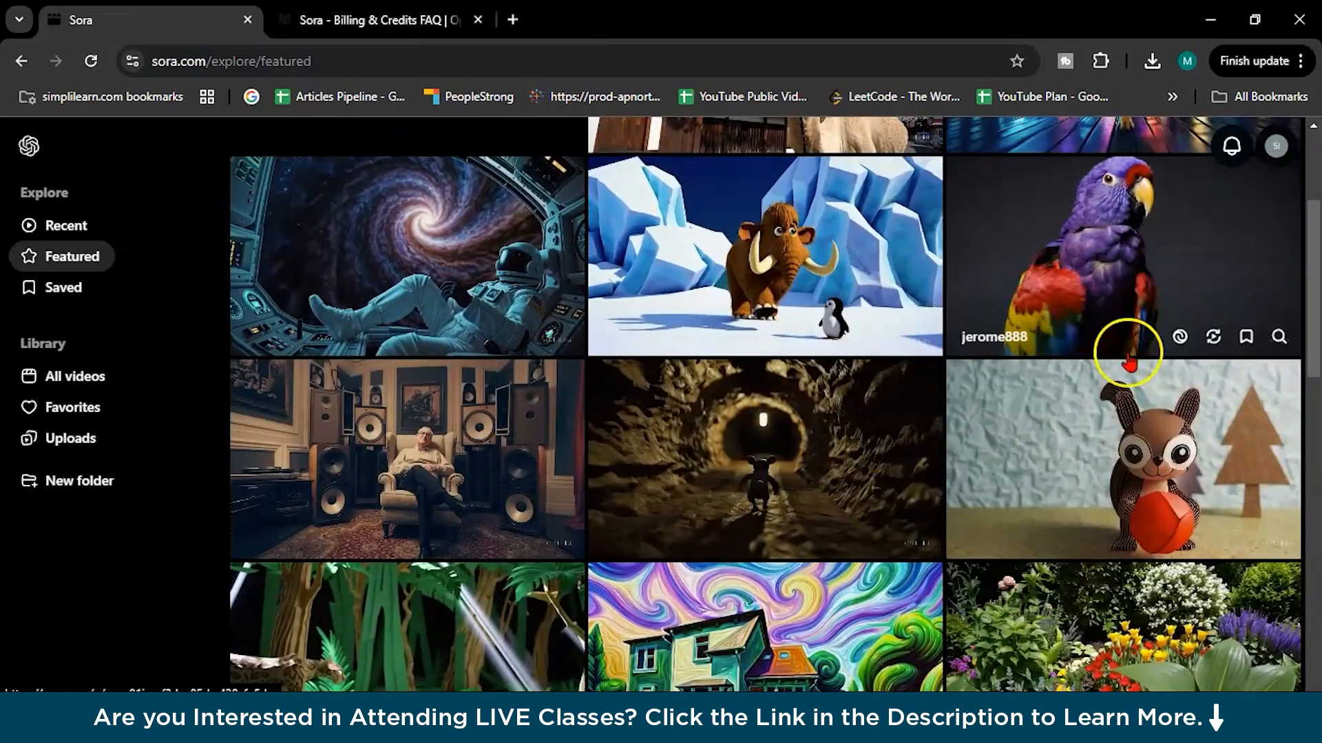
scroll("down", 3)
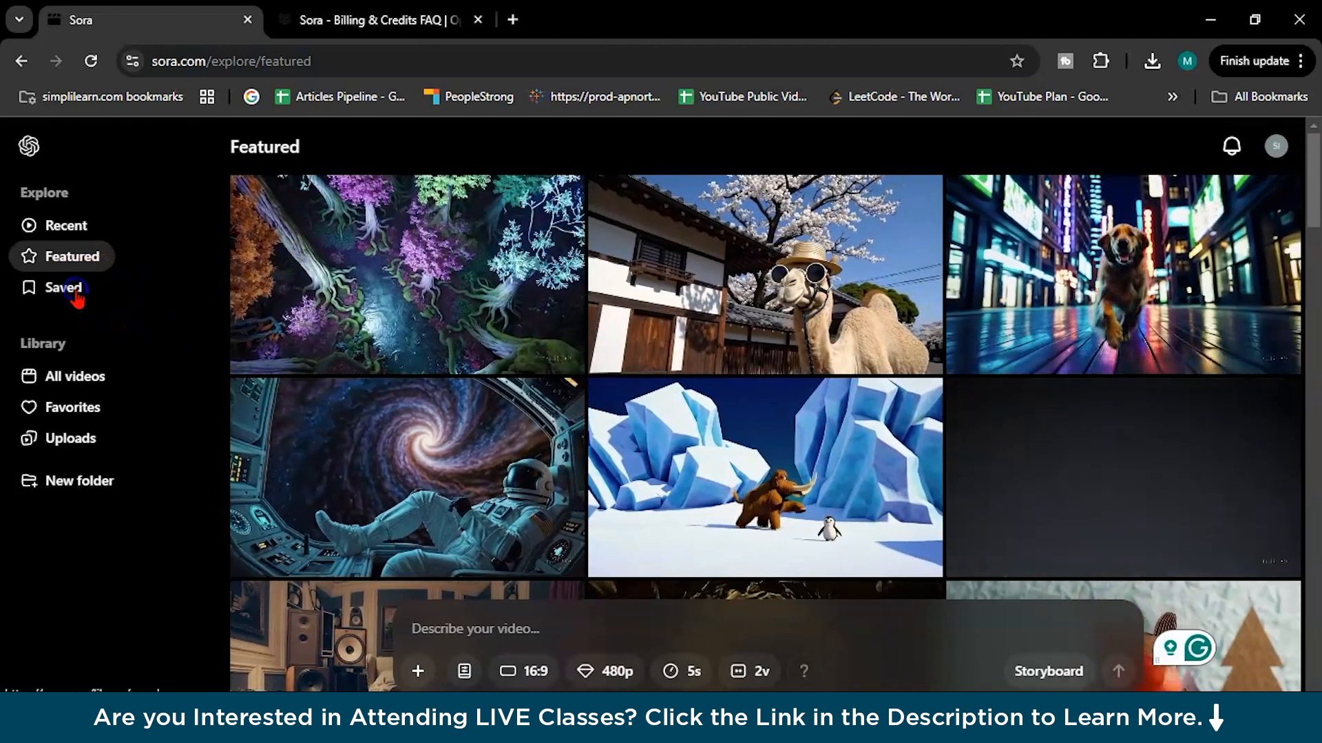
left_click(72, 376)
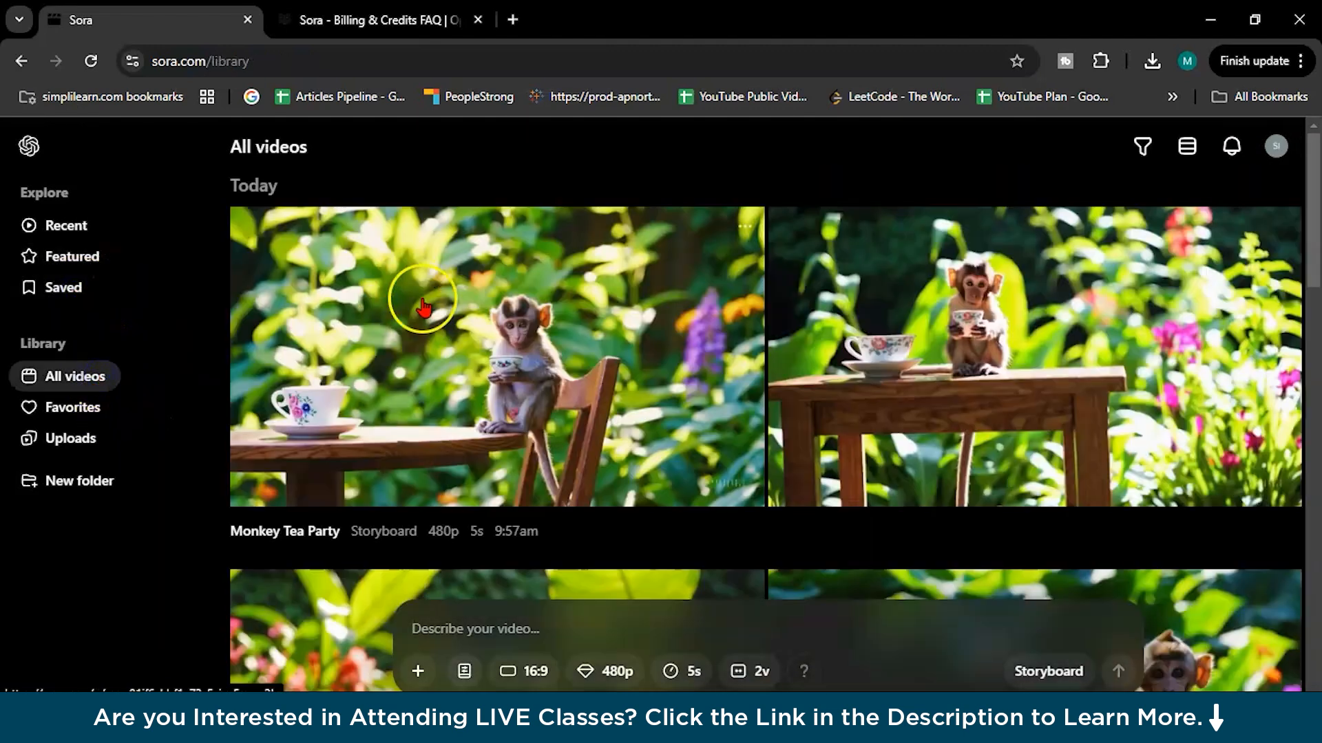
mouse_move(61, 159)
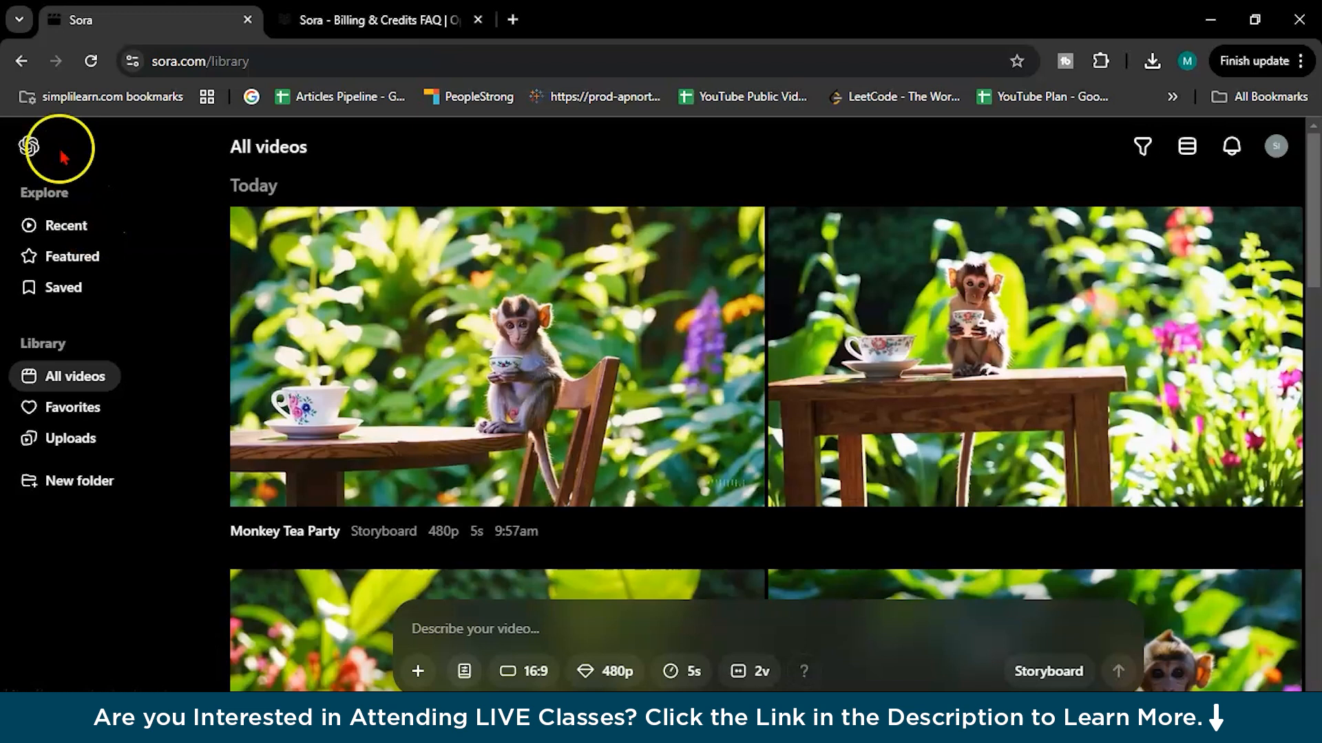
mouse_move(342, 162)
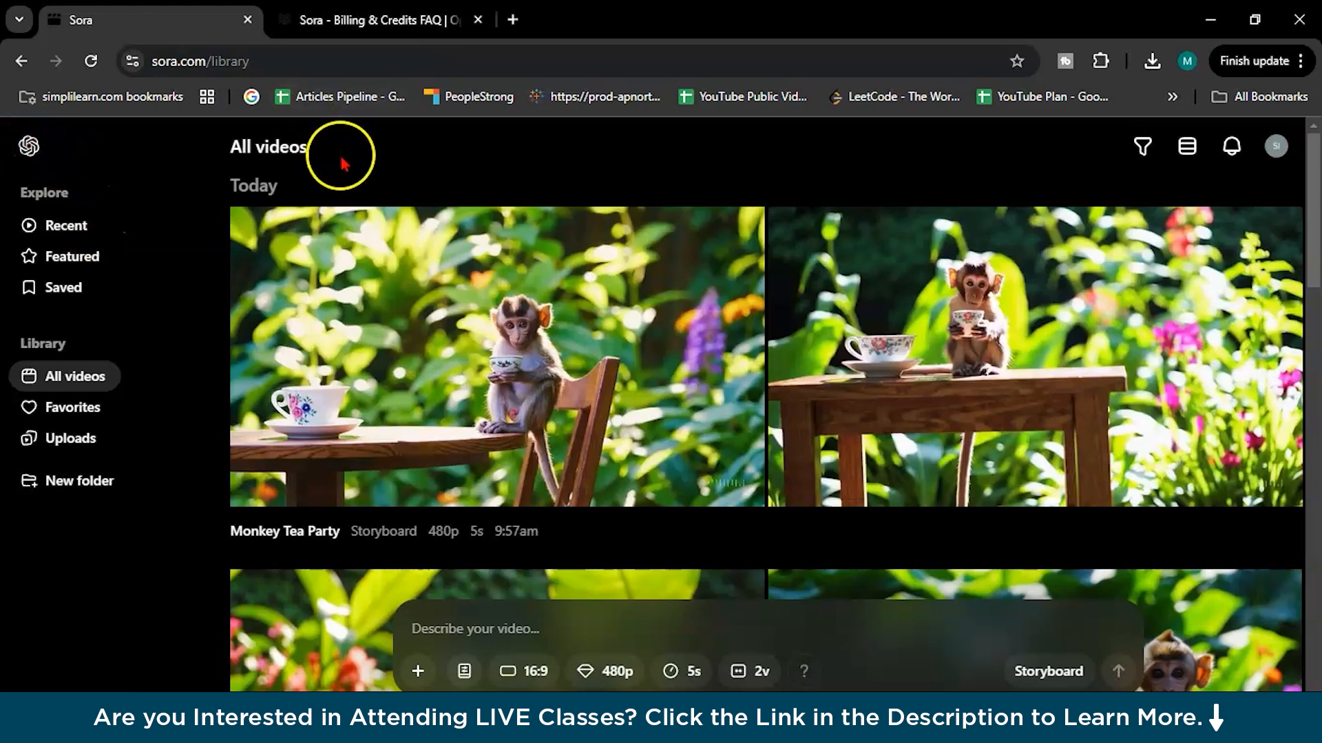
mouse_move(541, 147)
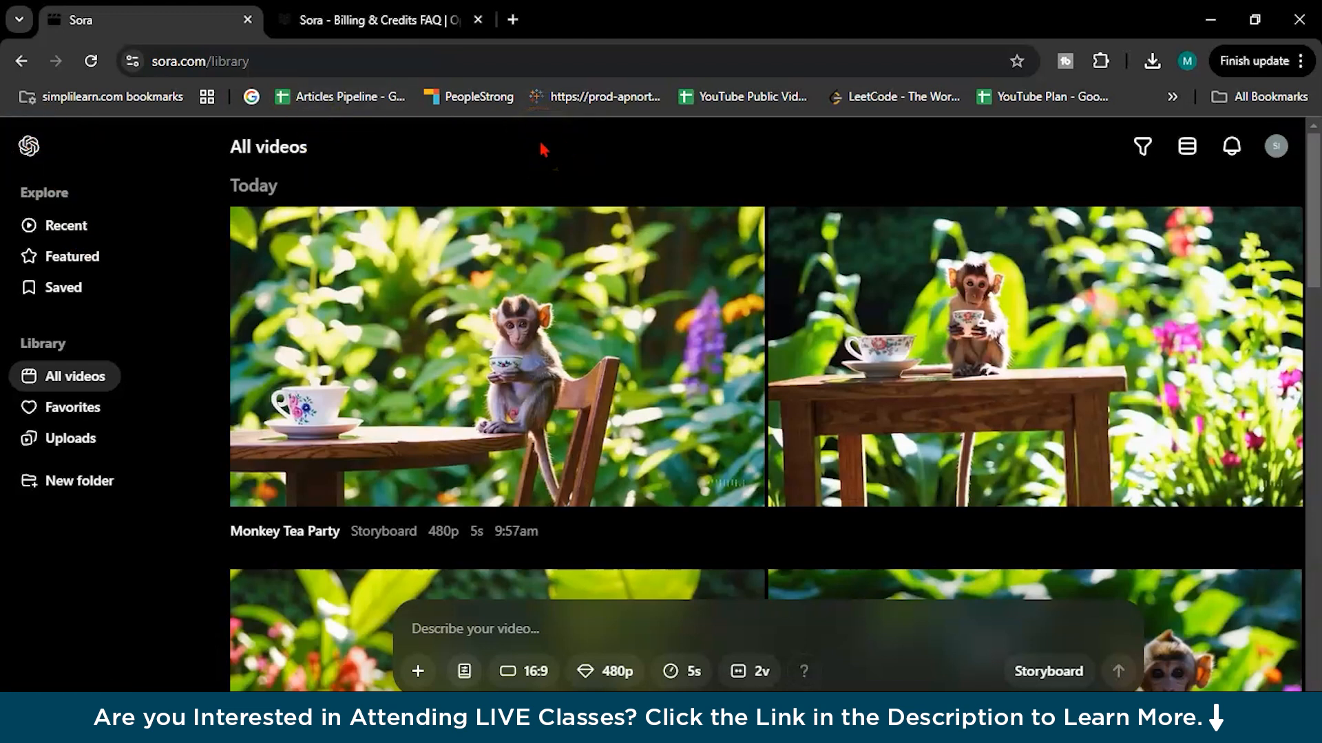
left_click(1277, 146)
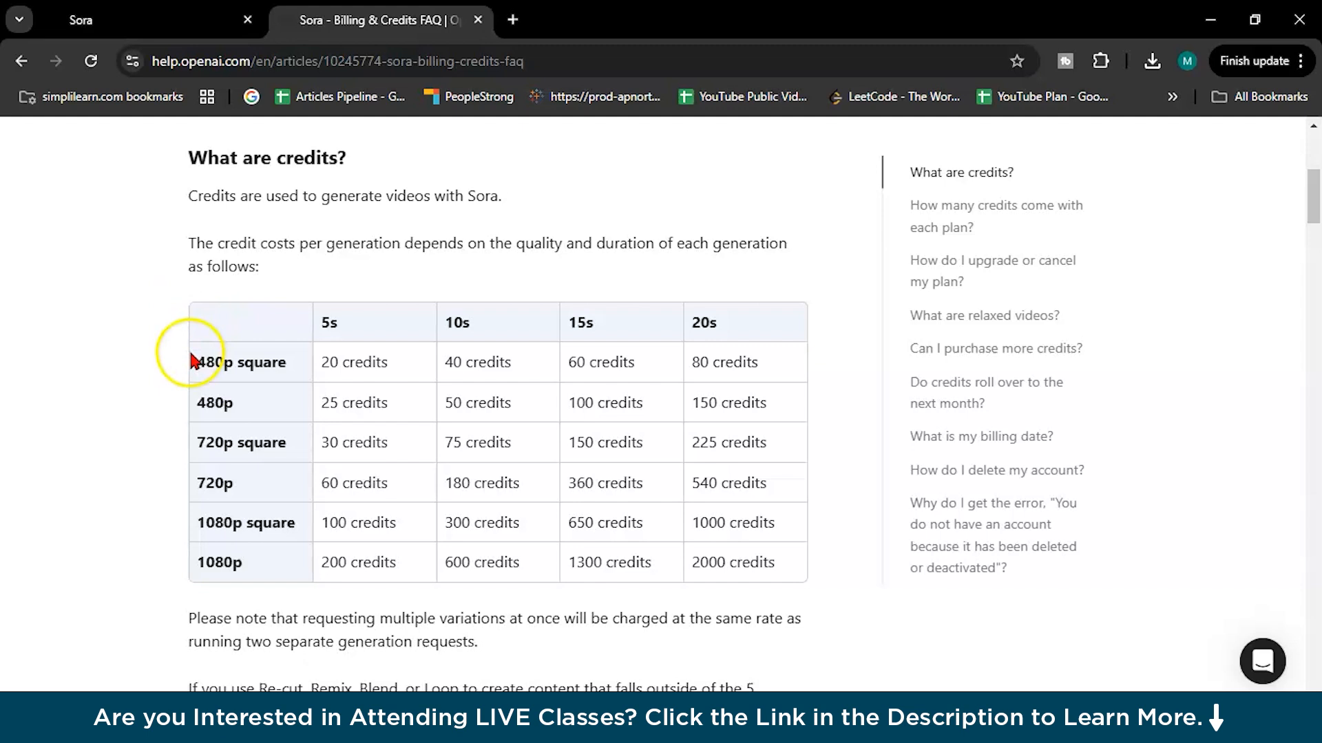
- Highlight the 480p square row in the credit cost table
double_click(234, 364)
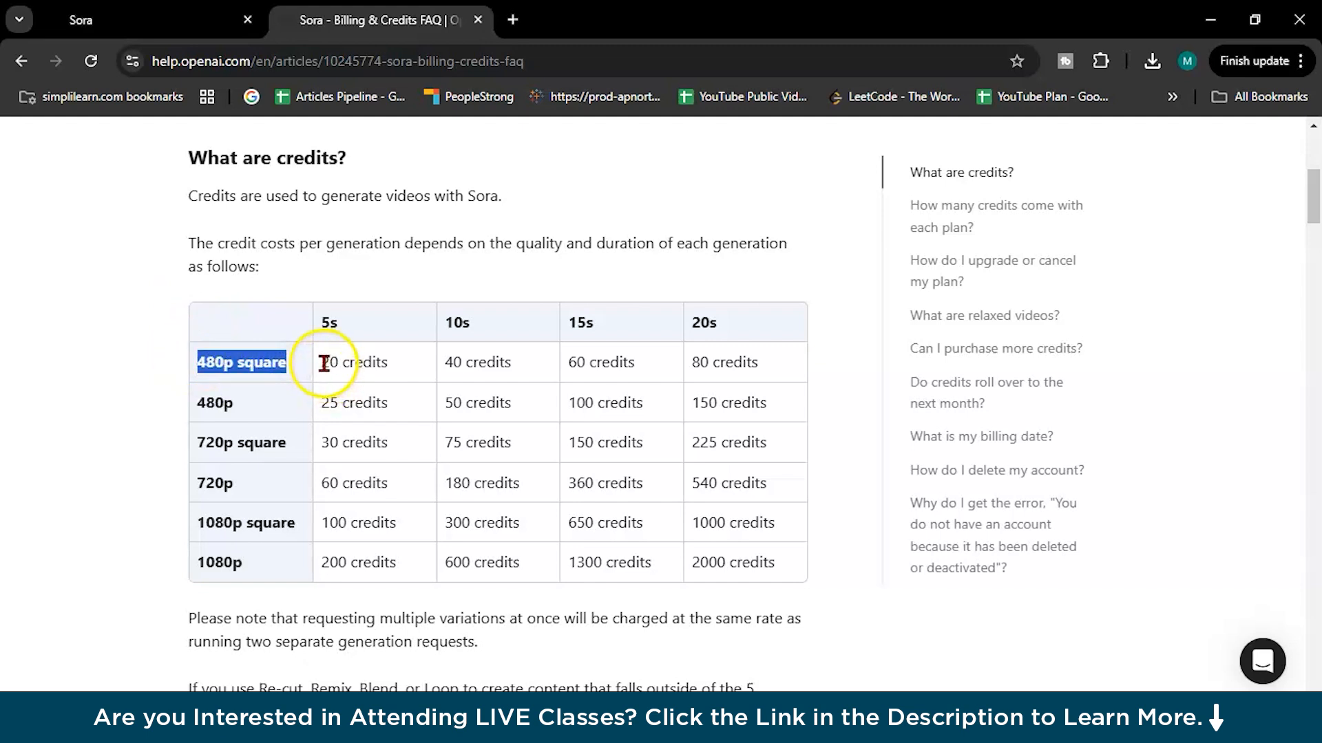
mouse_move(455, 347)
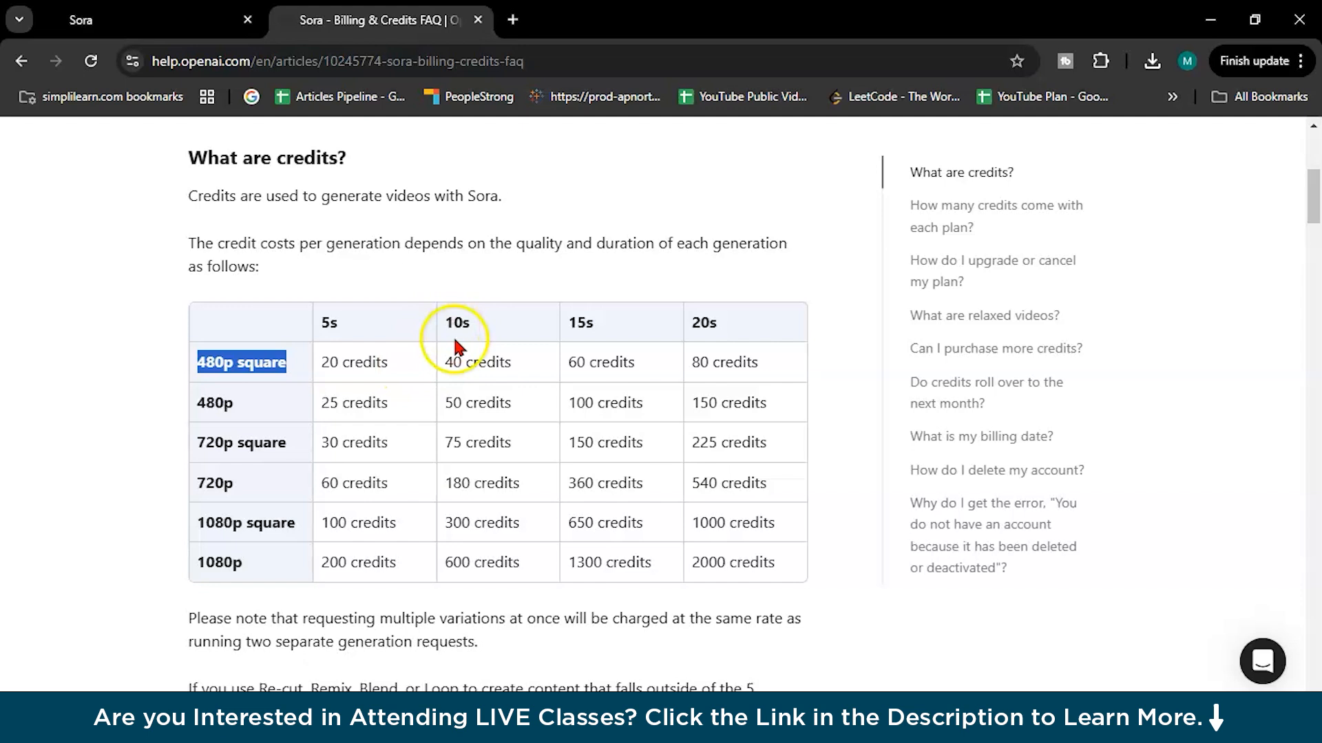
mouse_move(808, 372)
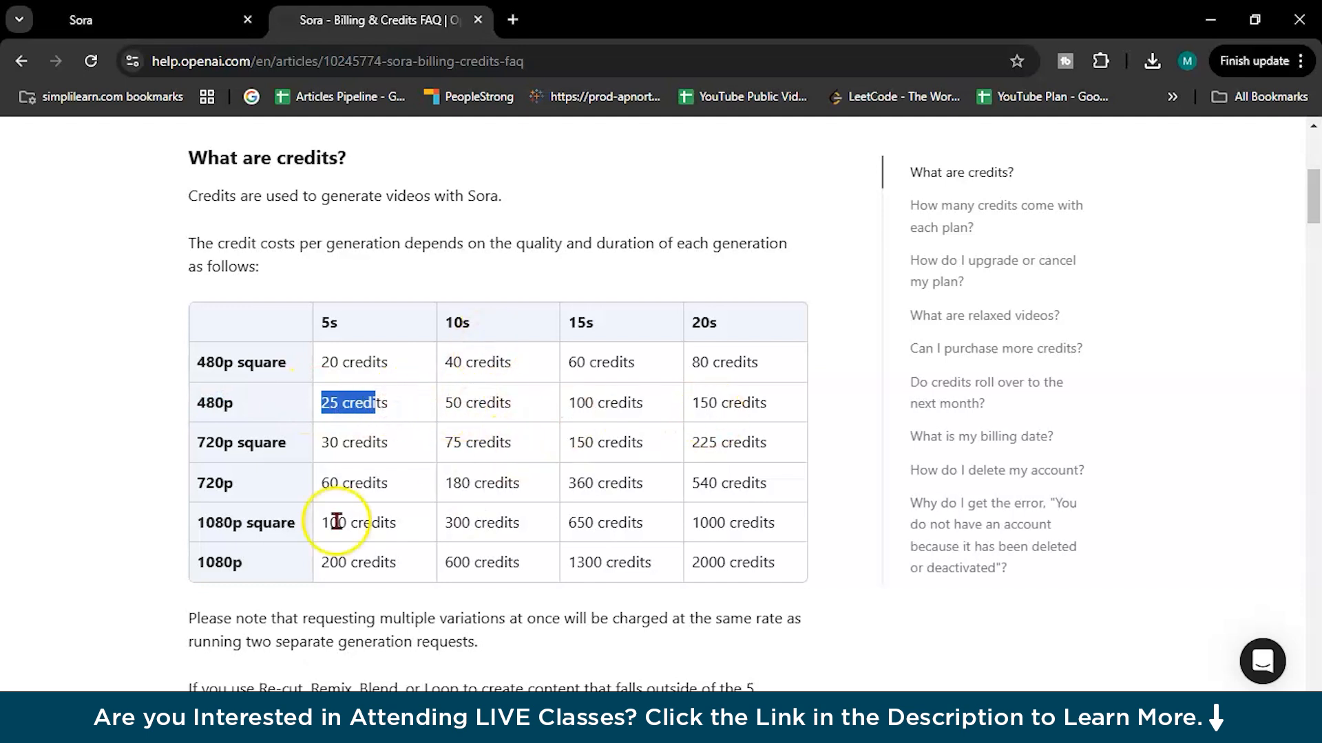
mouse_move(340, 557)
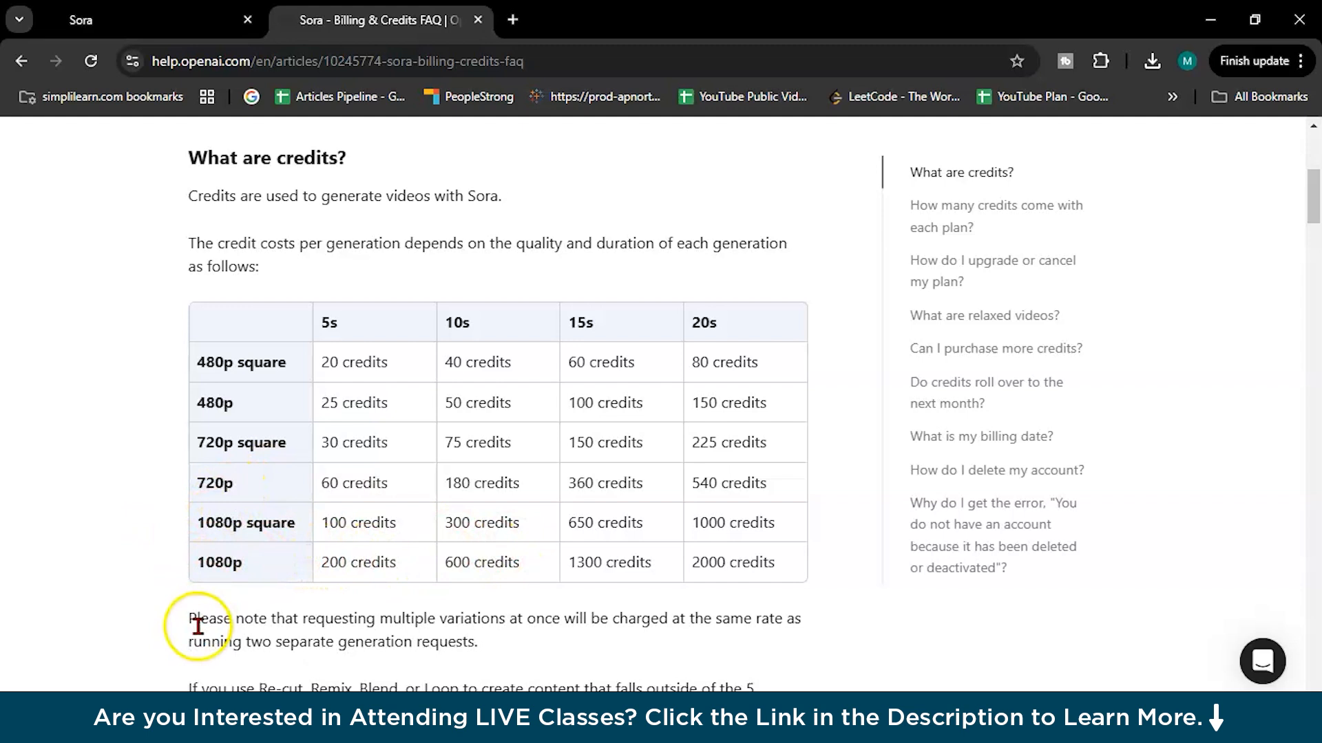
mouse_move(454, 634)
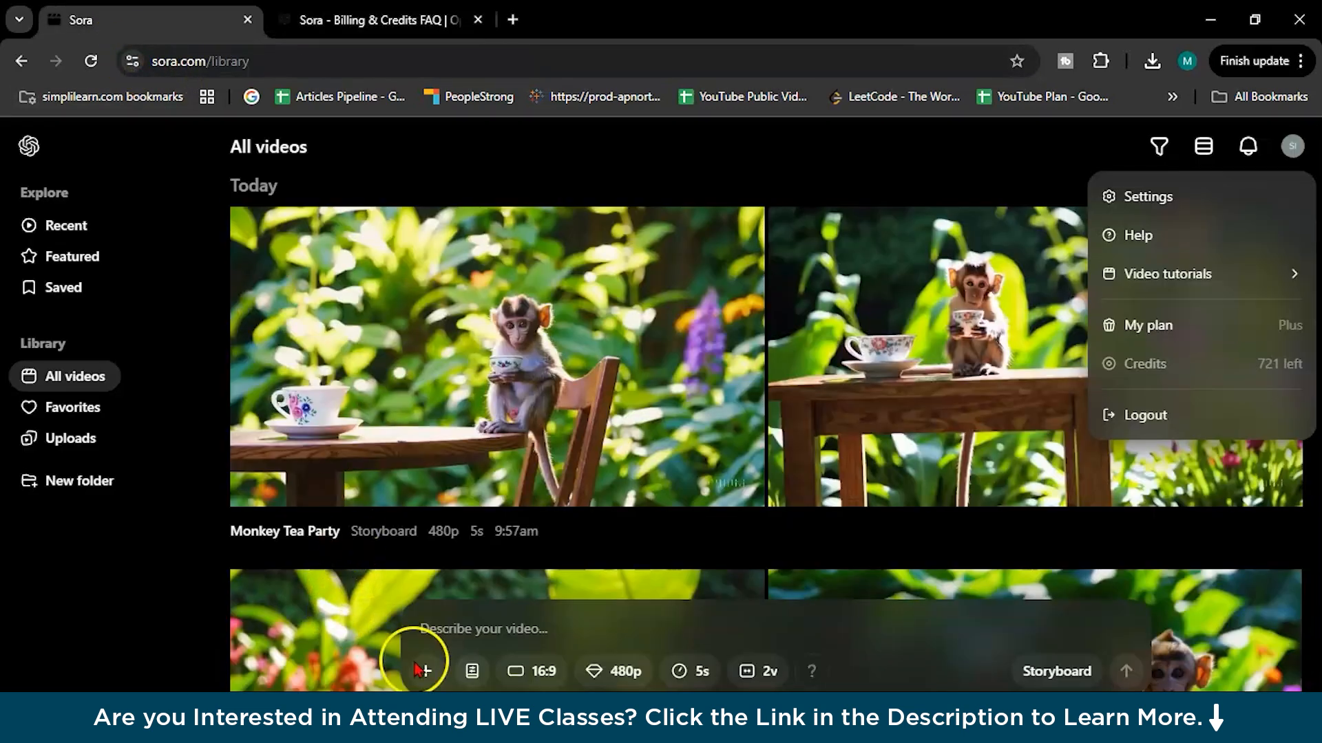
- Bring up the composer's options for attaching an image or video
left_click(428, 672)
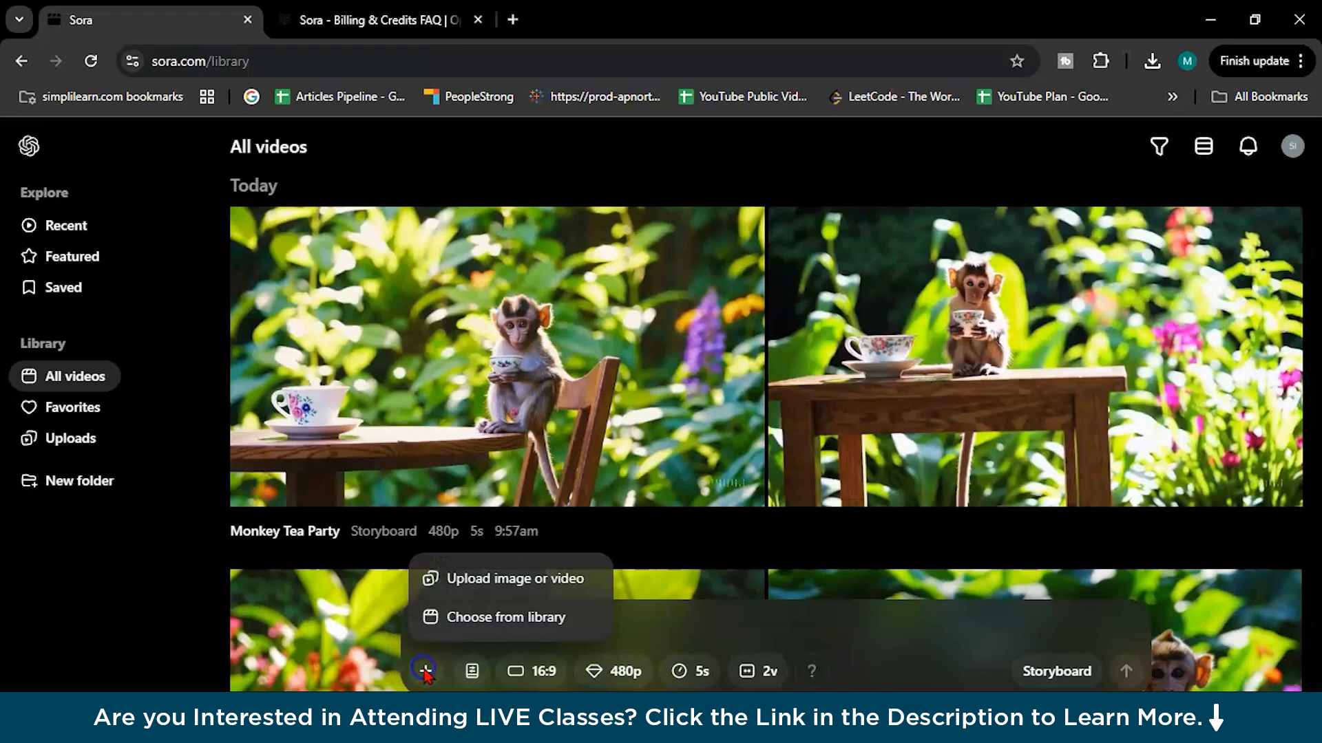
mouse_move(471, 605)
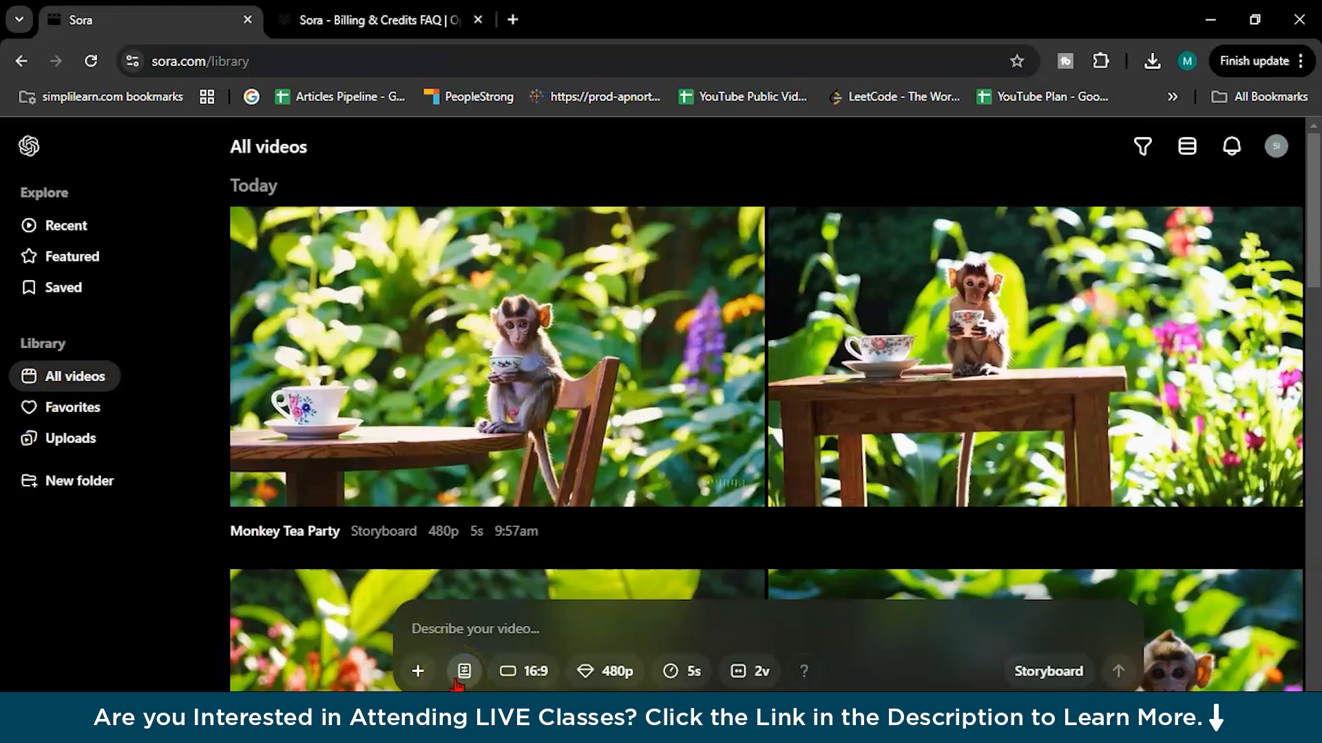
- Browse the style presets, then change the aspect ratio to 9:16
left_click(463, 672)
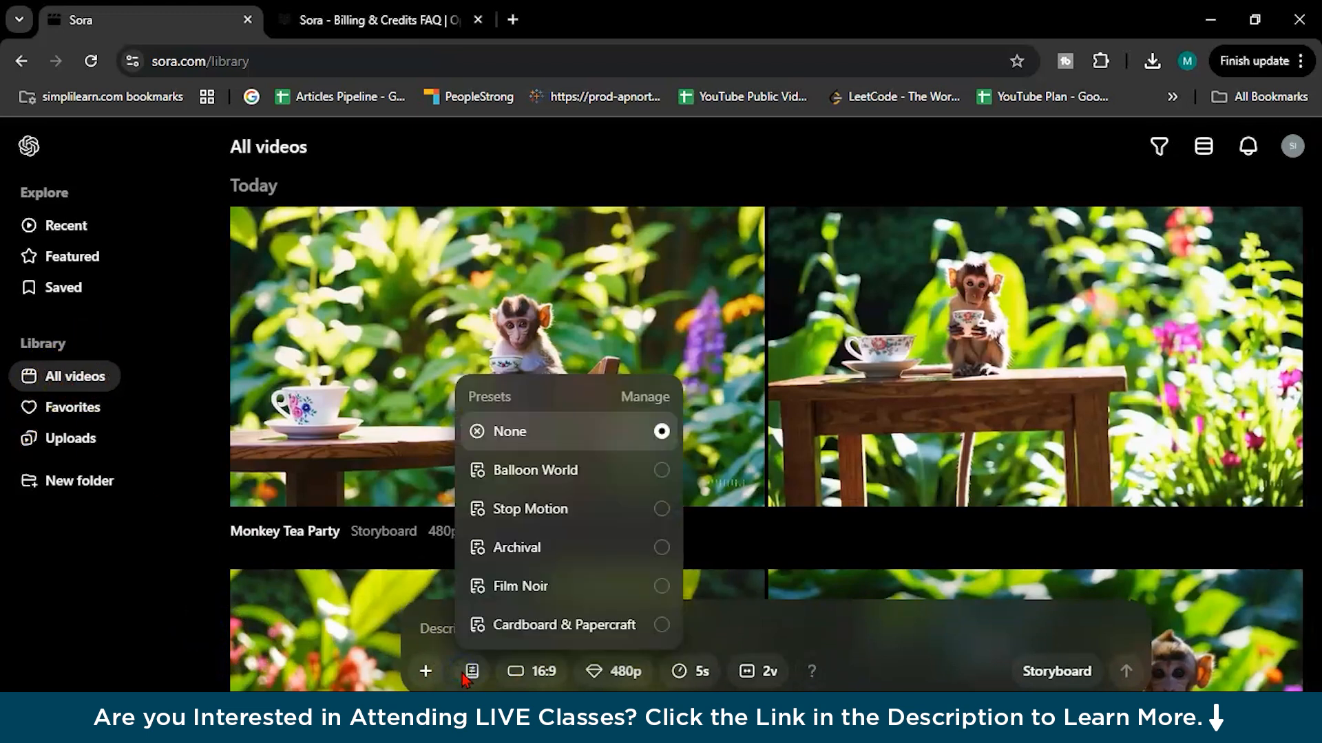
mouse_move(637, 479)
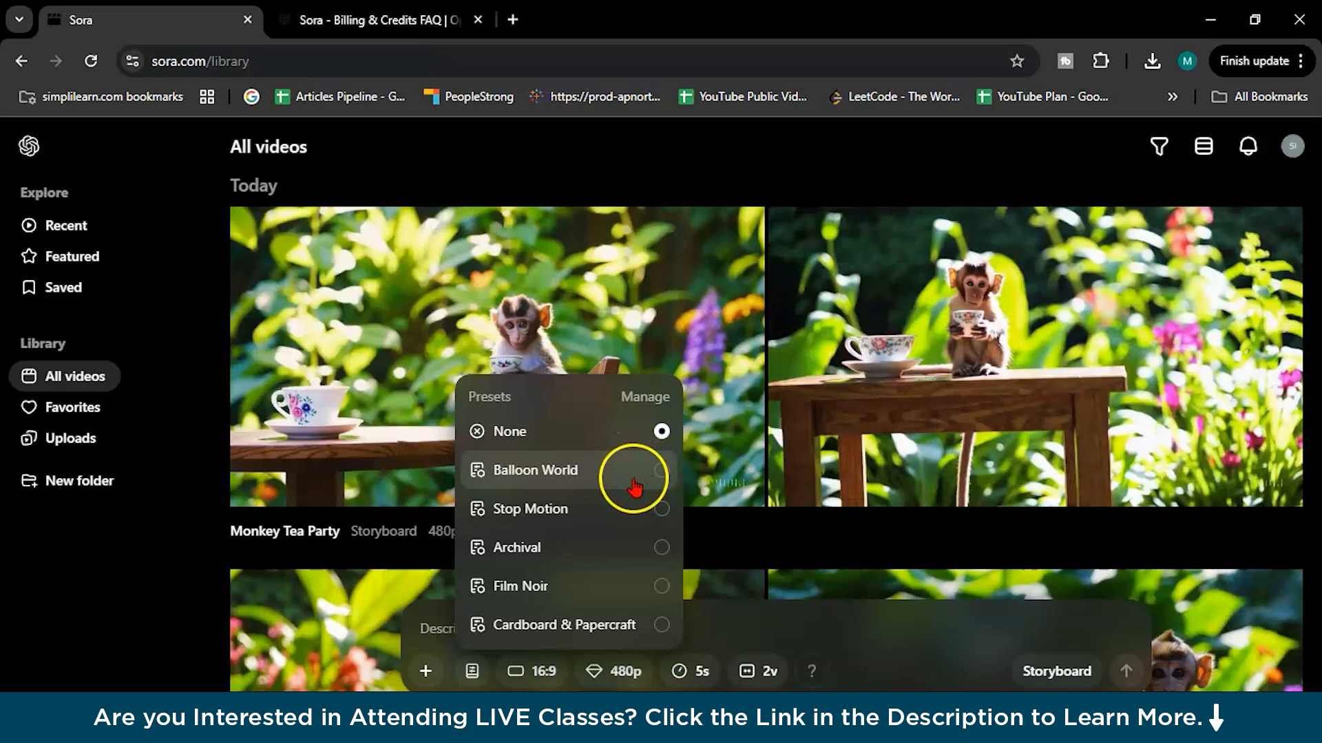
mouse_move(691, 475)
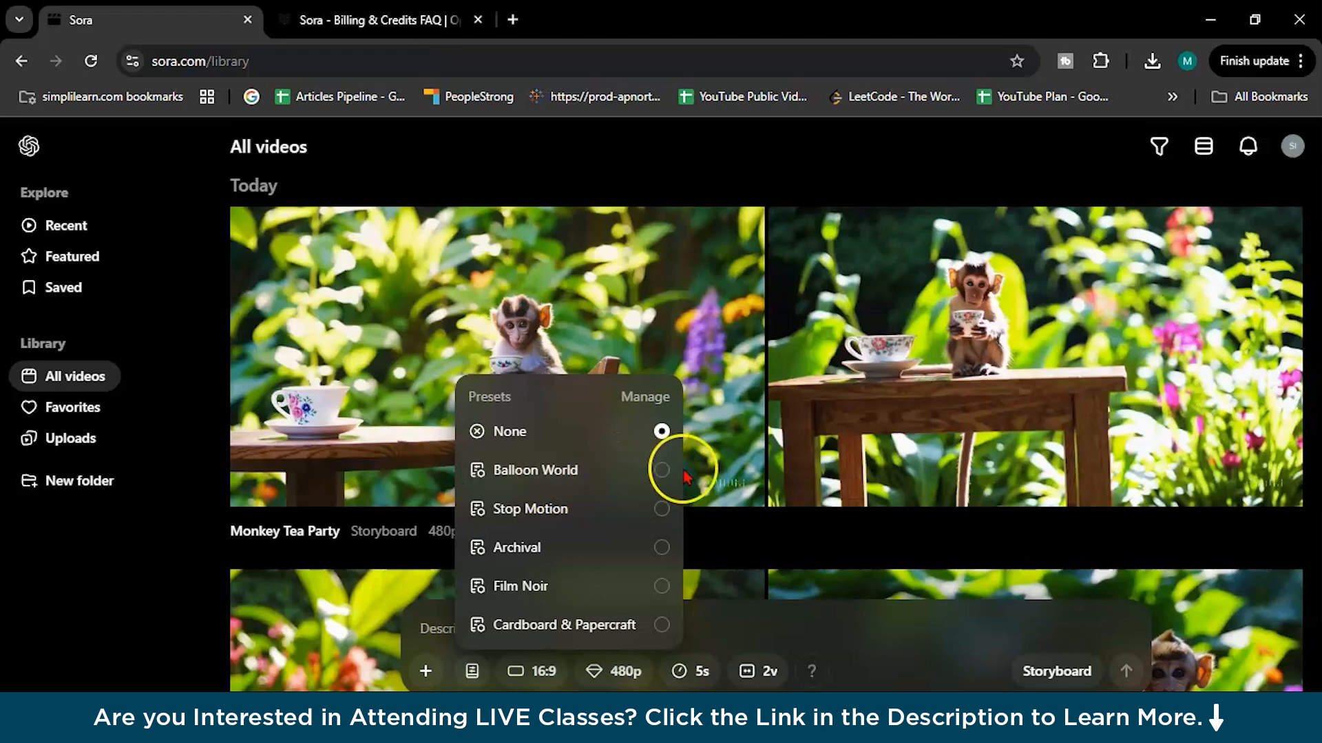
mouse_move(609, 555)
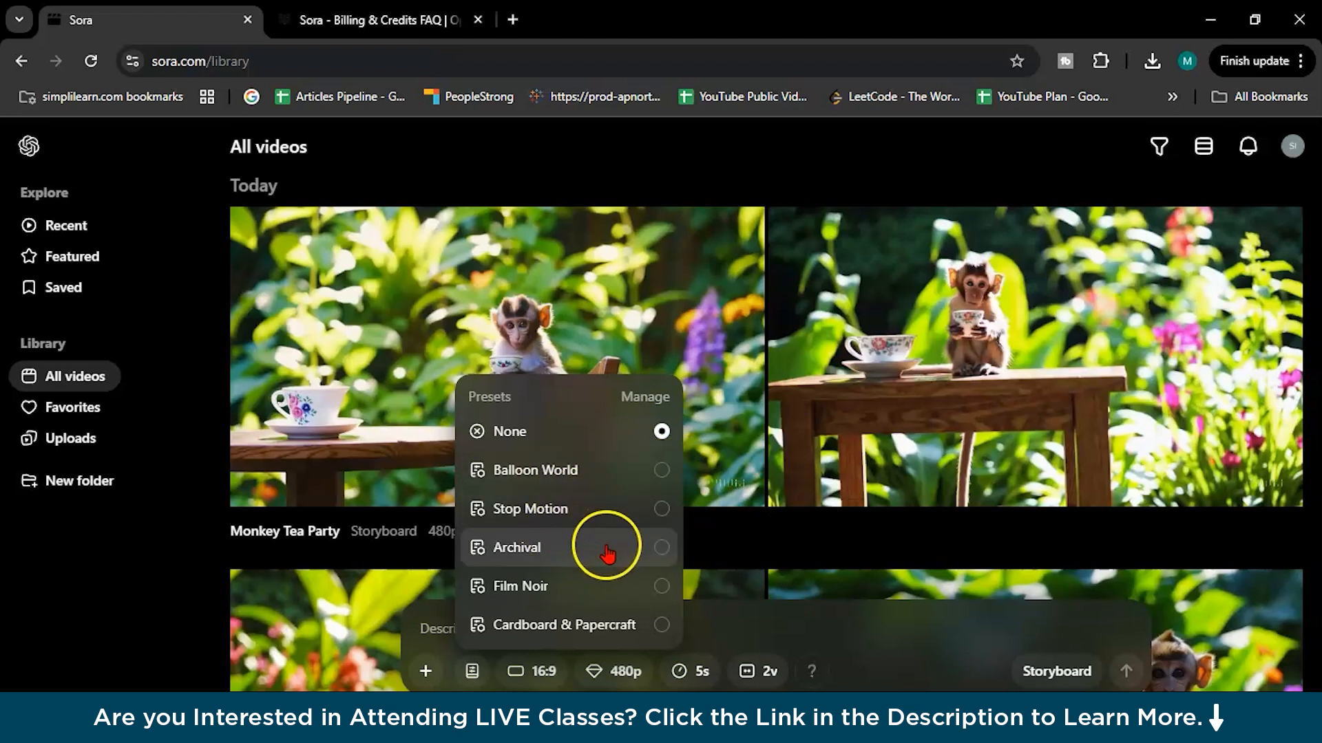
mouse_move(609, 641)
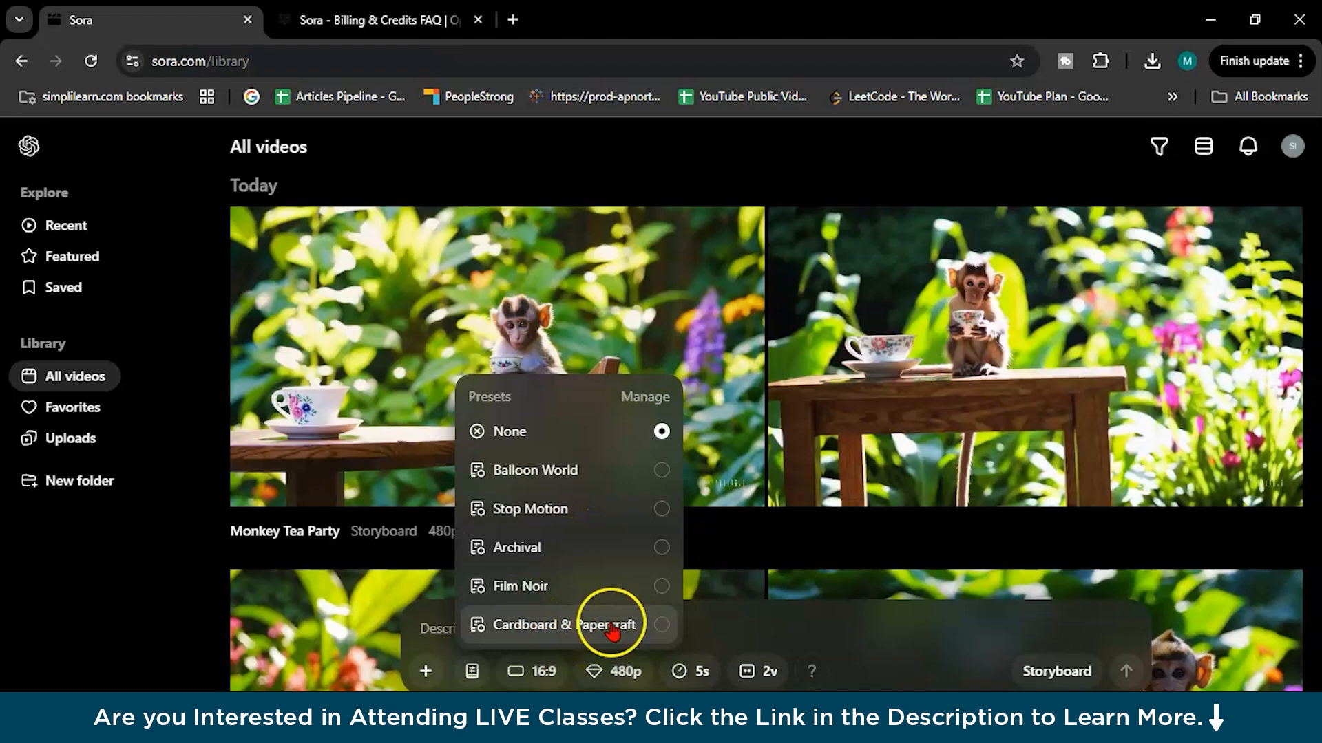
left_click(603, 672)
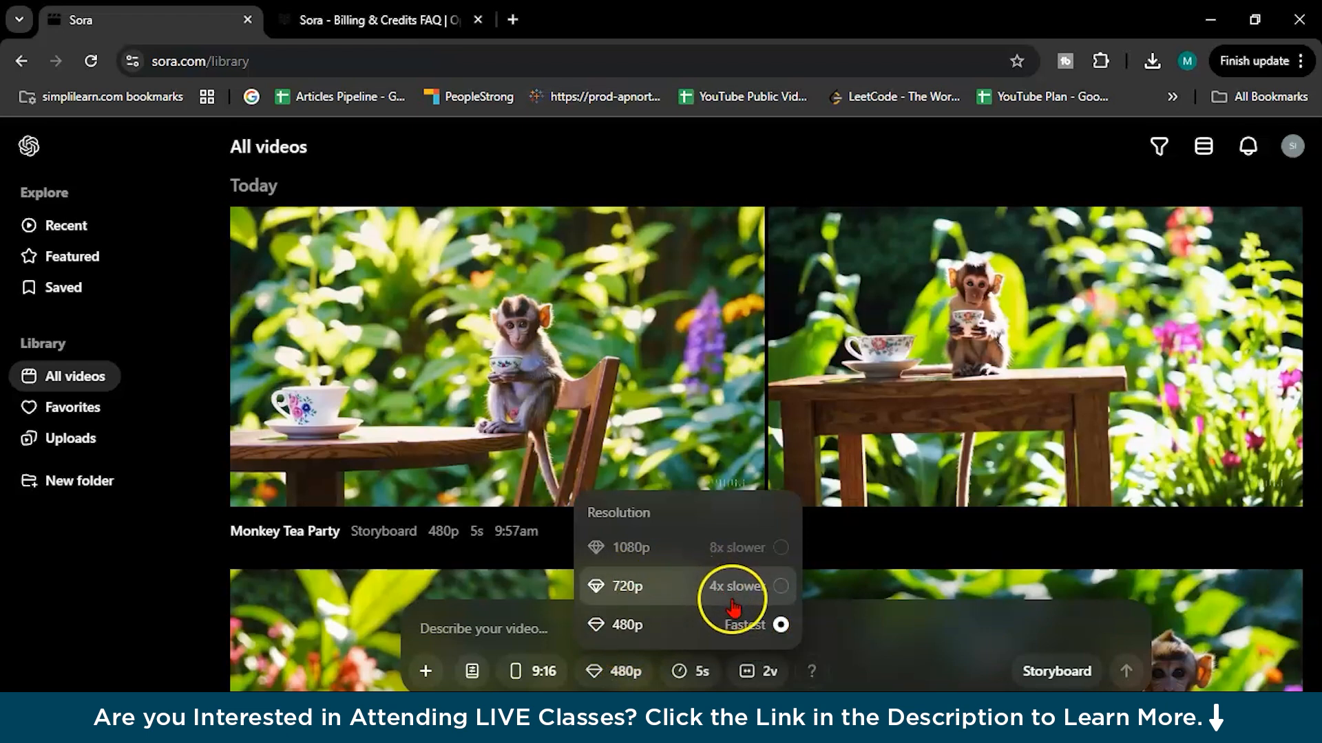
mouse_move(732, 569)
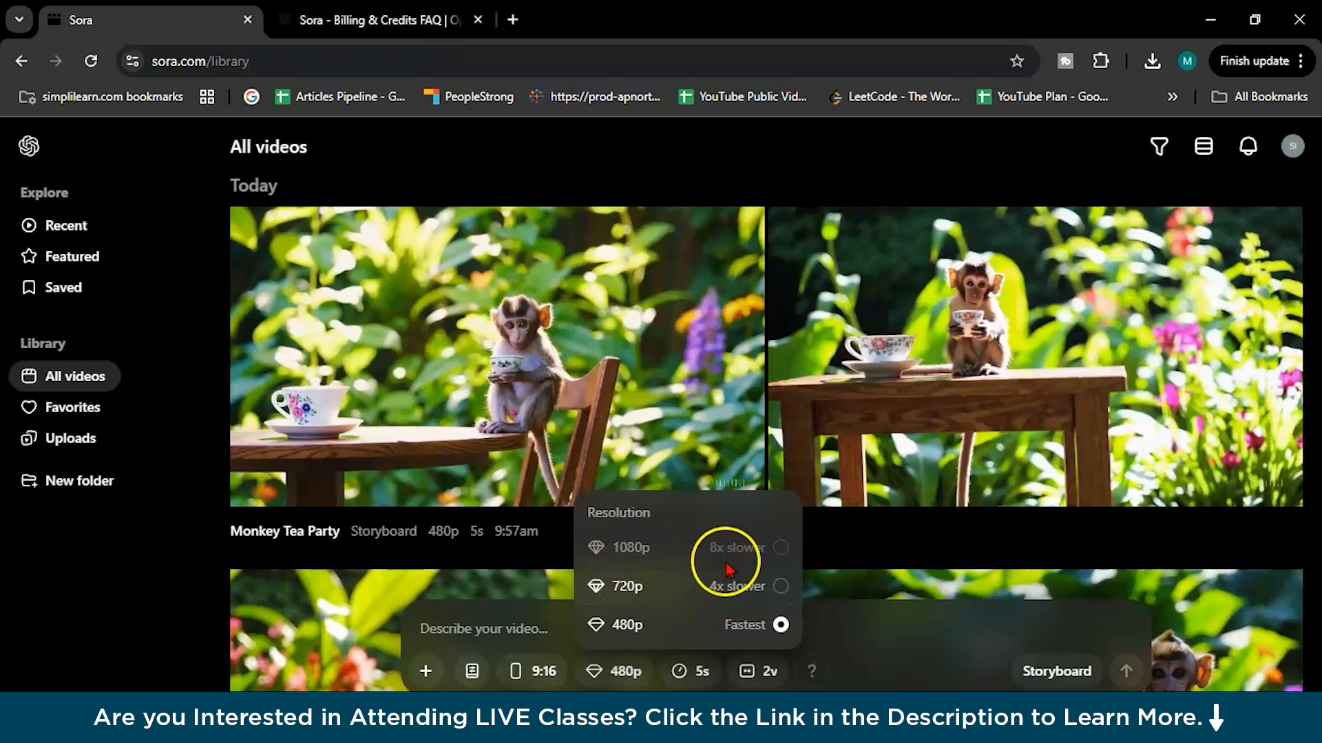
mouse_move(636, 562)
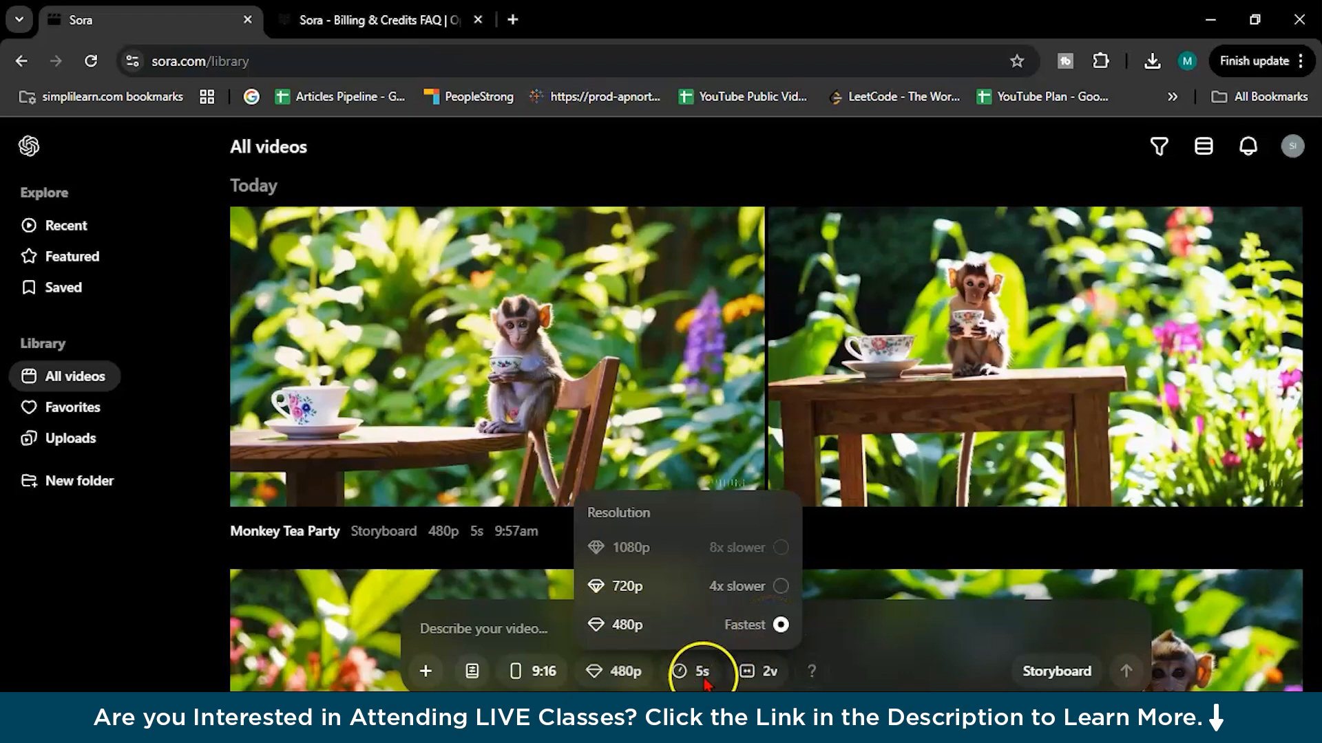
- Review the duration options, keeping 5 seconds, then show the variations choices with 2 selected
left_click(697, 671)
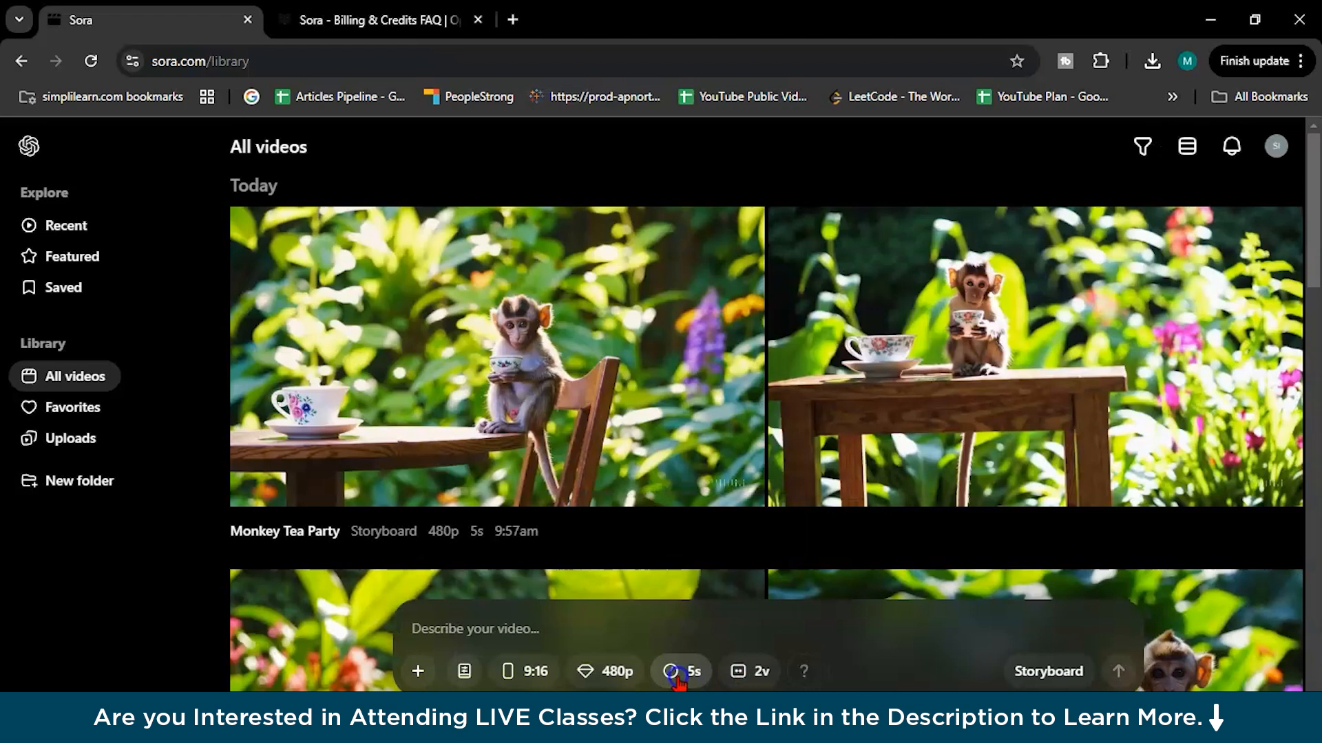
left_click(680, 672)
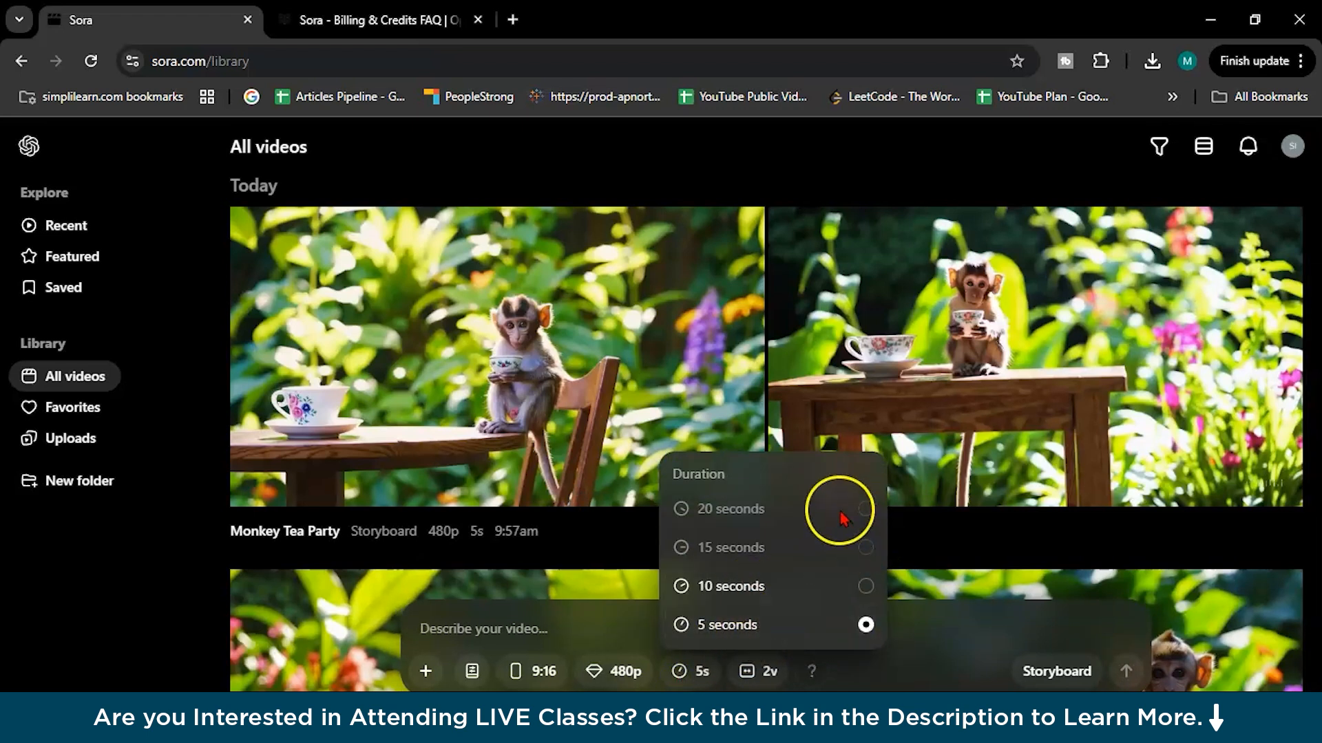
mouse_move(841, 532)
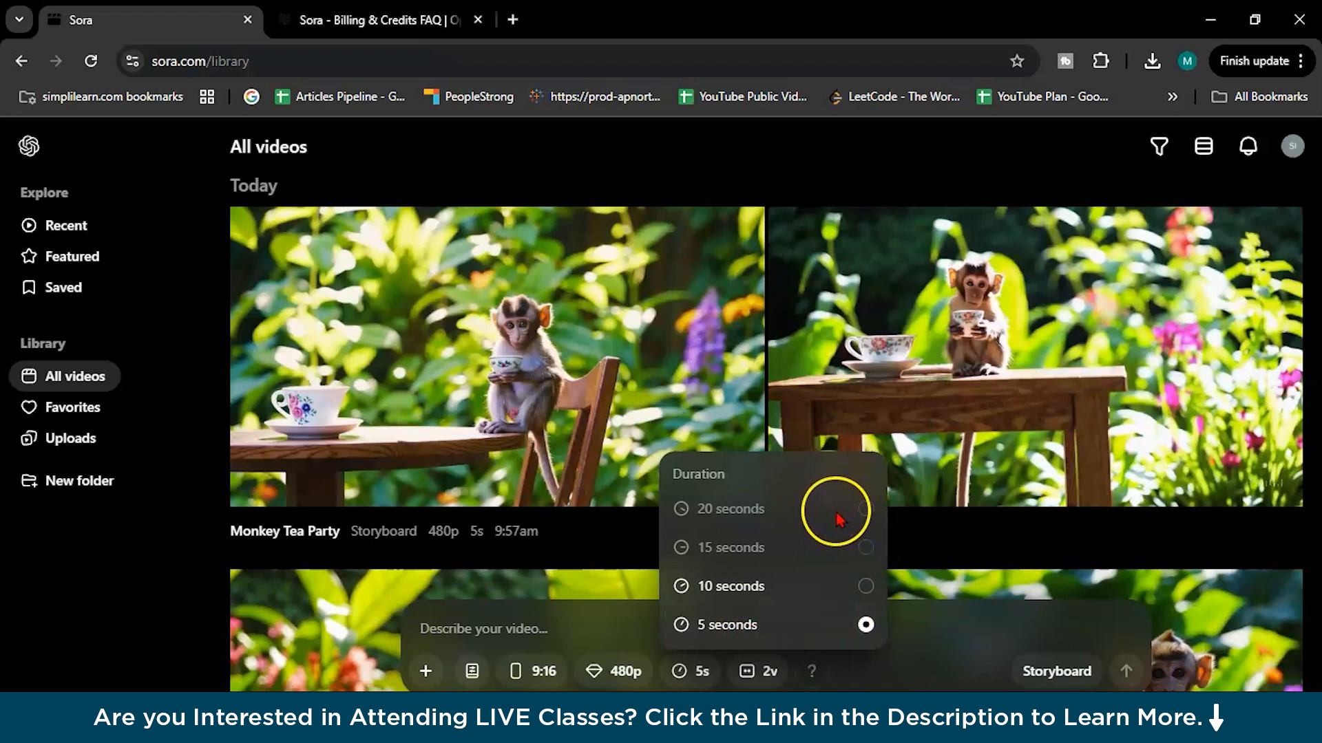
mouse_move(749, 673)
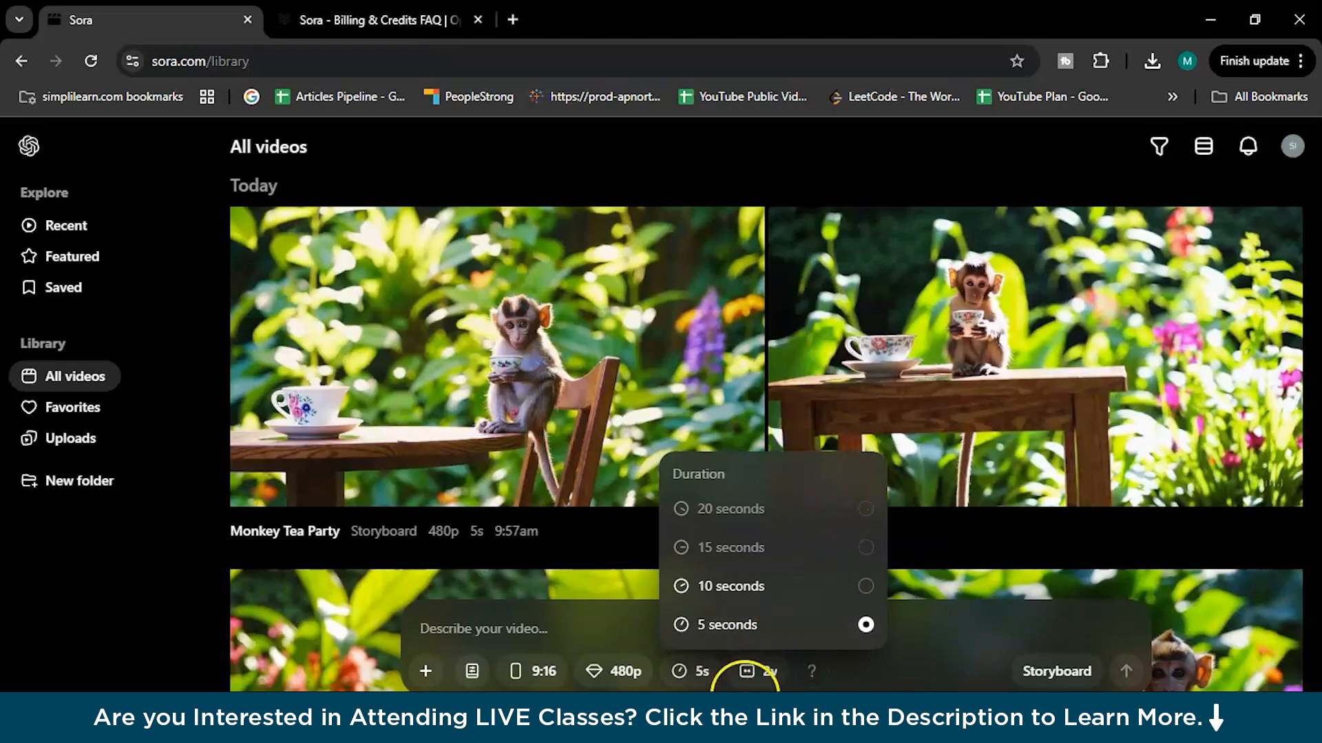
left_click(744, 672)
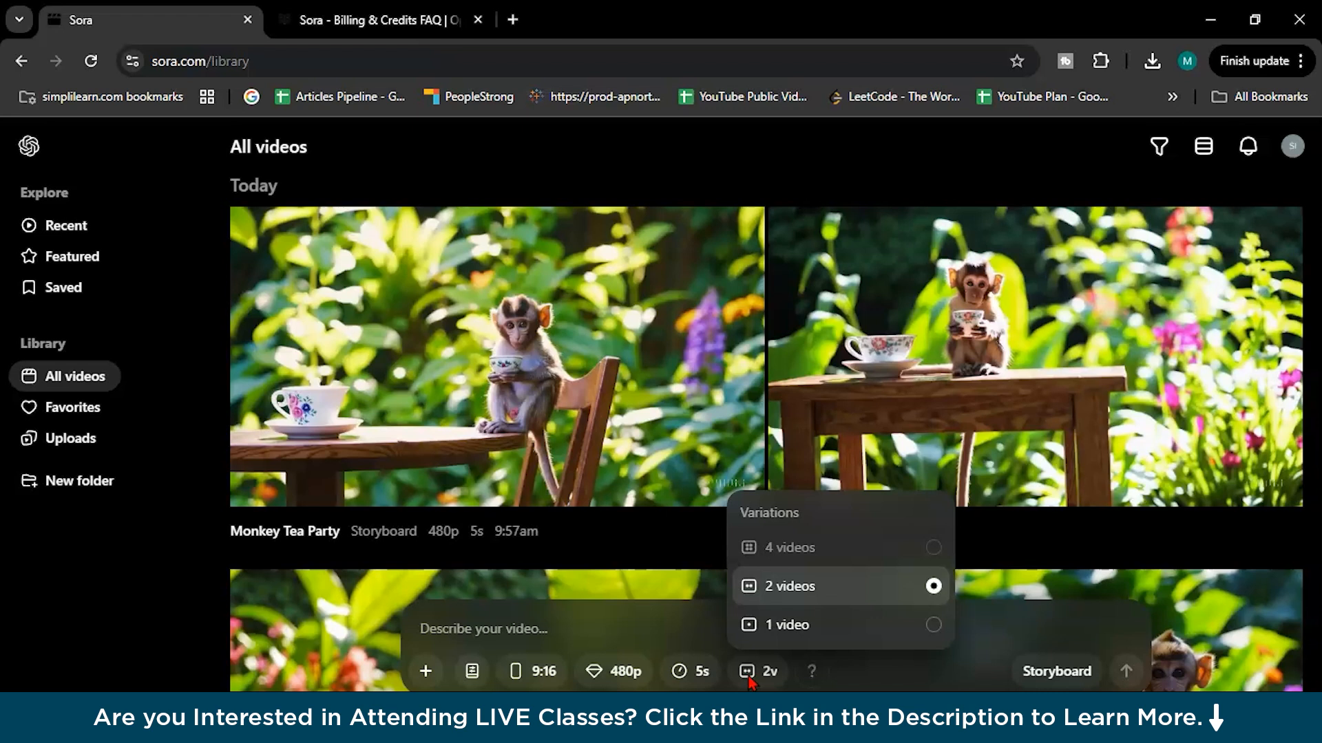
mouse_move(868, 587)
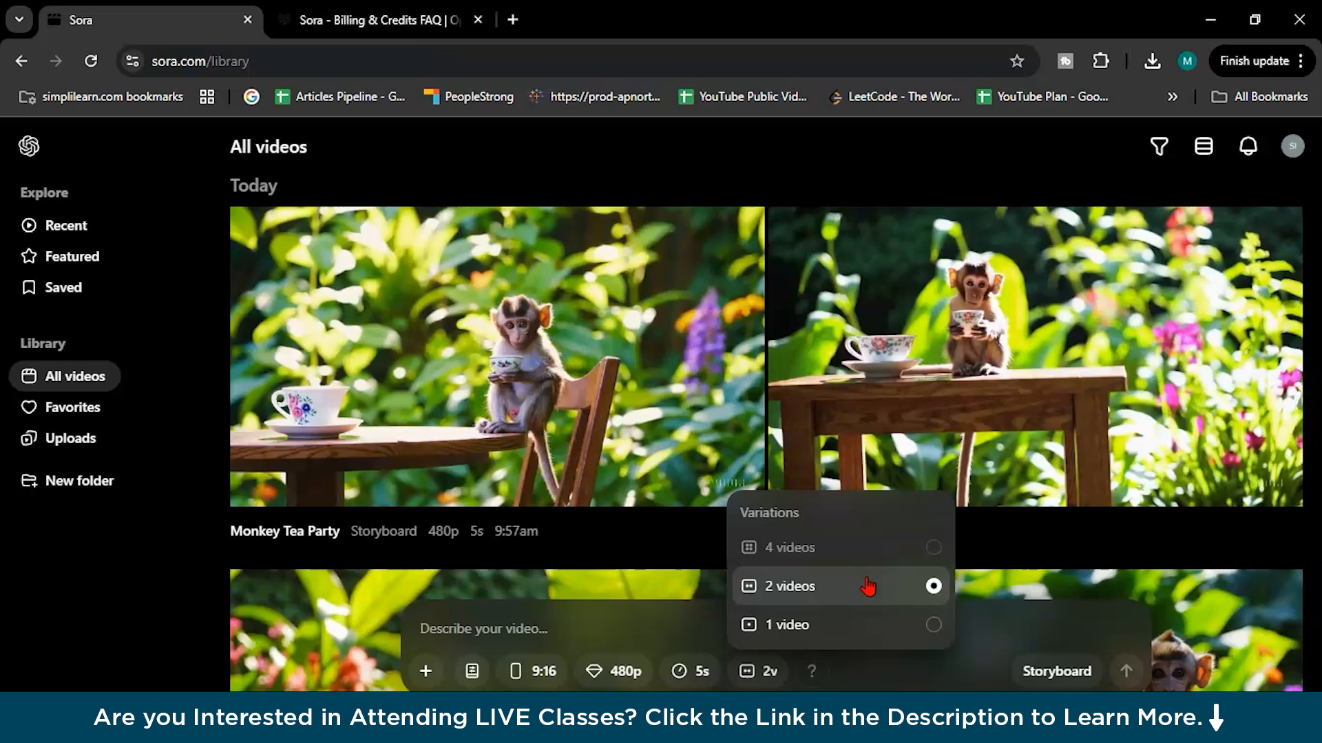
mouse_move(1293, 145)
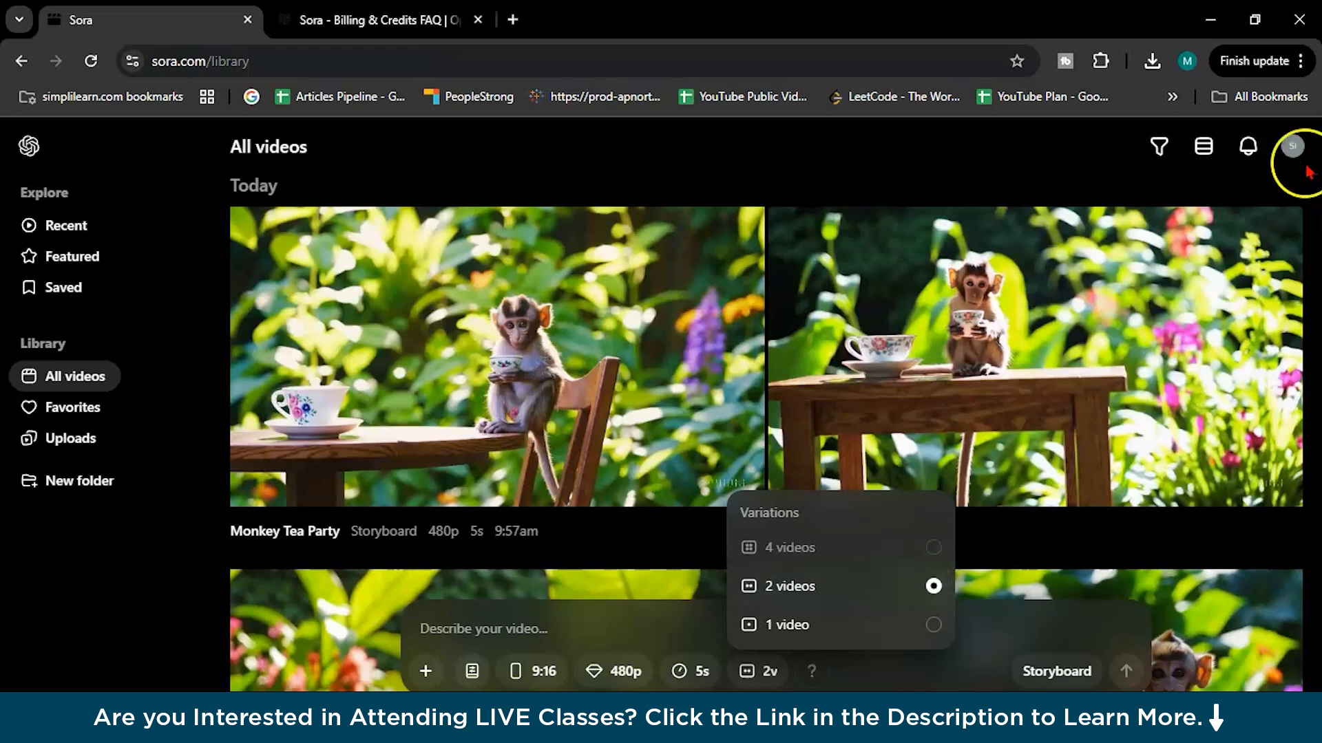
left_click(377, 19)
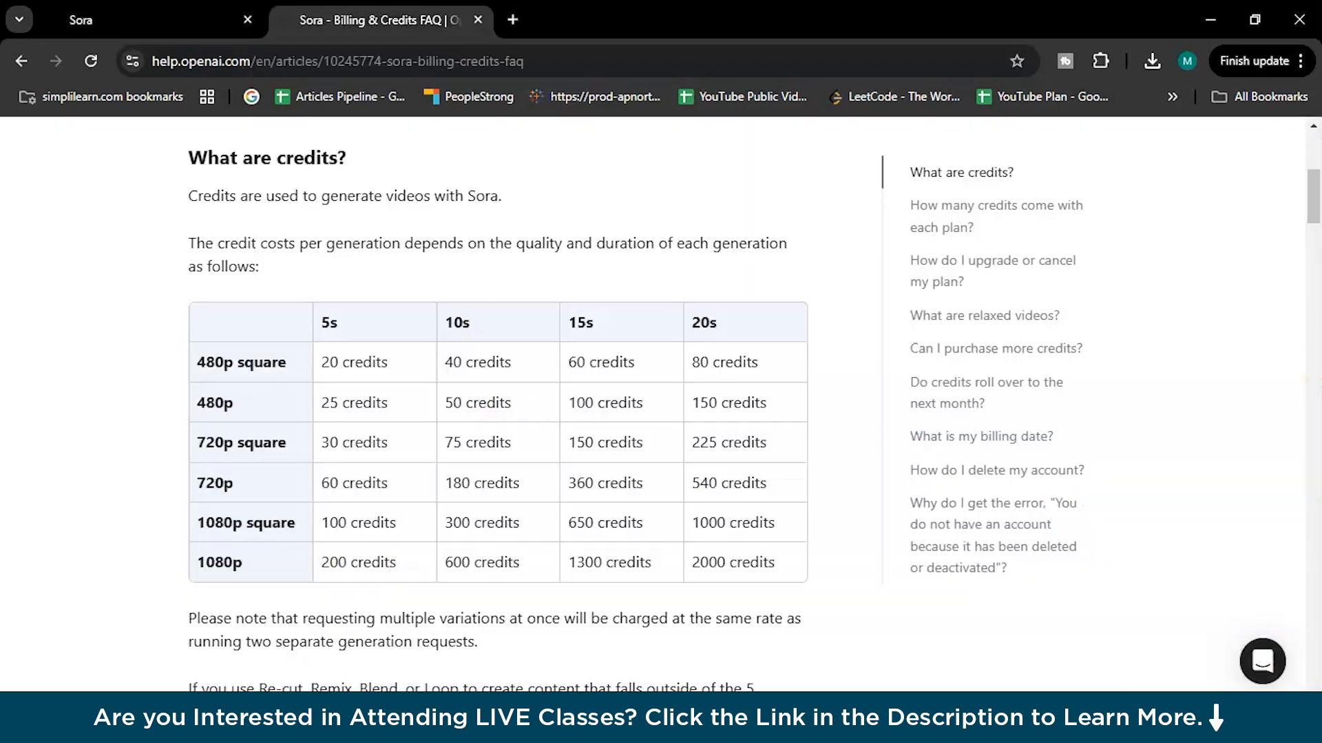
scroll("down", 3)
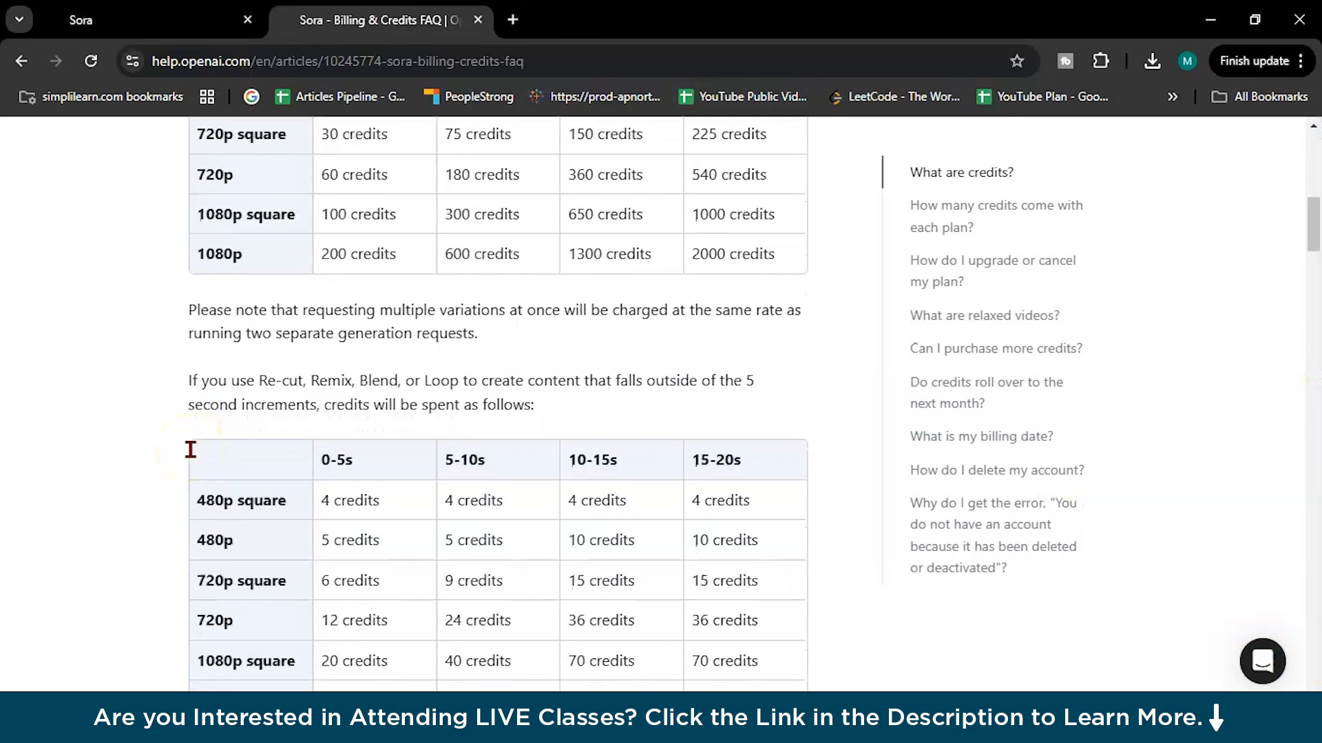
scroll("down", 3)
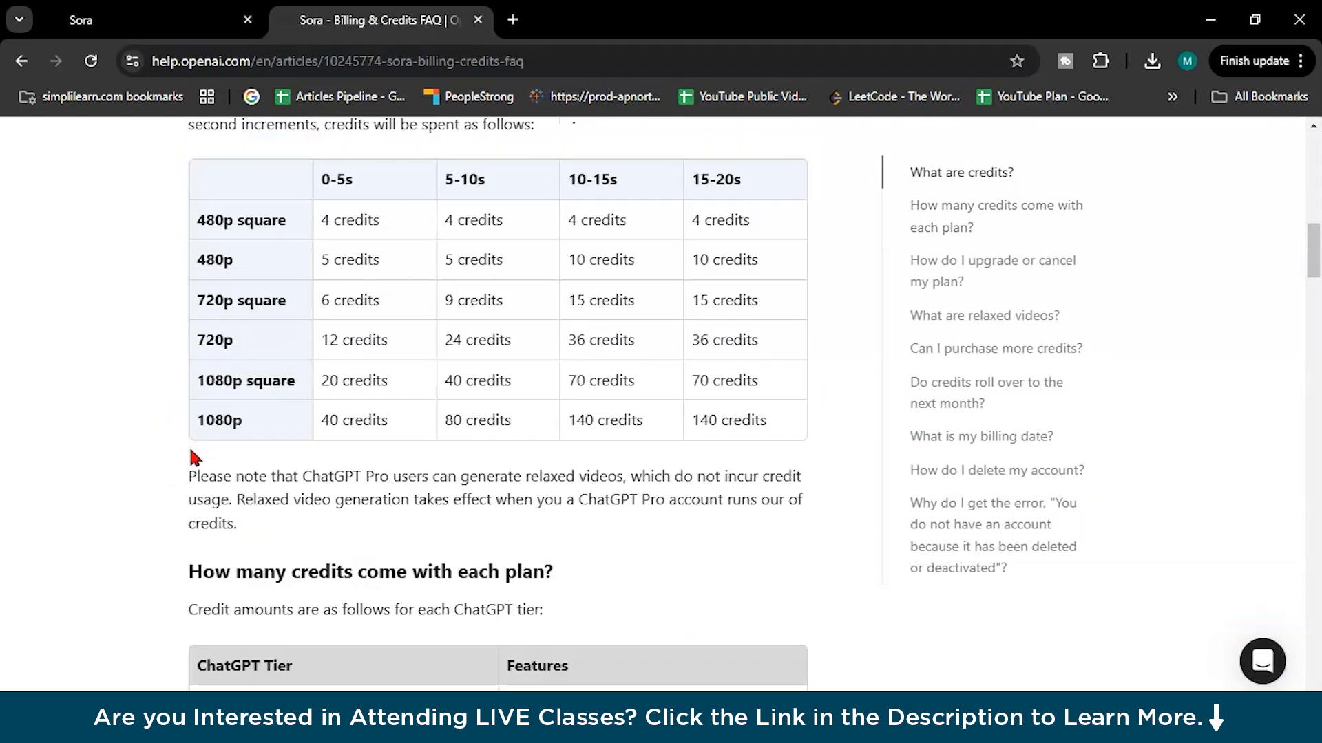
scroll("up", 3)
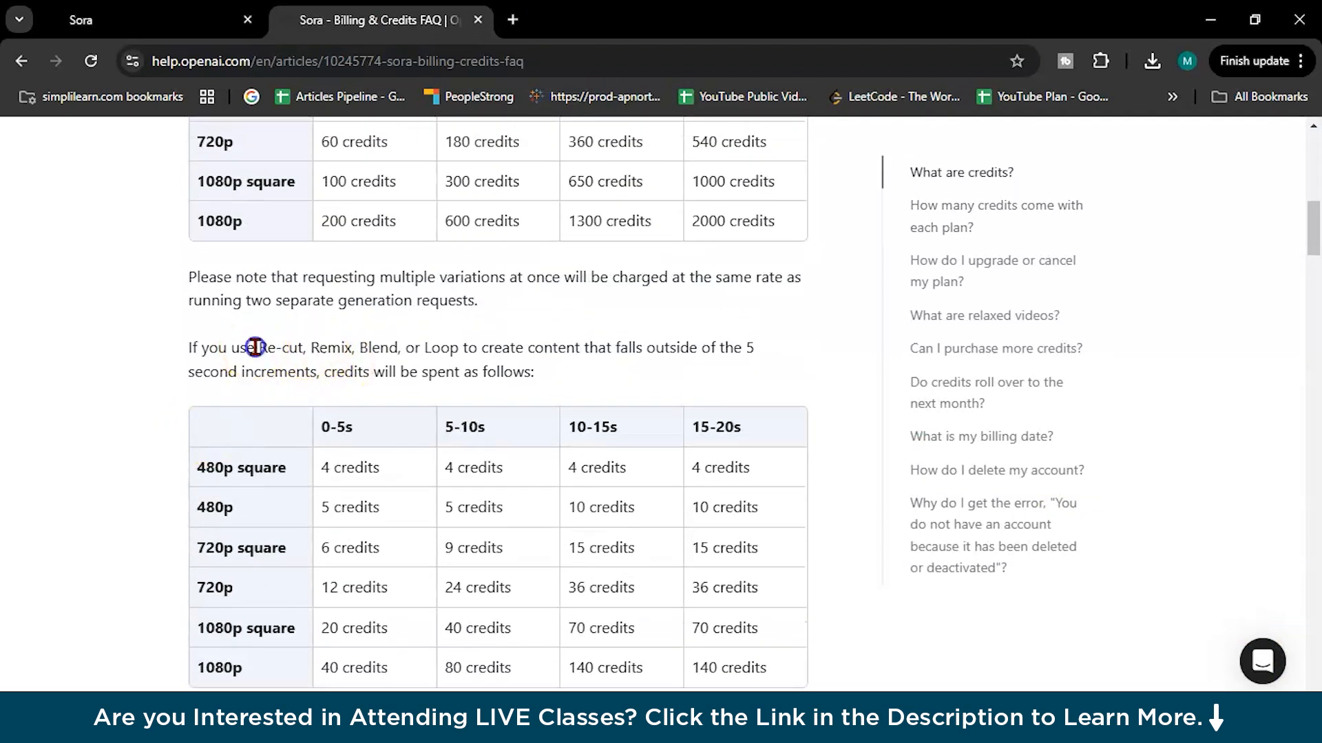
left_click_drag(257, 346, 779, 347)
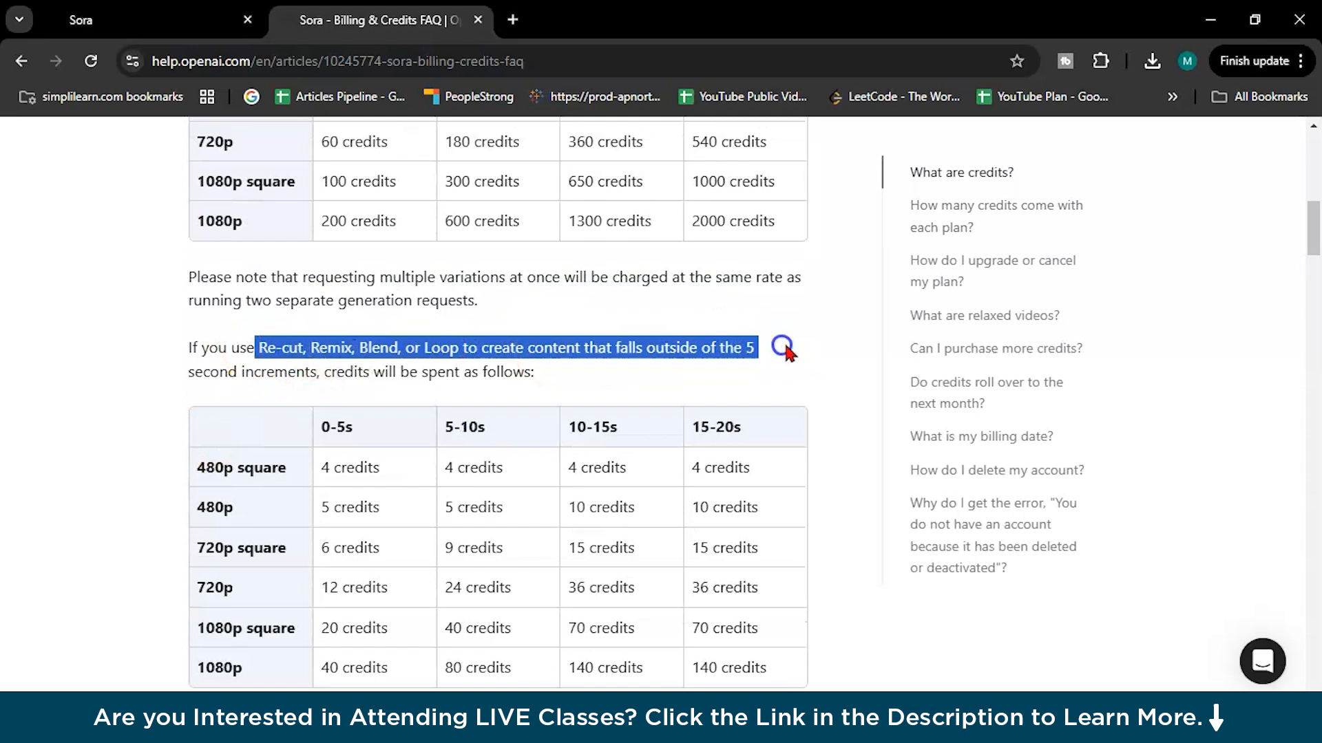
scroll("down", 3)
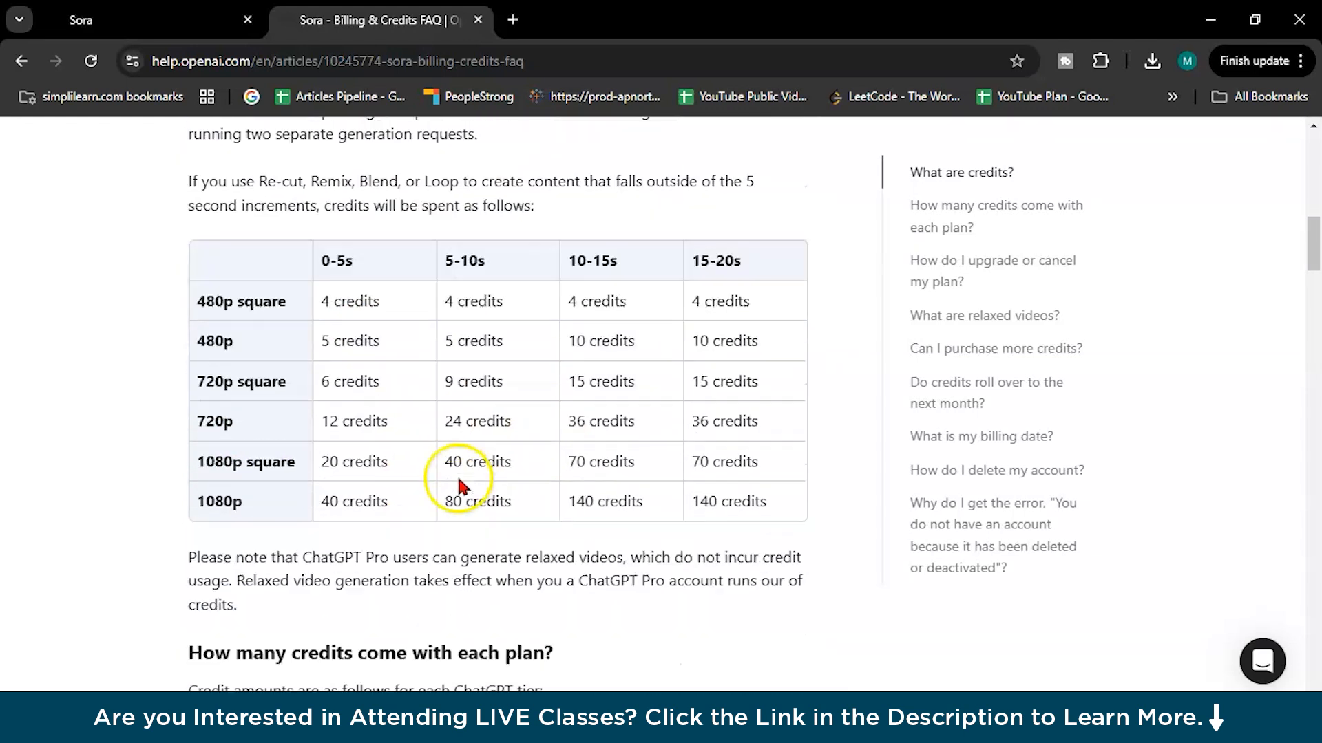
scroll("down", 3)
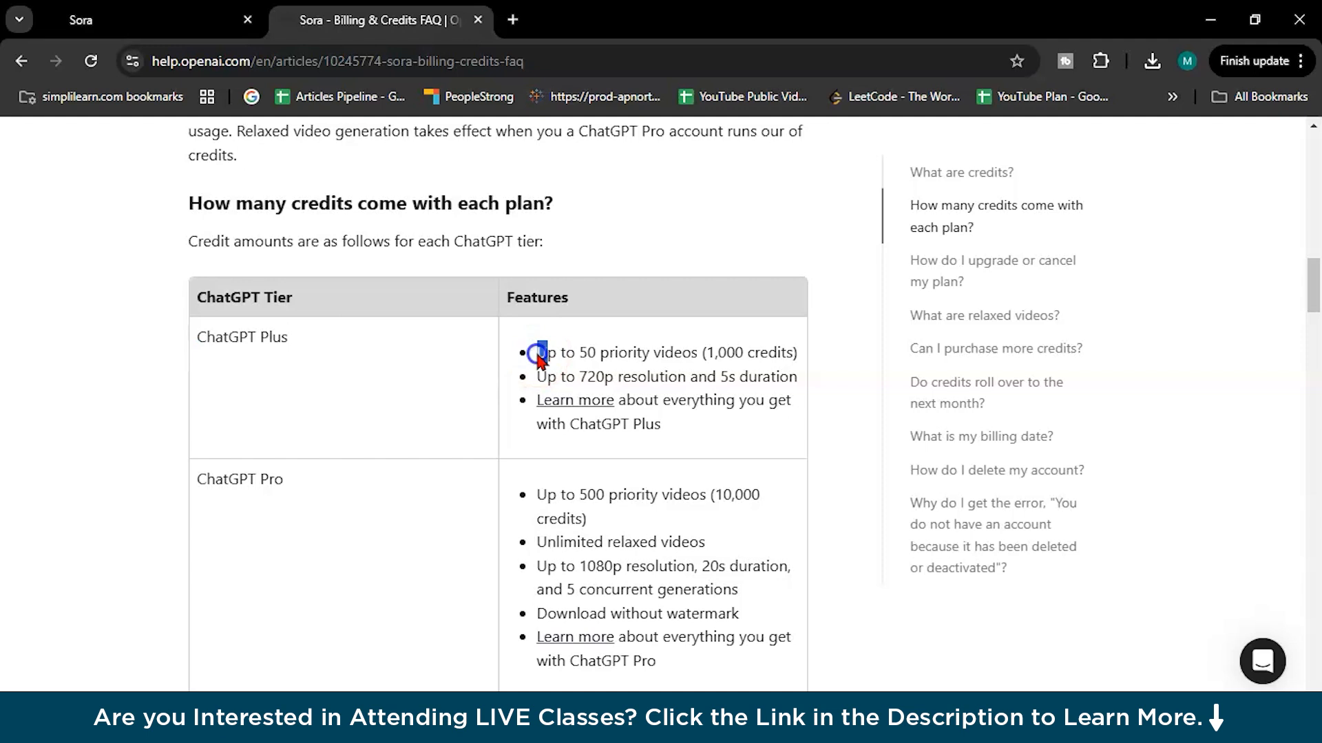
left_click_drag(540, 352, 797, 352)
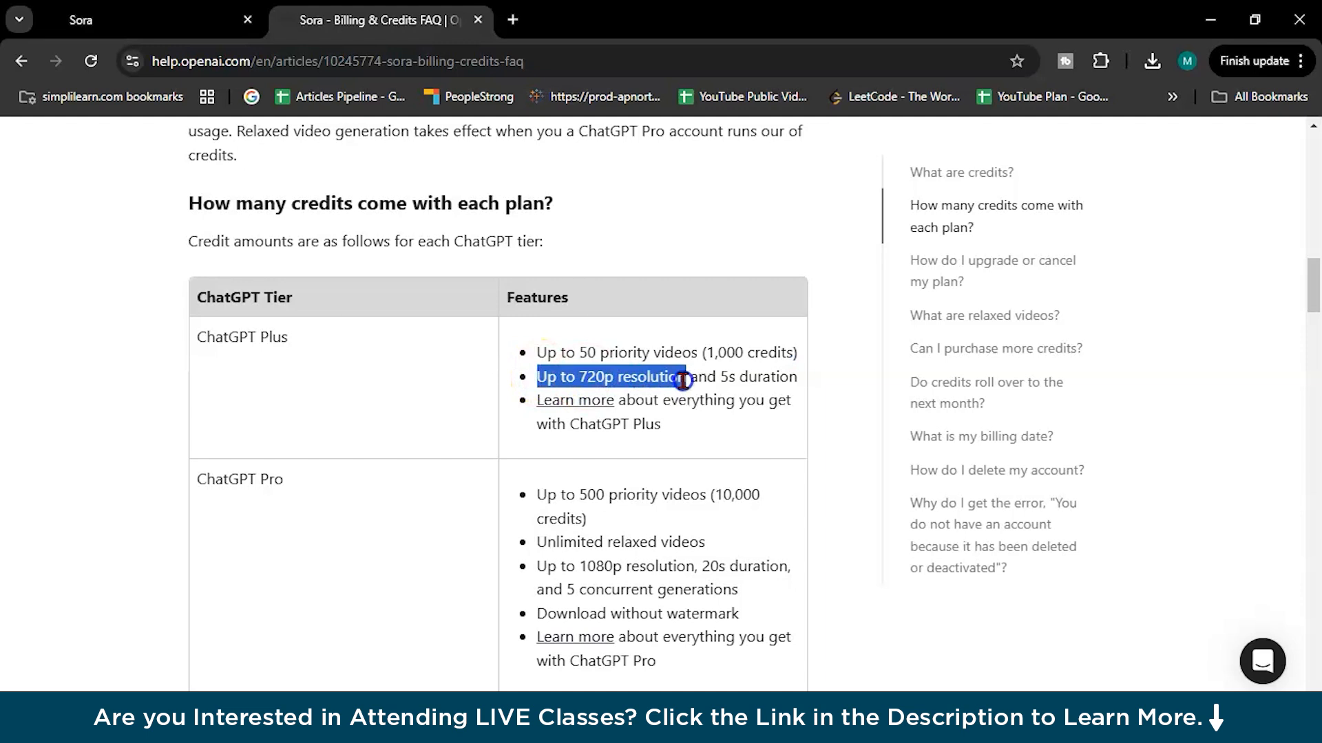
left_click_drag(683, 378, 793, 377)
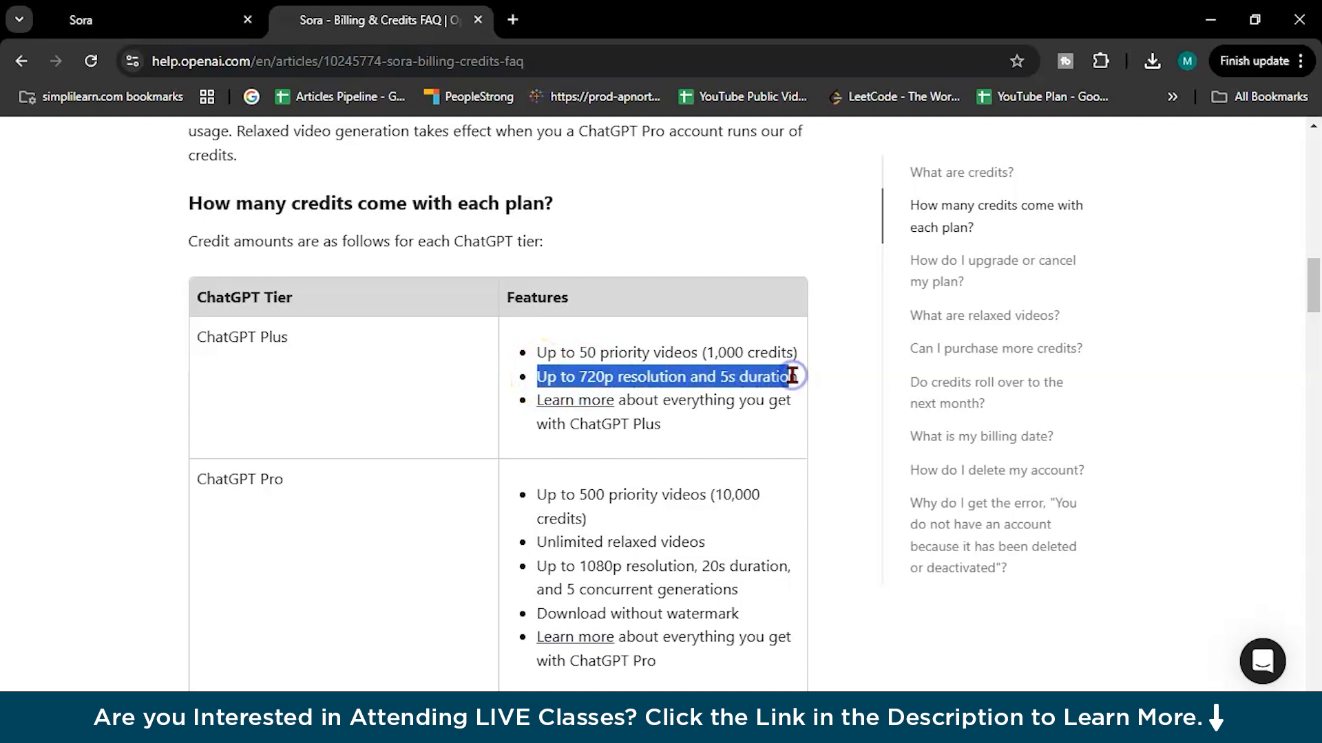
scroll("down", 3)
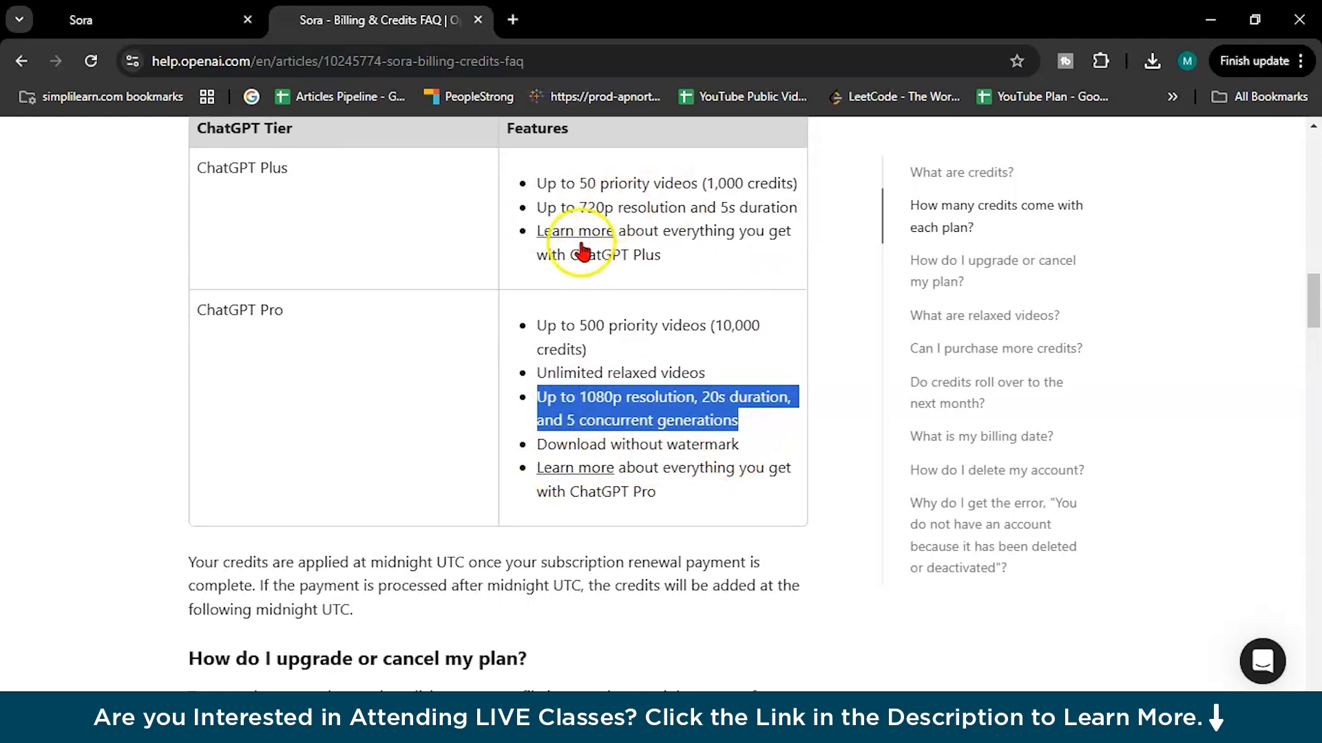
mouse_move(654, 284)
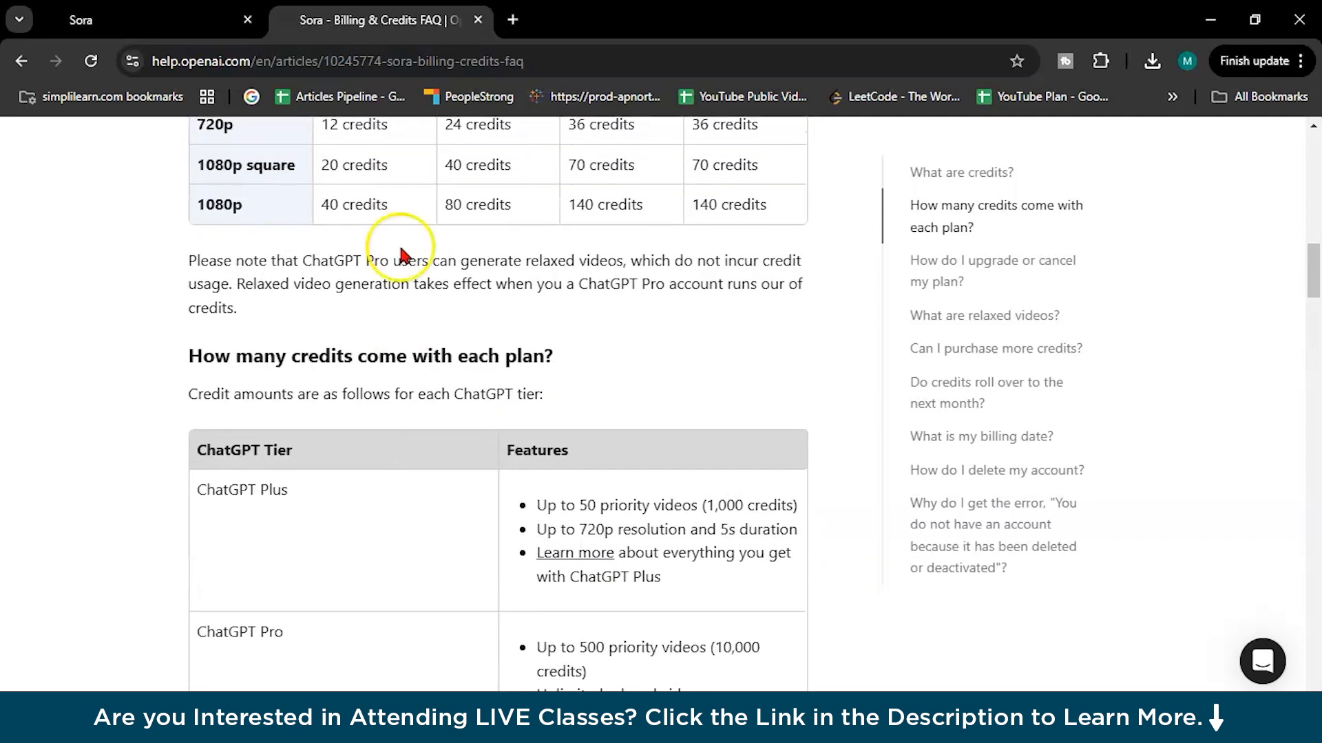
- Back in the Sora library, write the prompt 'Polar bear enjoying on the Sahara desert'
left_click(76, 20)
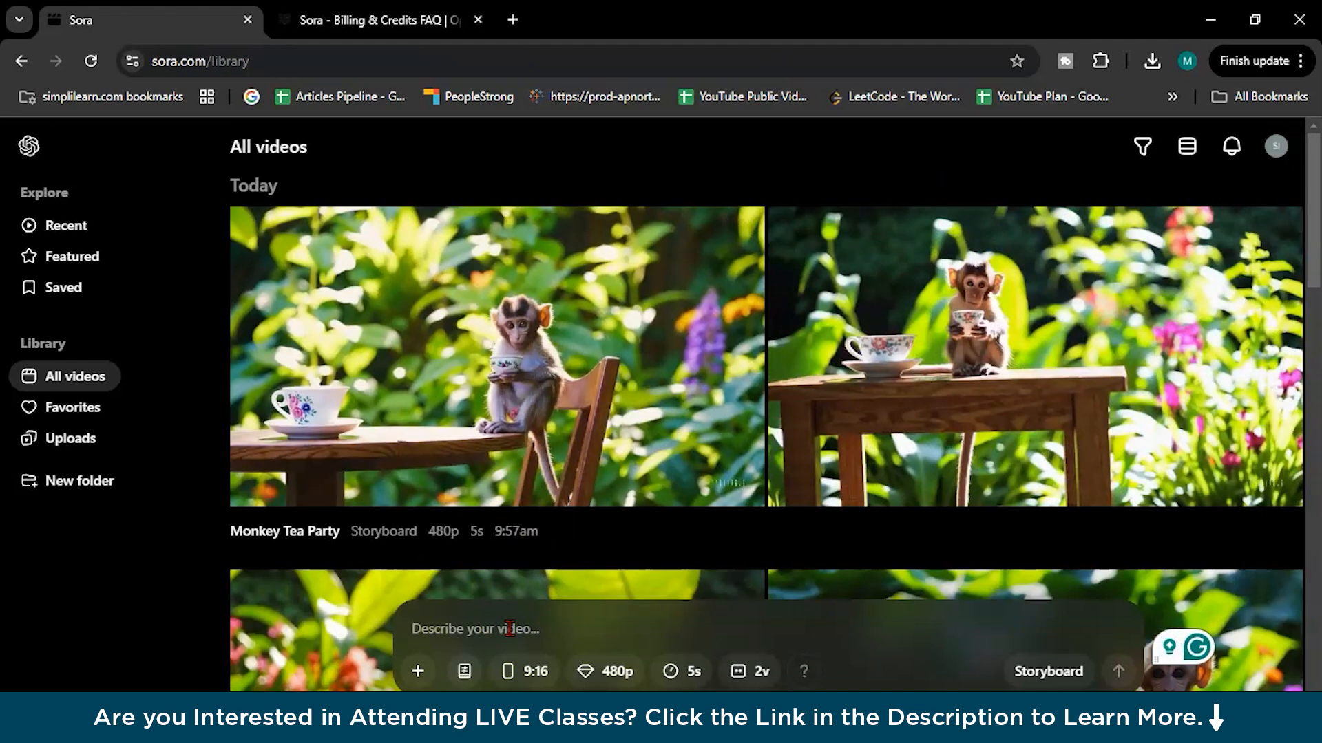
type("Polar")
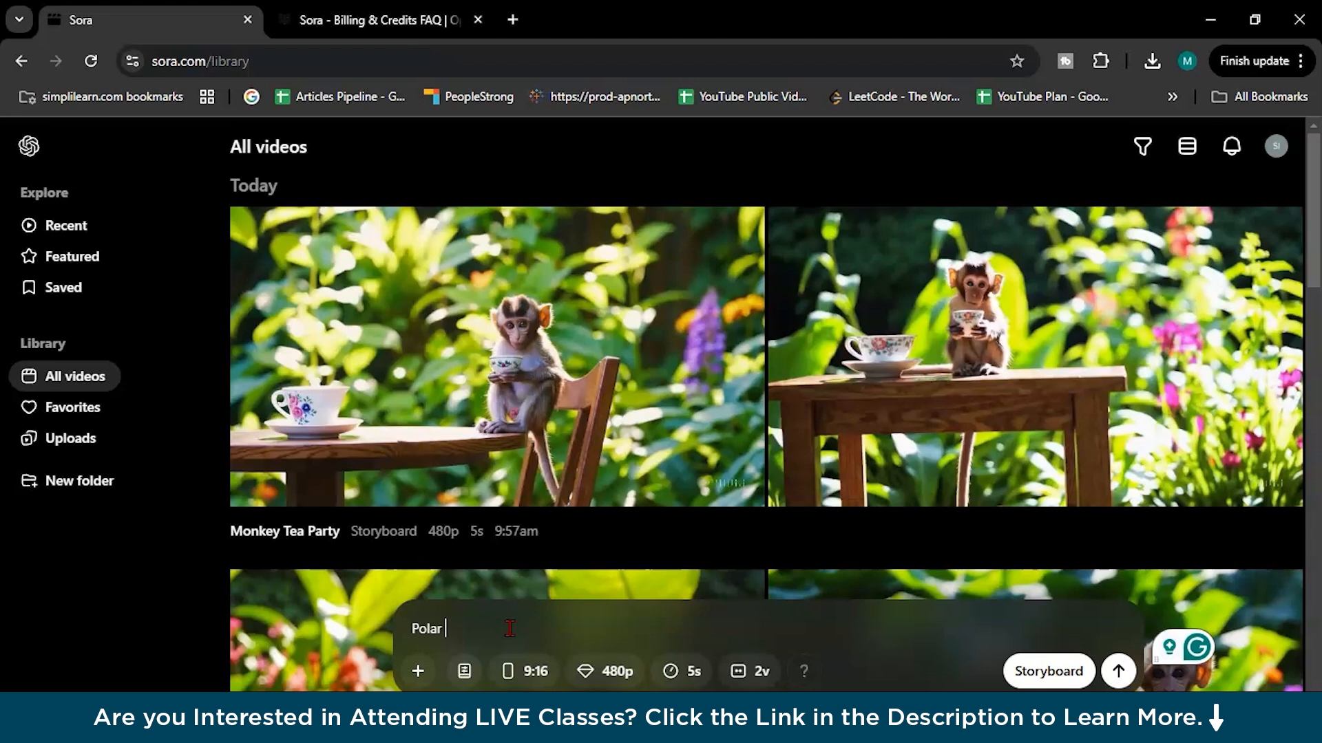
type("bear")
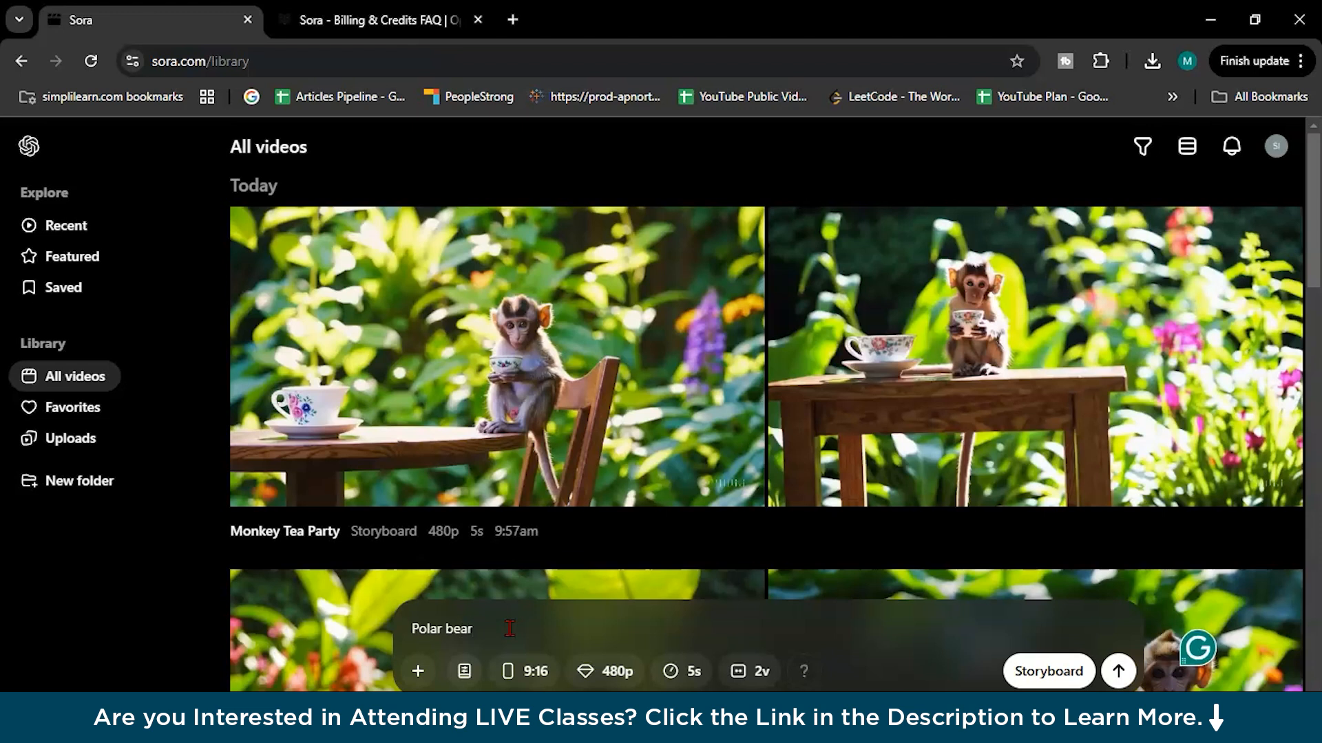
type("enjoyn")
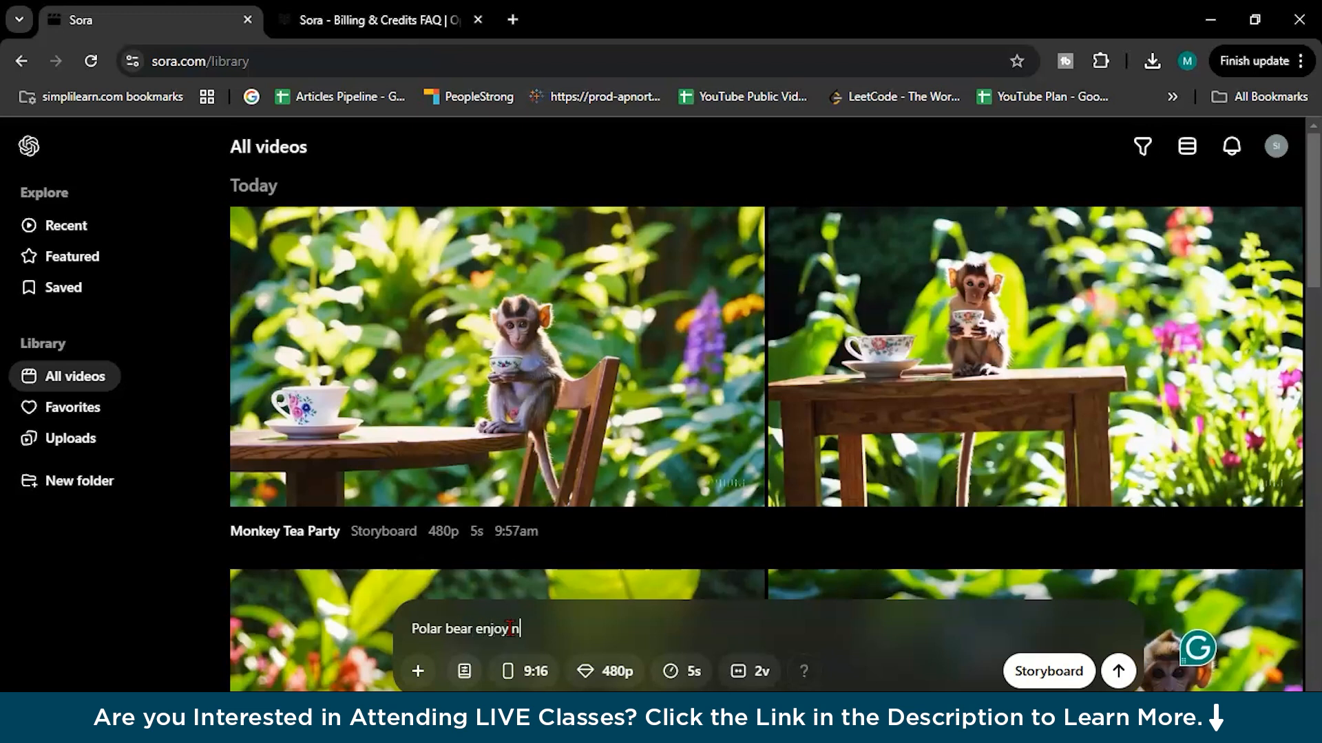
type("ing on the")
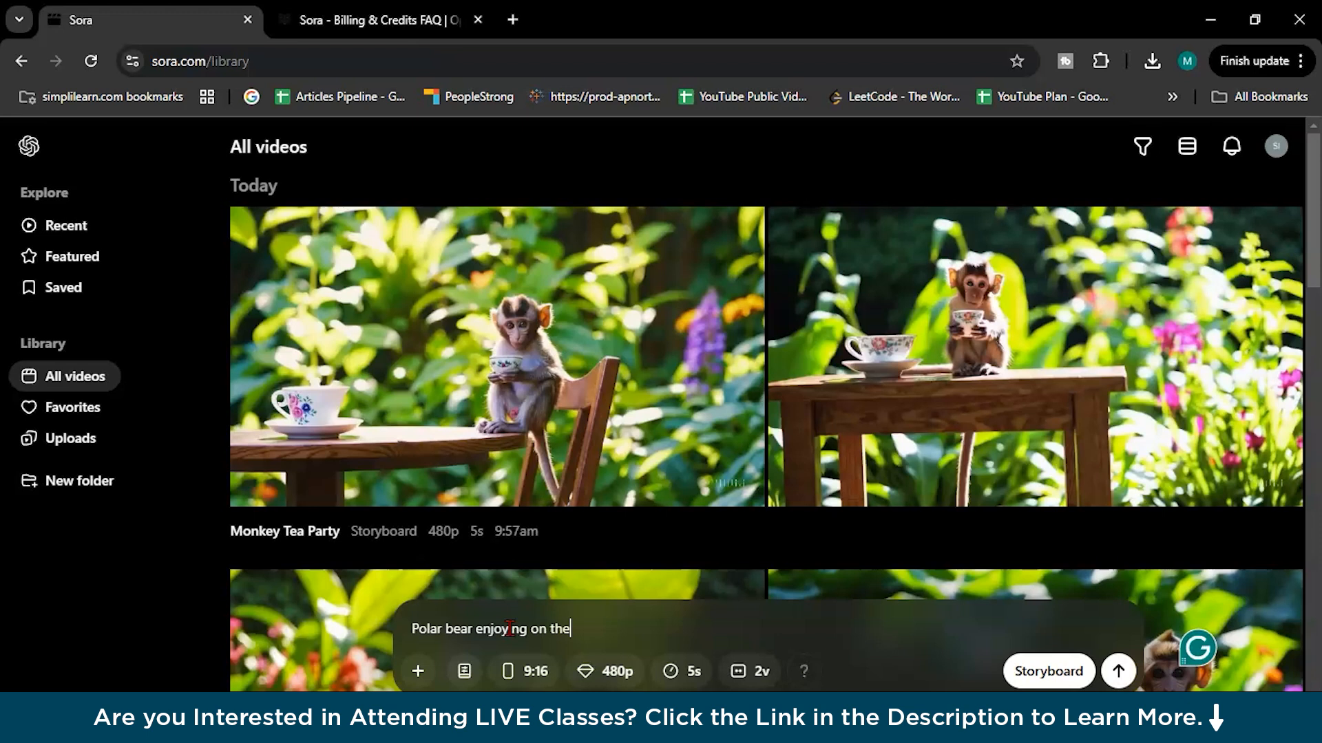
type("sahara")
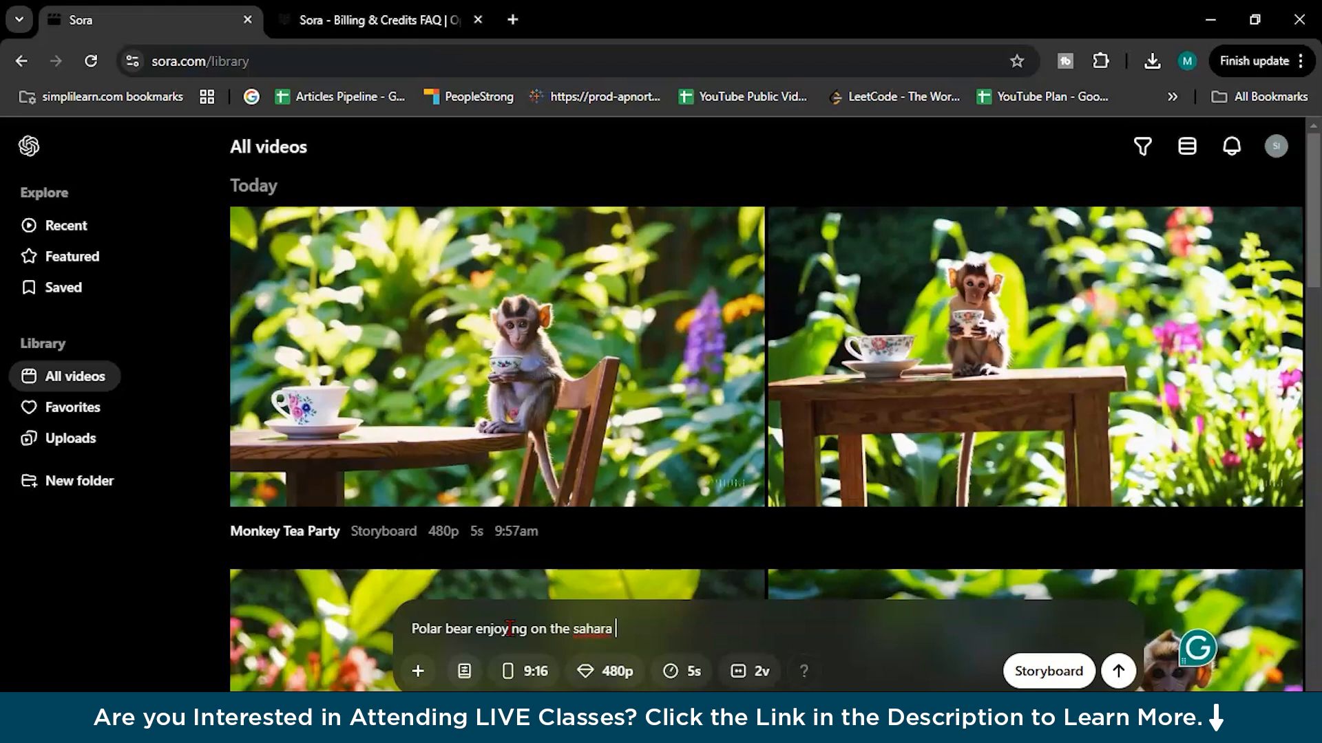
type("desert")
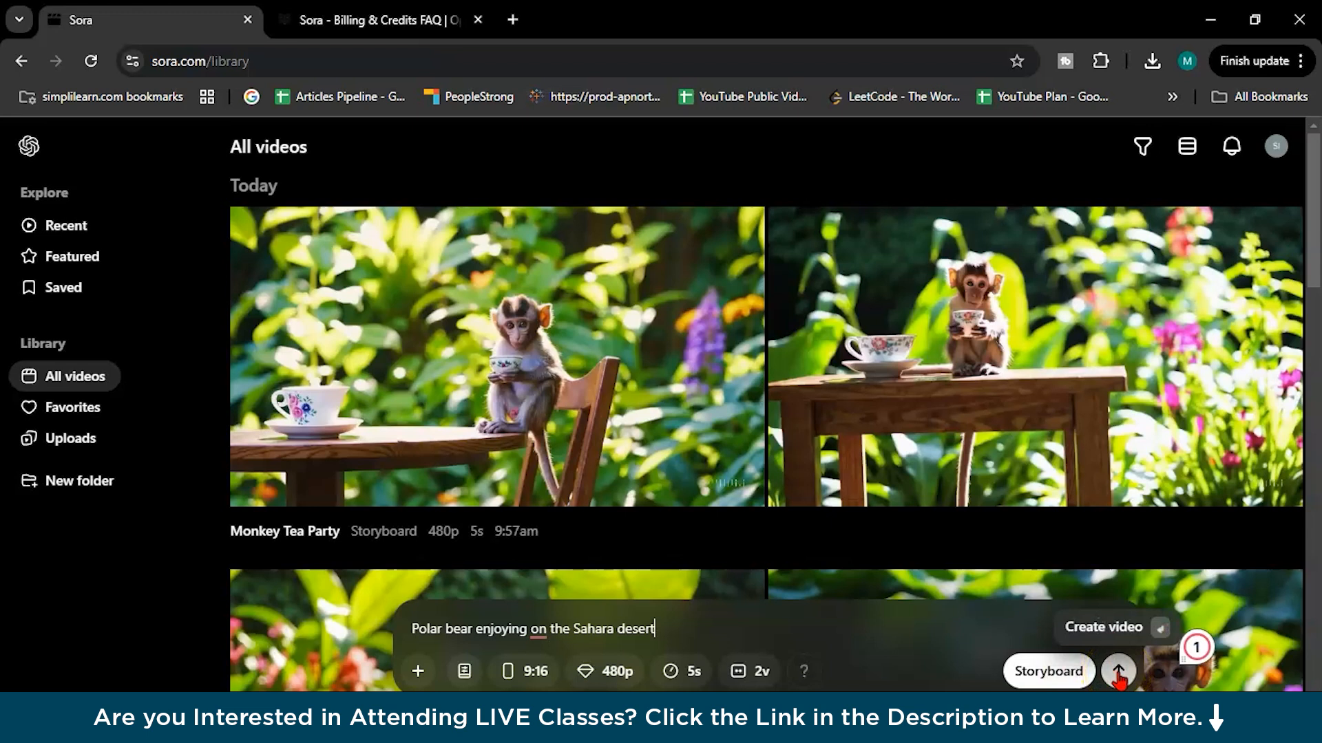
- Turn the prompt into a storyboard and add a second scene after the first
left_click(1118, 672)
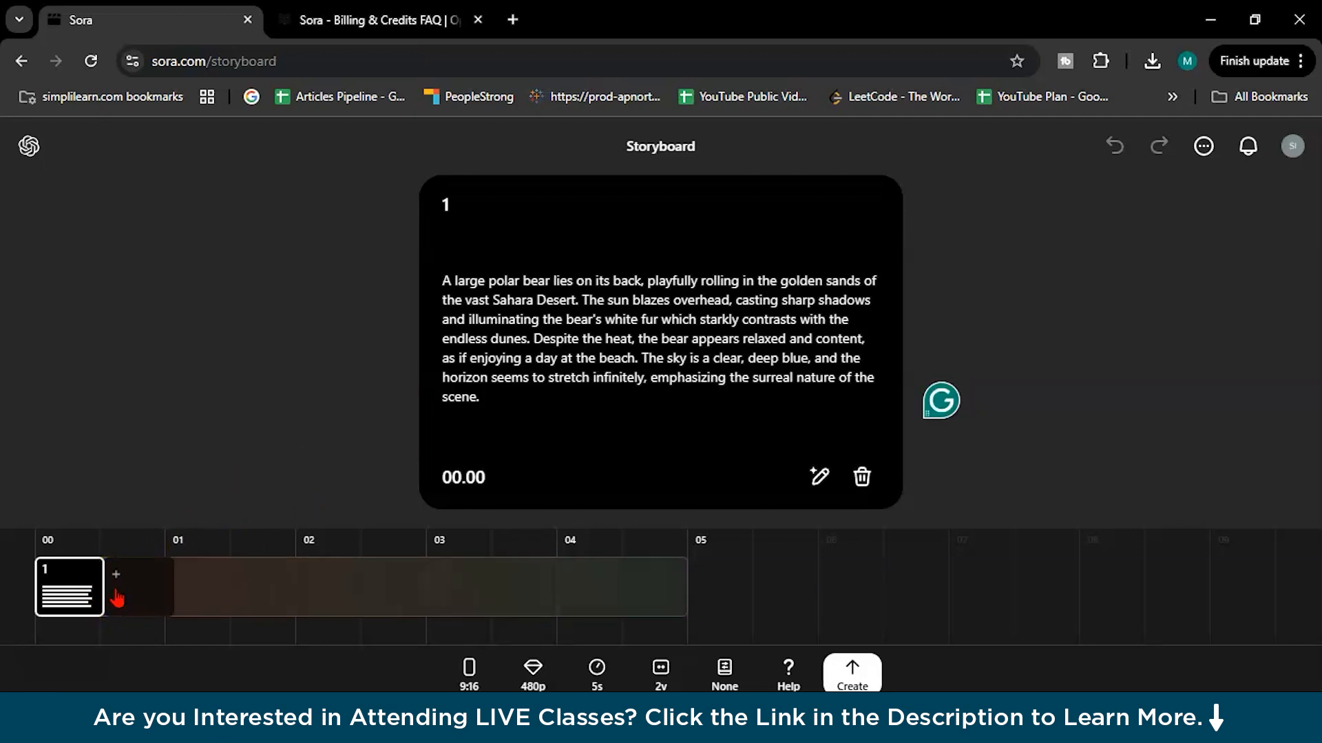
left_click(115, 574)
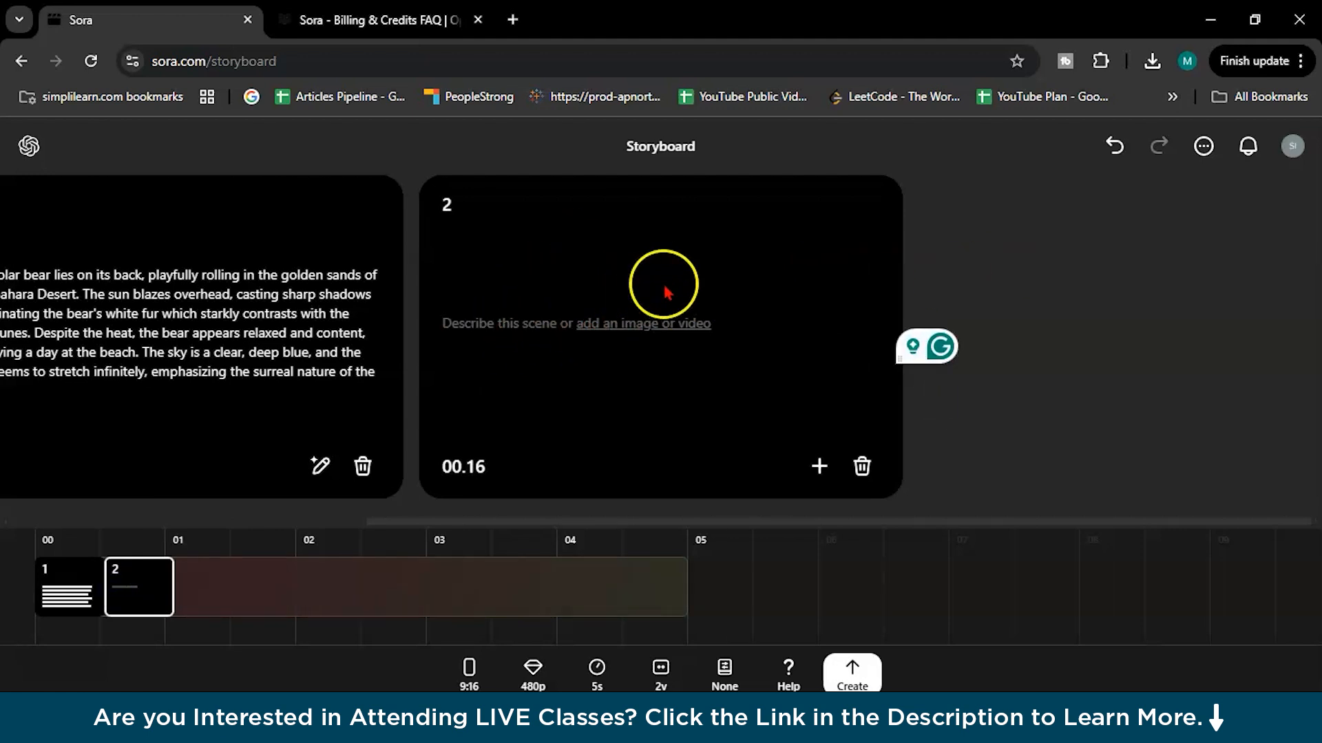
- Describe scene 2 as 'polar bear with family playing with sand' and return to the first scene
type("polar")
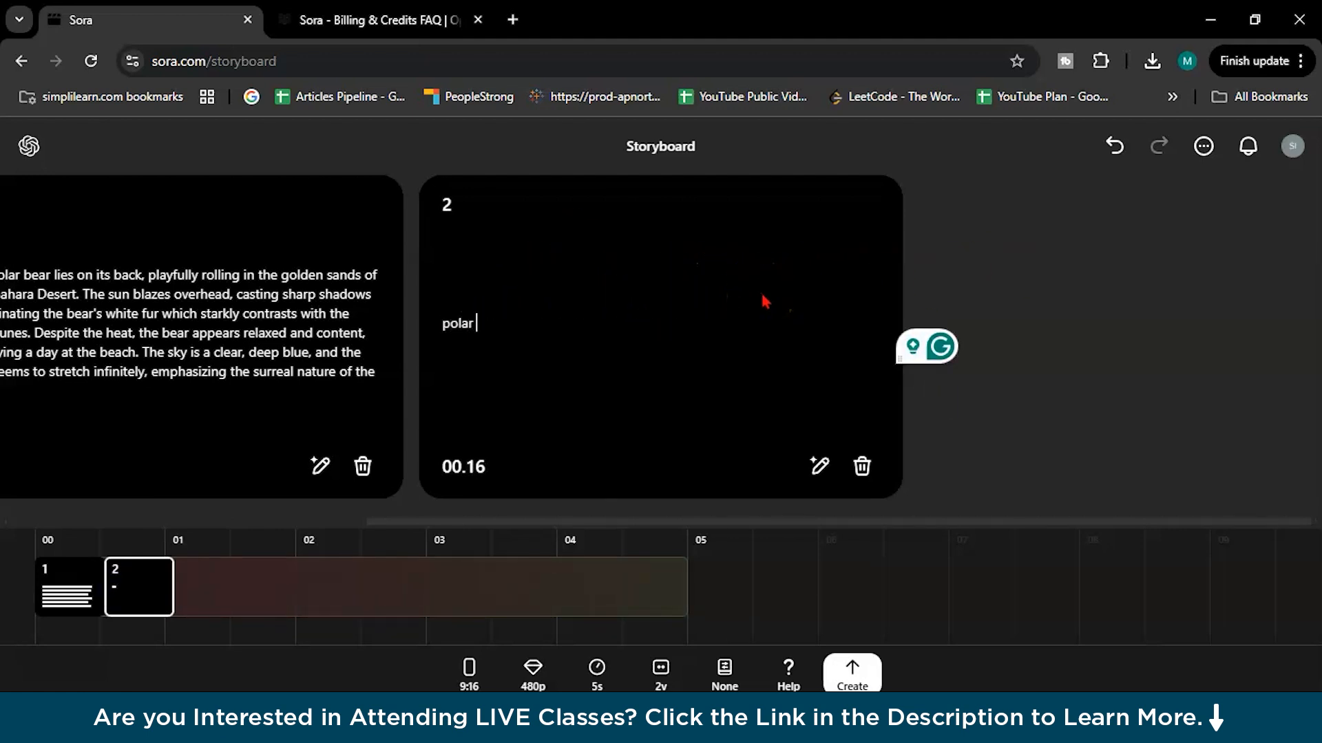
type("bear with")
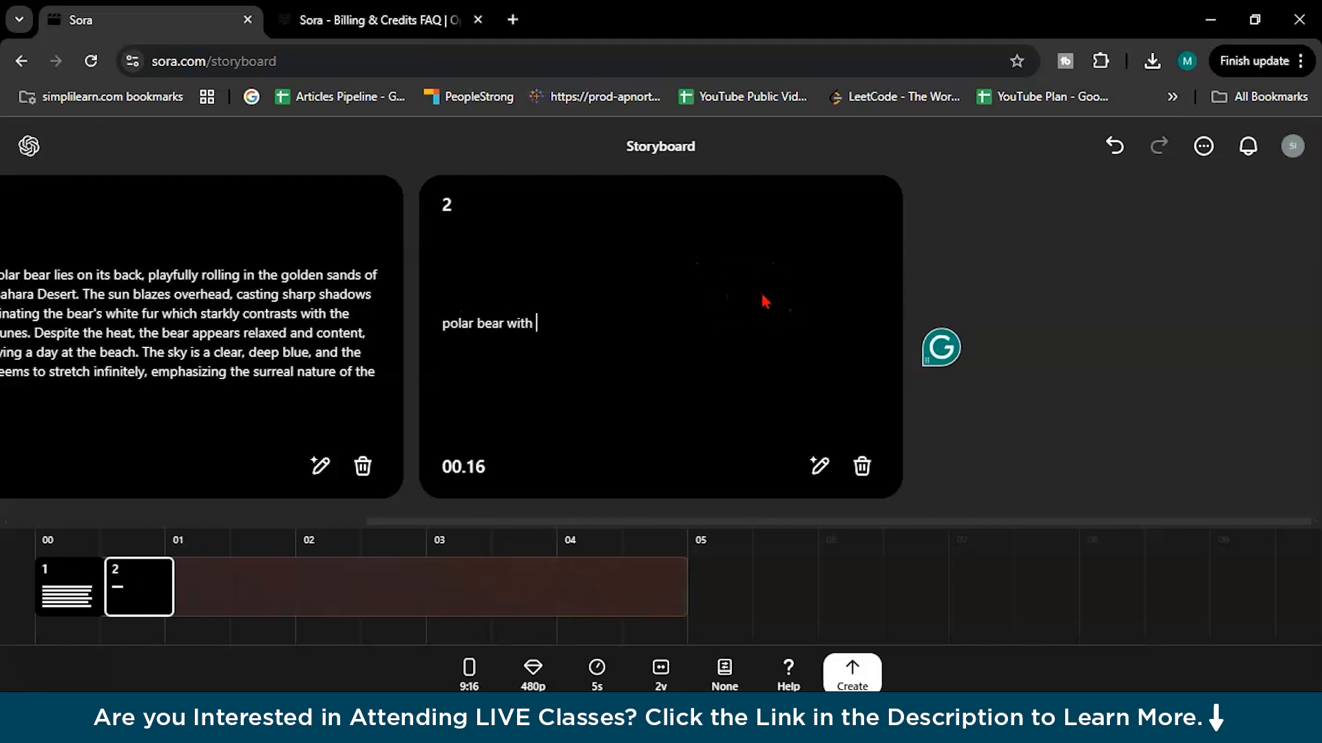
type("family")
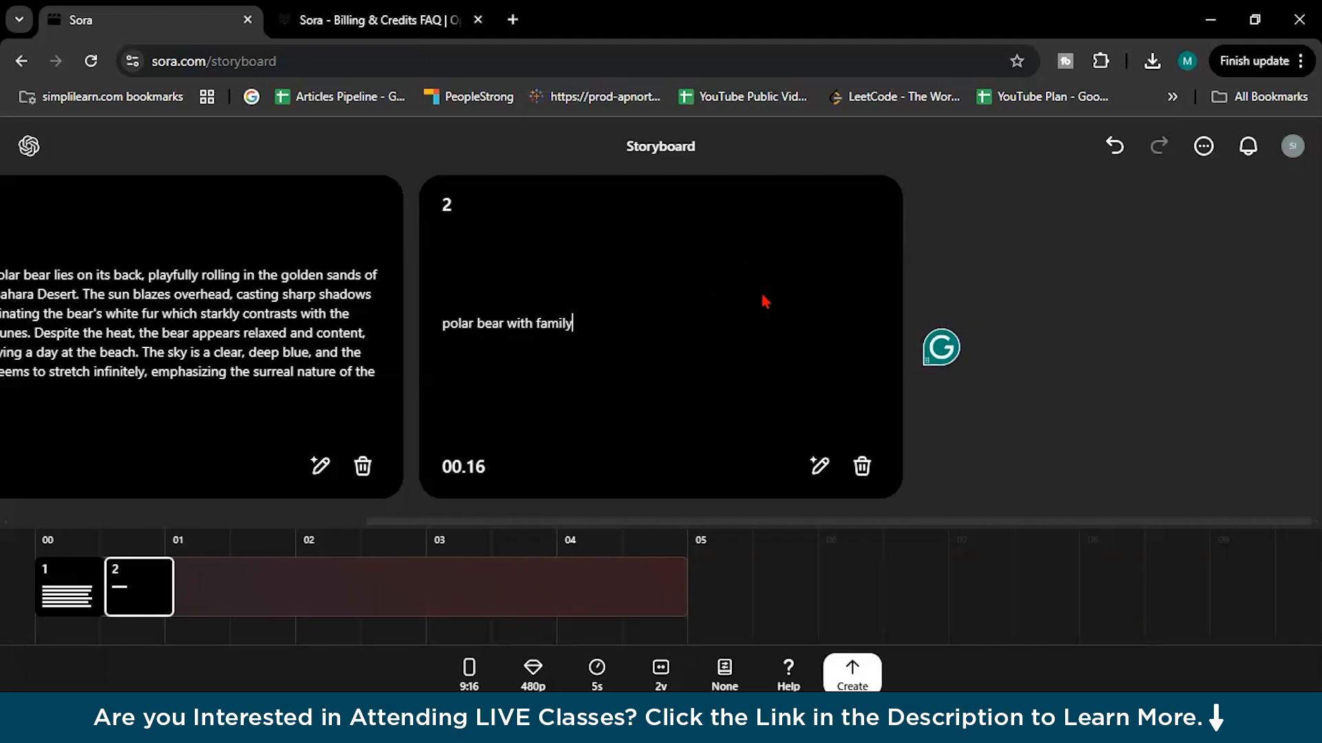
type("playing")
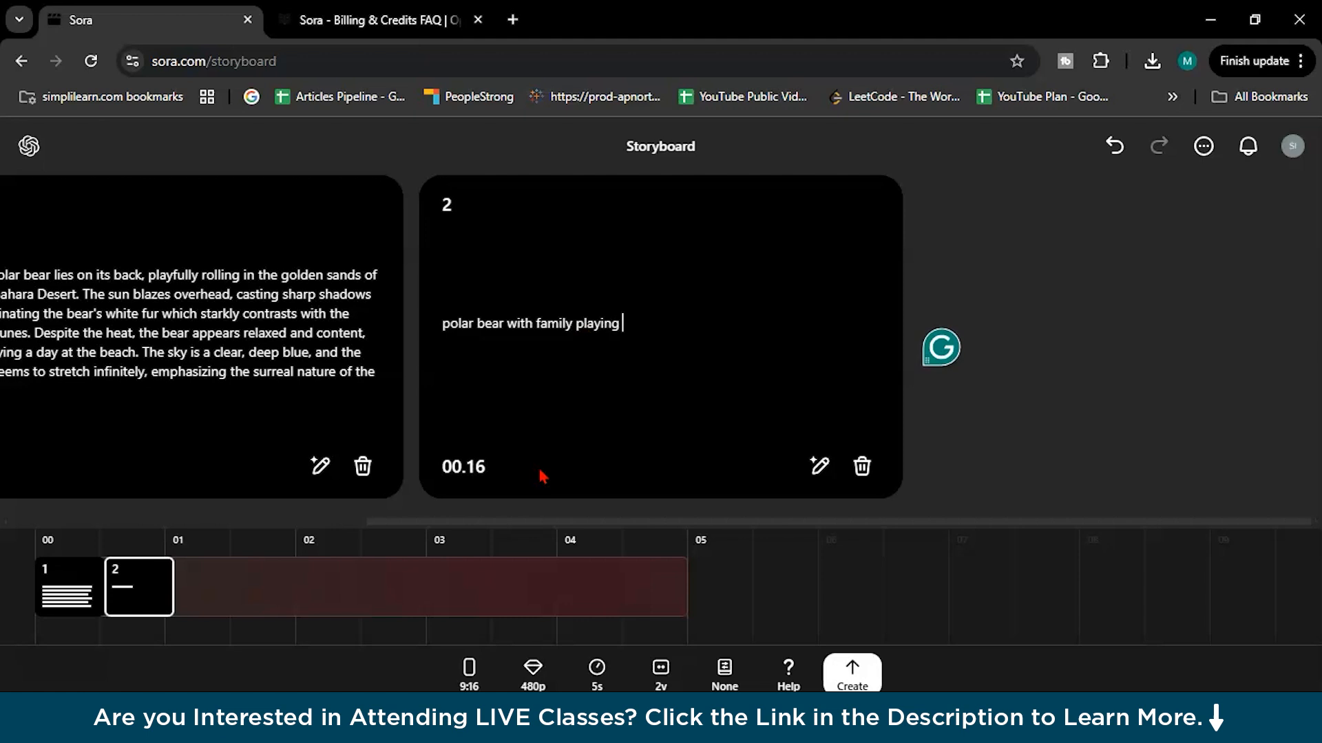
type("with")
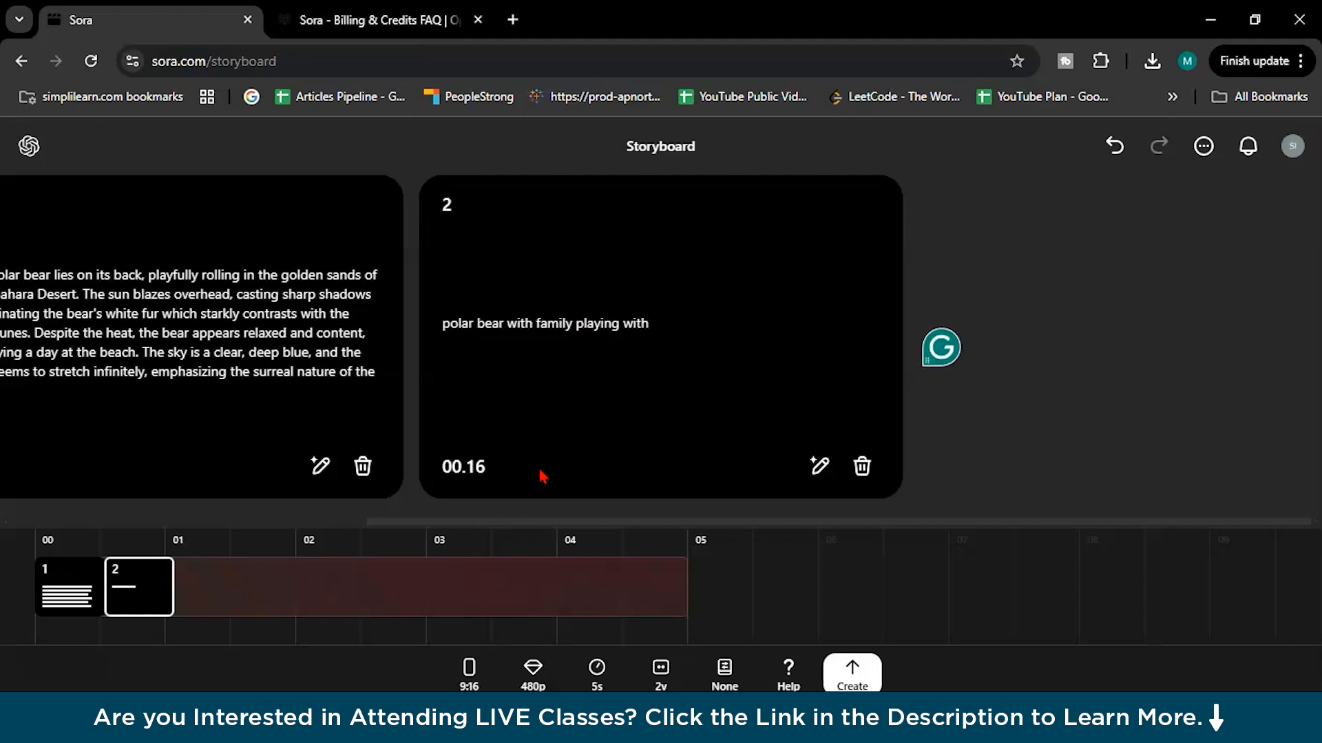
type("sand")
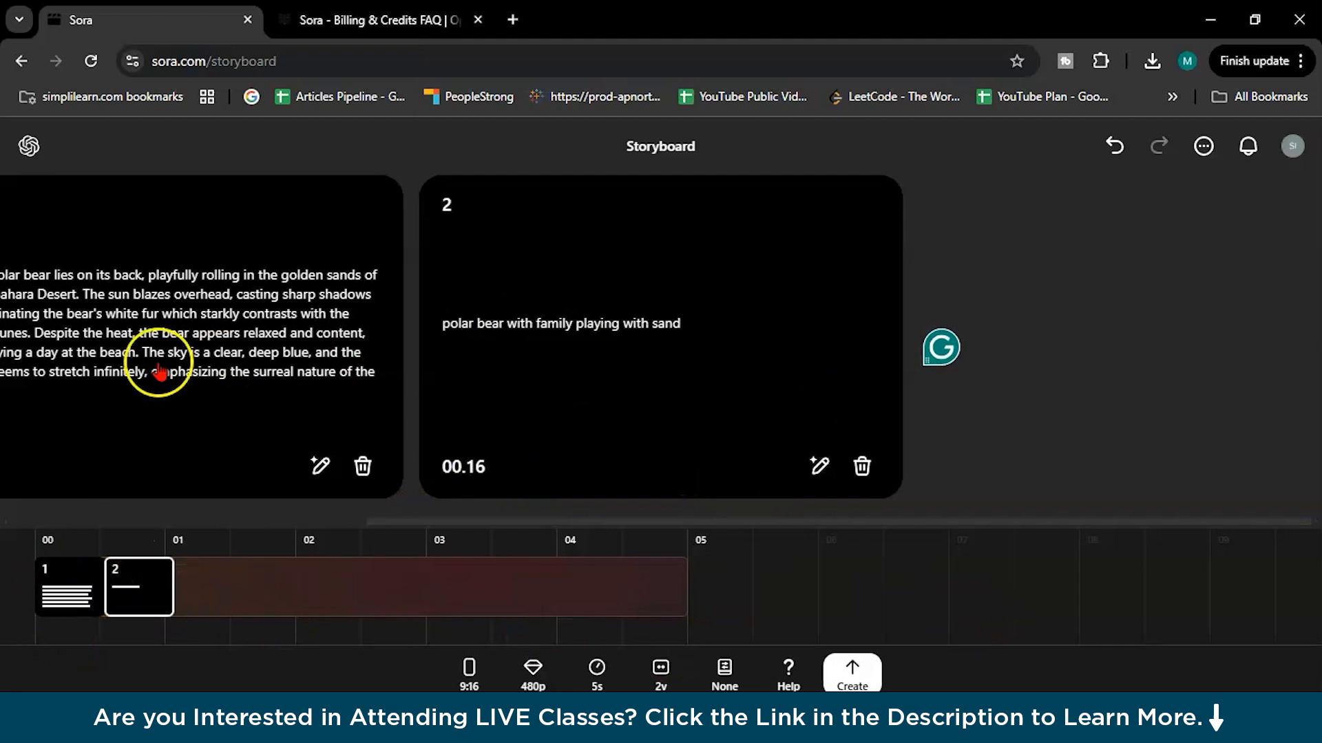
left_click(570, 586)
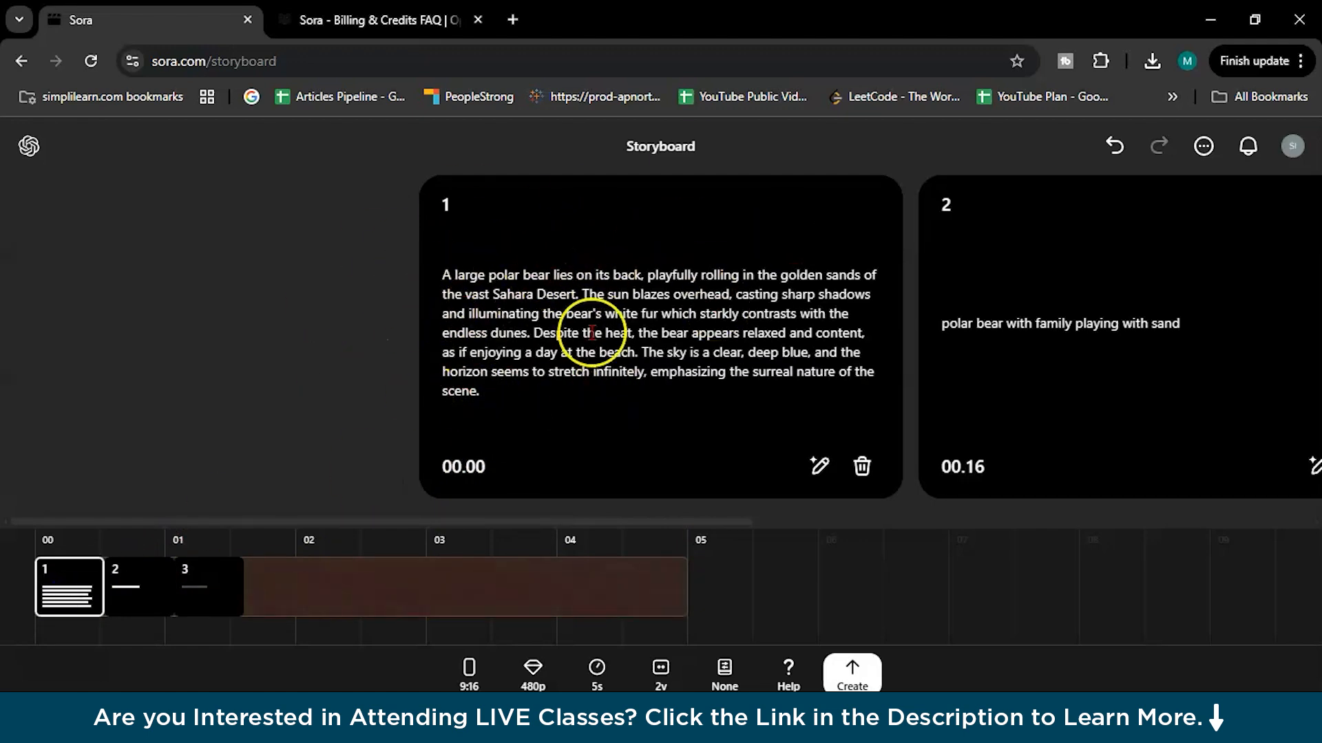
- Generate the storyboard video, then open the finished 'Polar Bear in Sahara' and watch one variation
left_click(850, 675)
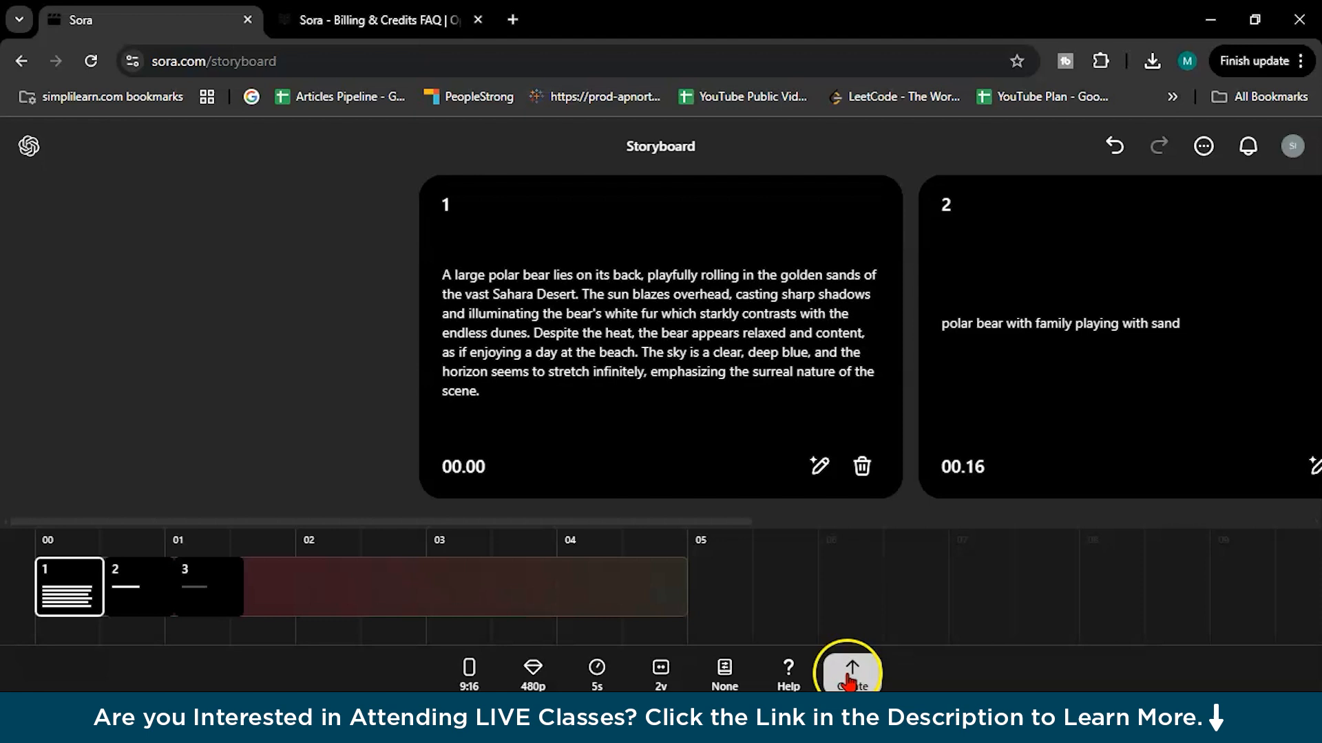
left_click(851, 670)
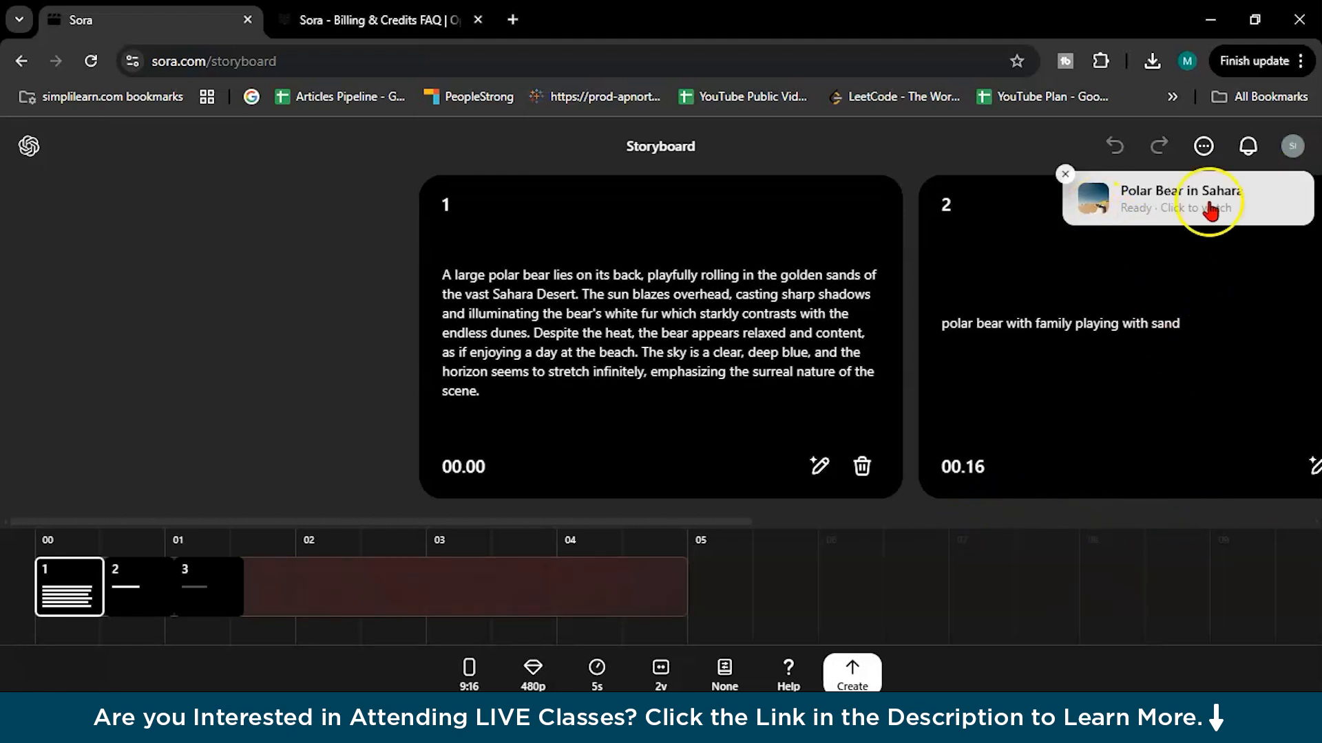
left_click(1201, 200)
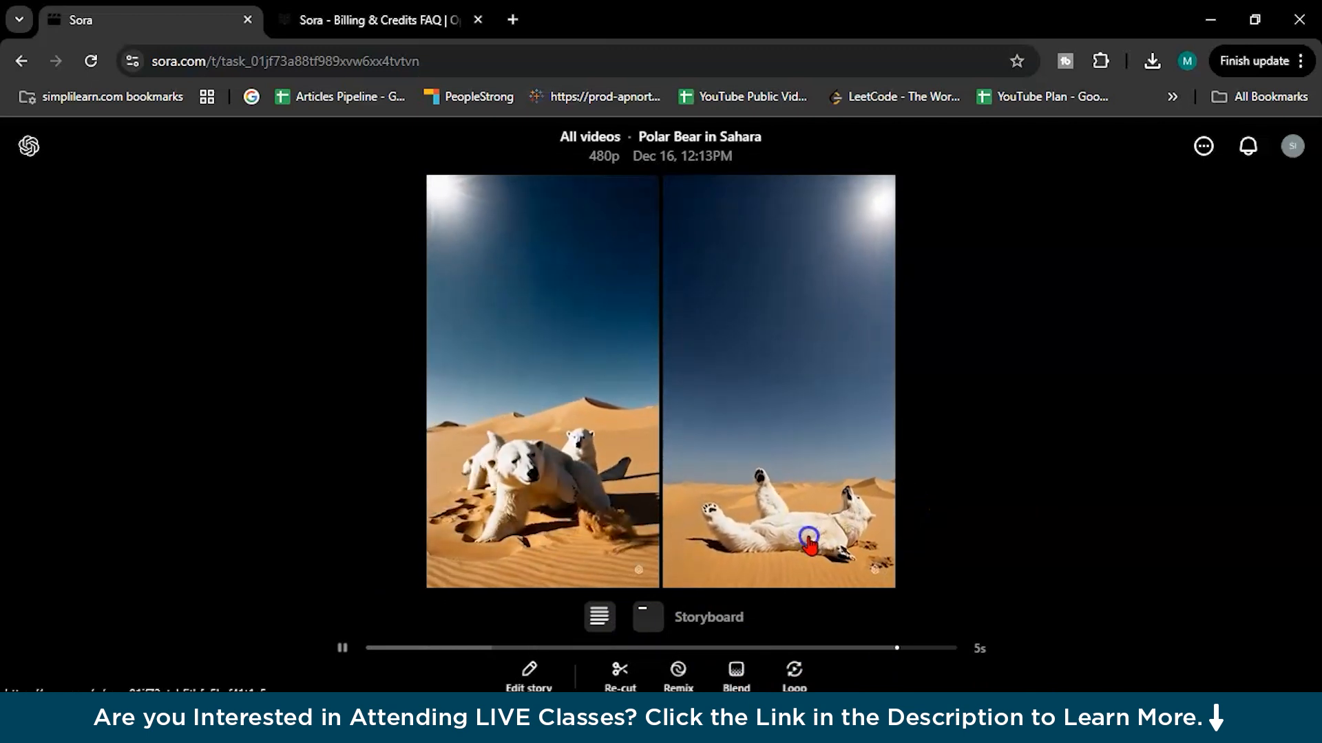
left_click(810, 545)
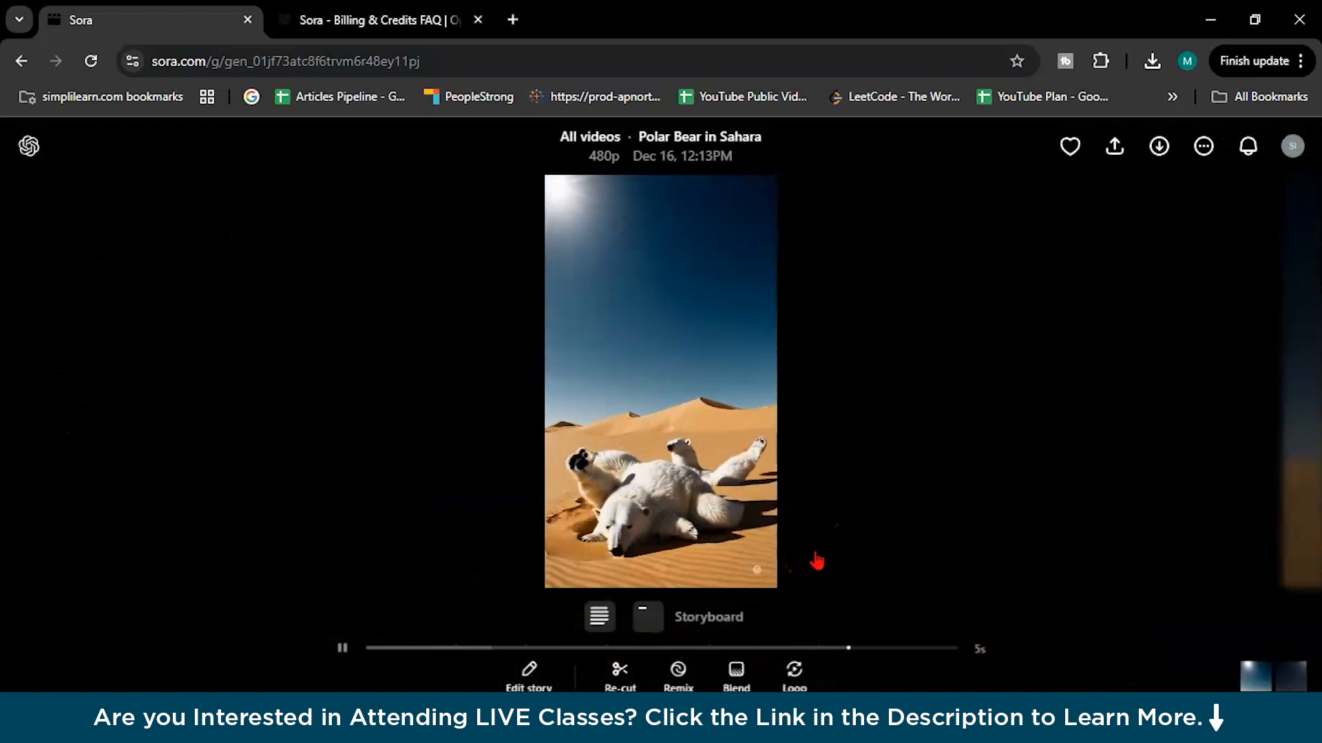
mouse_move(529, 671)
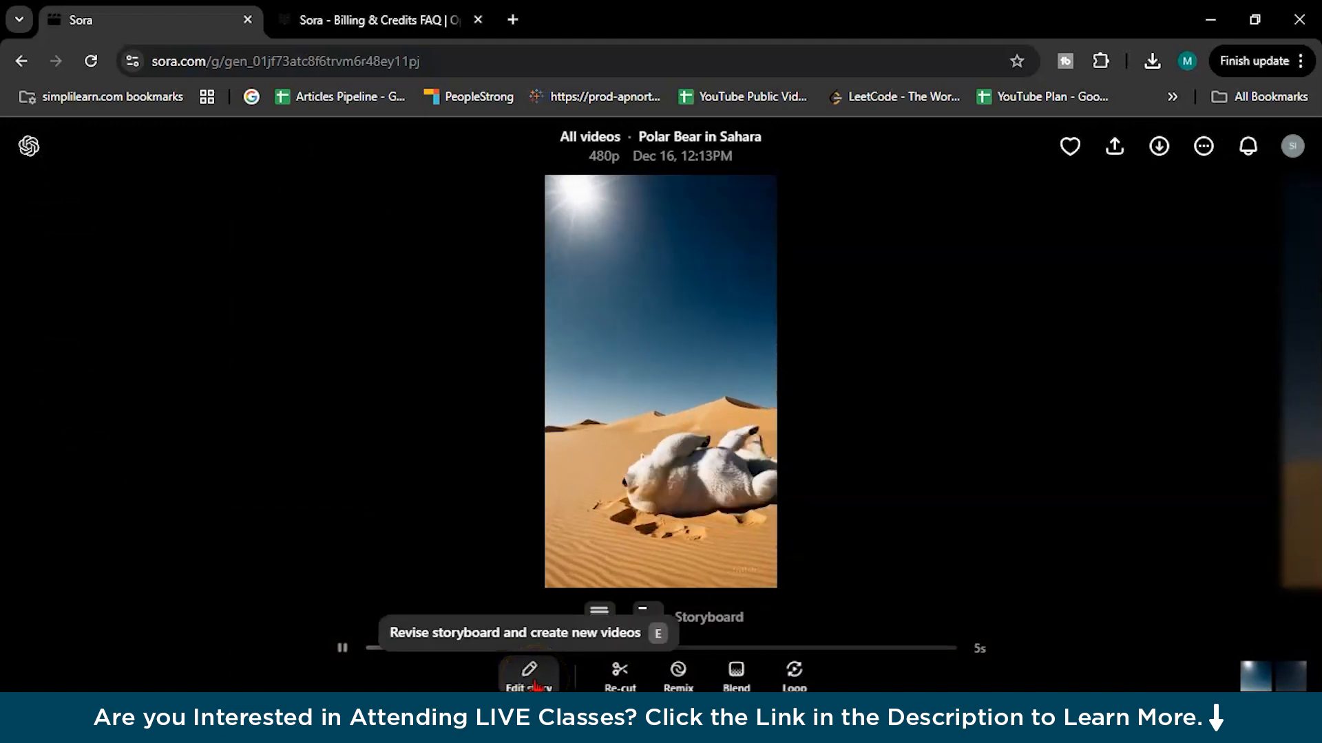
mouse_move(619, 674)
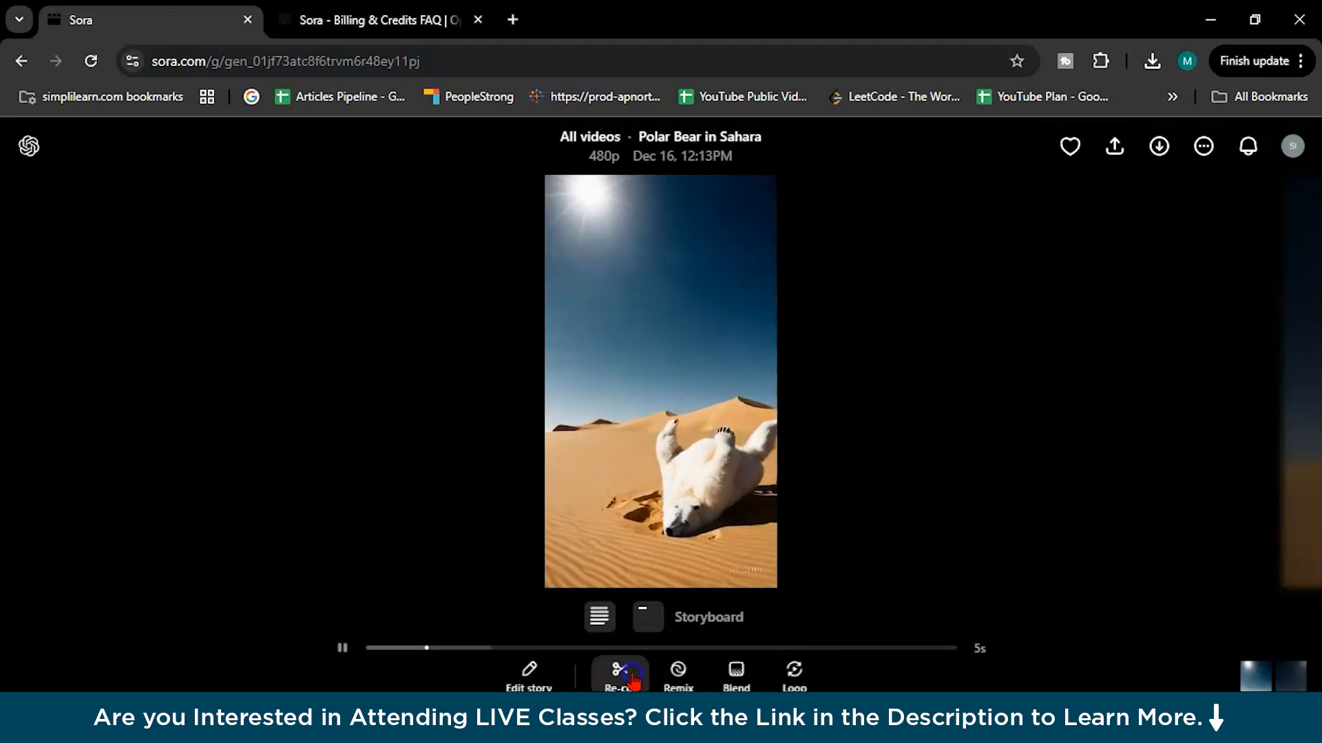
- Check the Edit story, Re-cut and Remix options under the playing variant
left_click(618, 674)
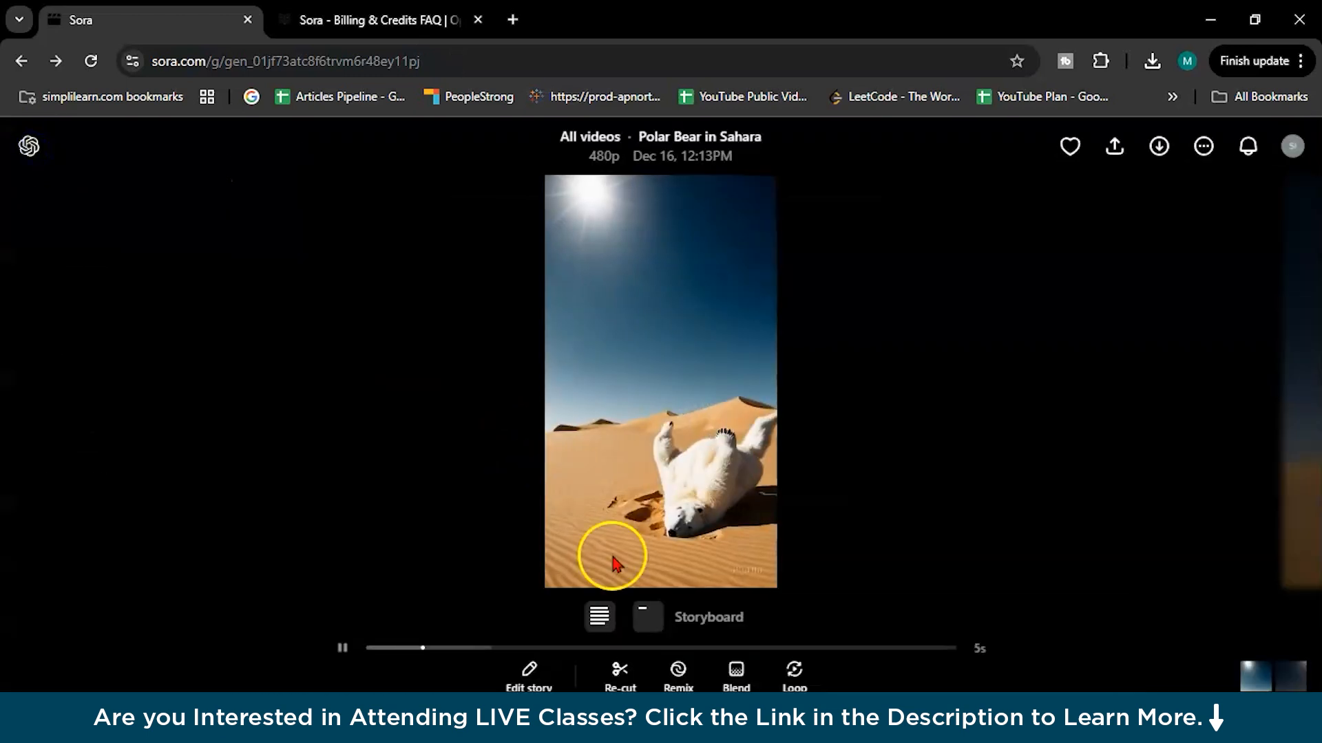
mouse_move(677, 674)
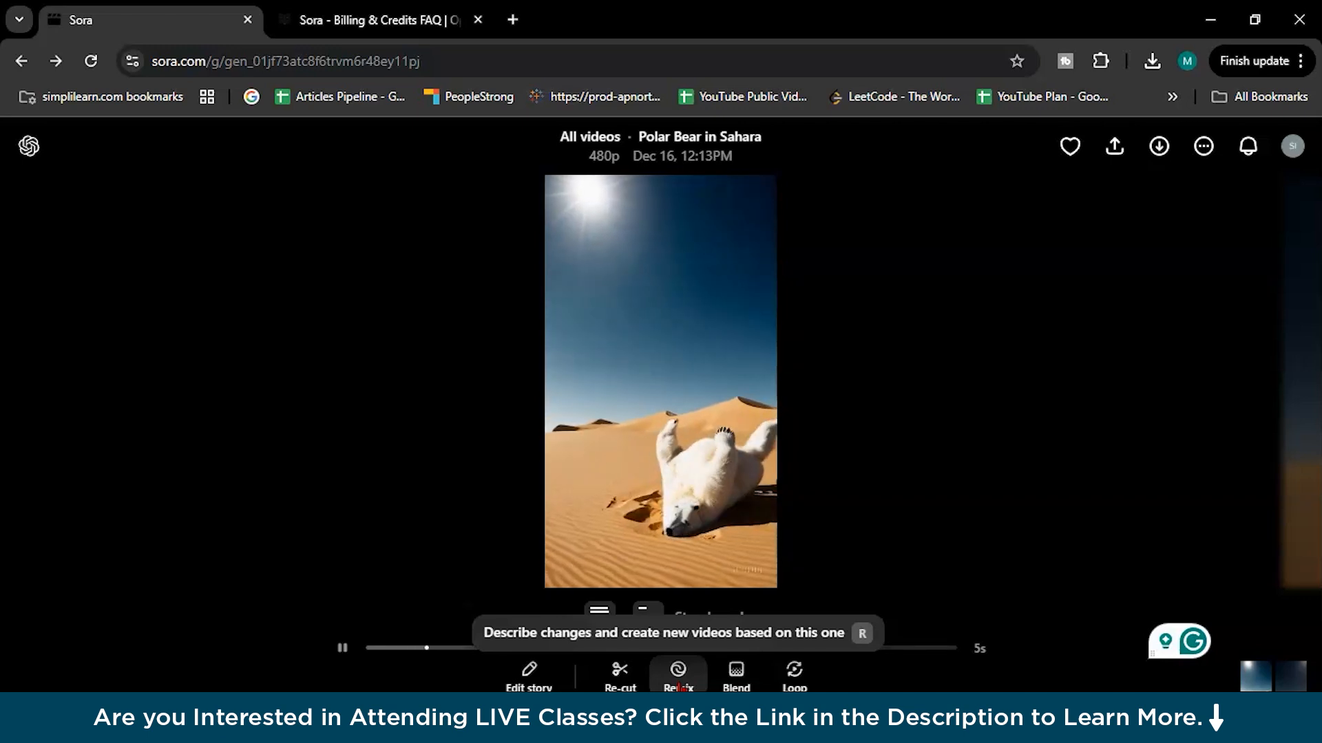
left_click(678, 669)
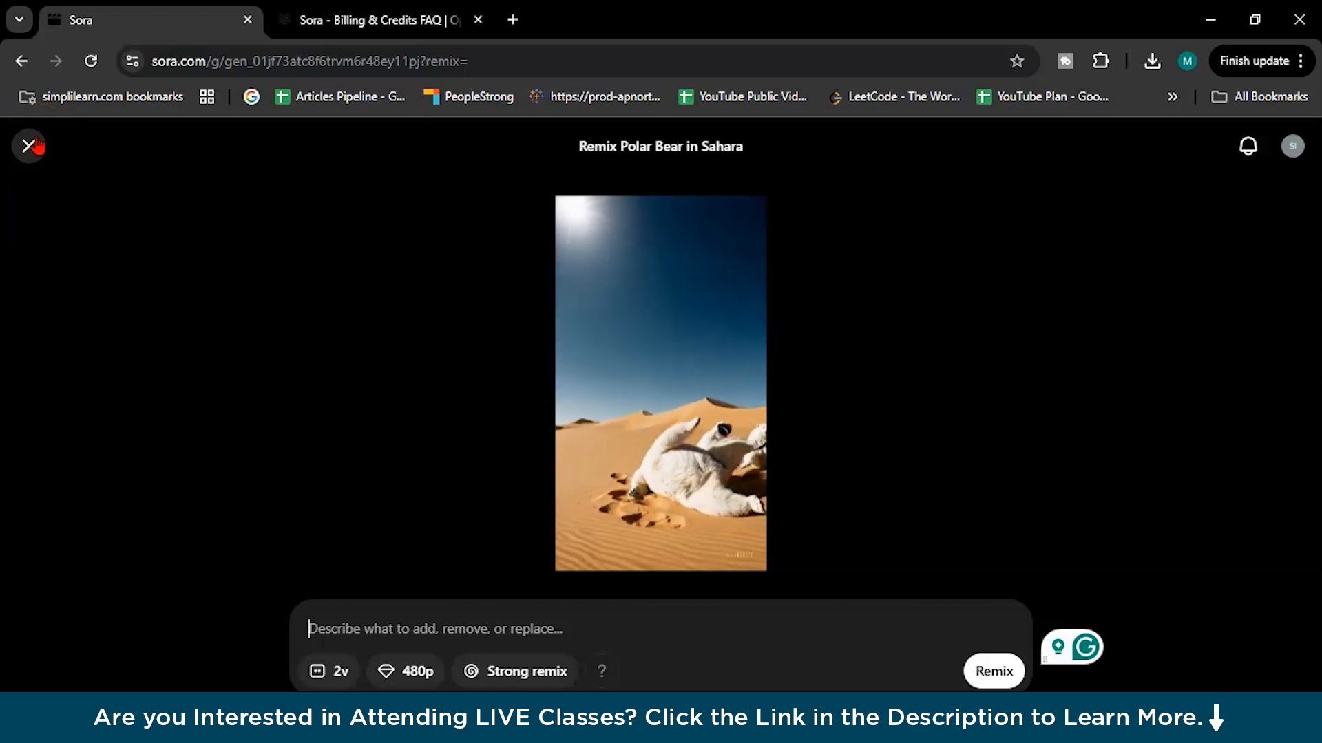
left_click(27, 146)
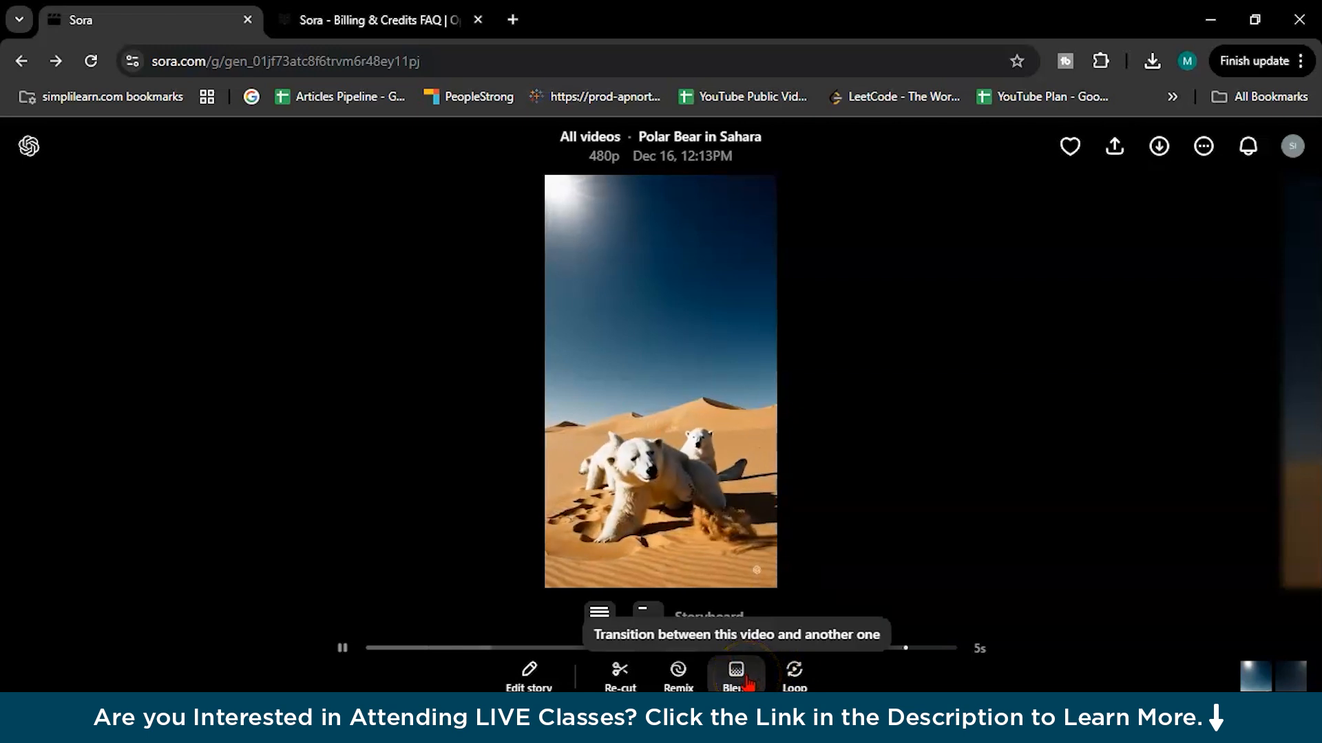
left_click(736, 672)
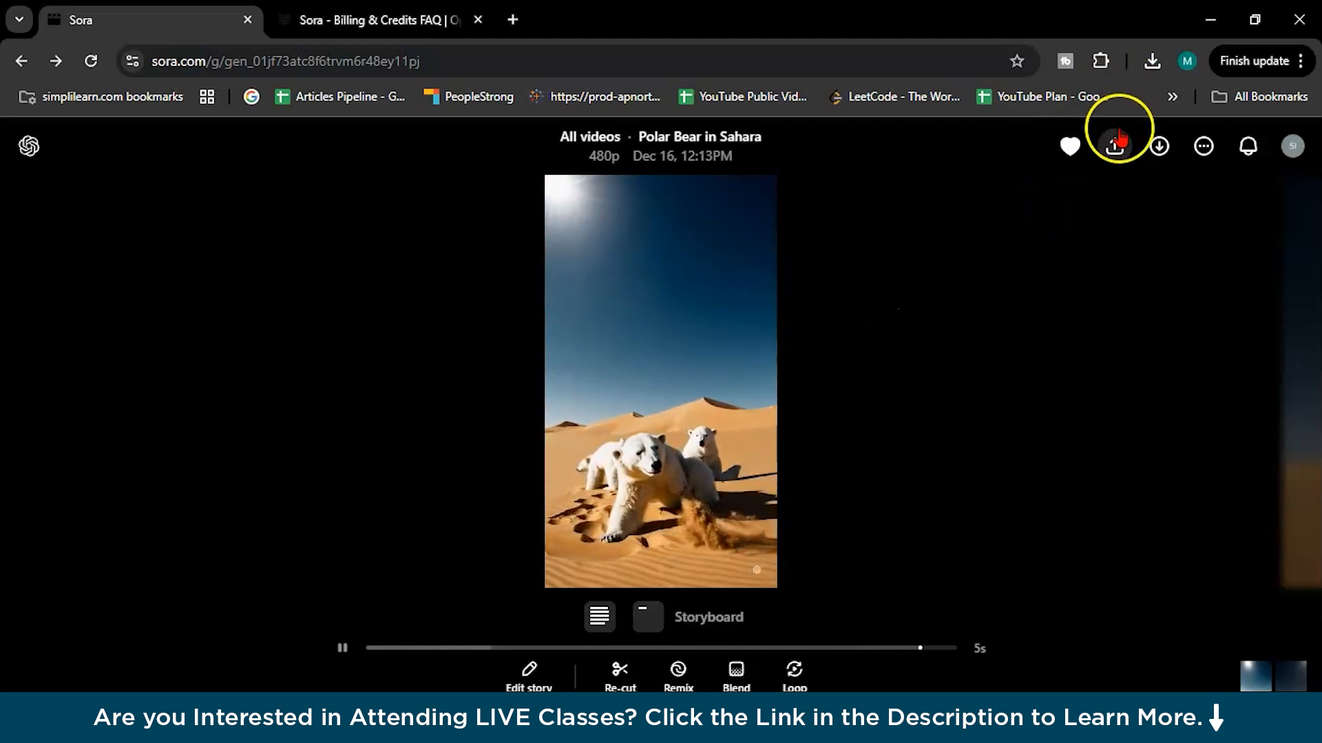
- Download the watermarked video version of 'Polar Bear in Sahara'
left_click(1115, 146)
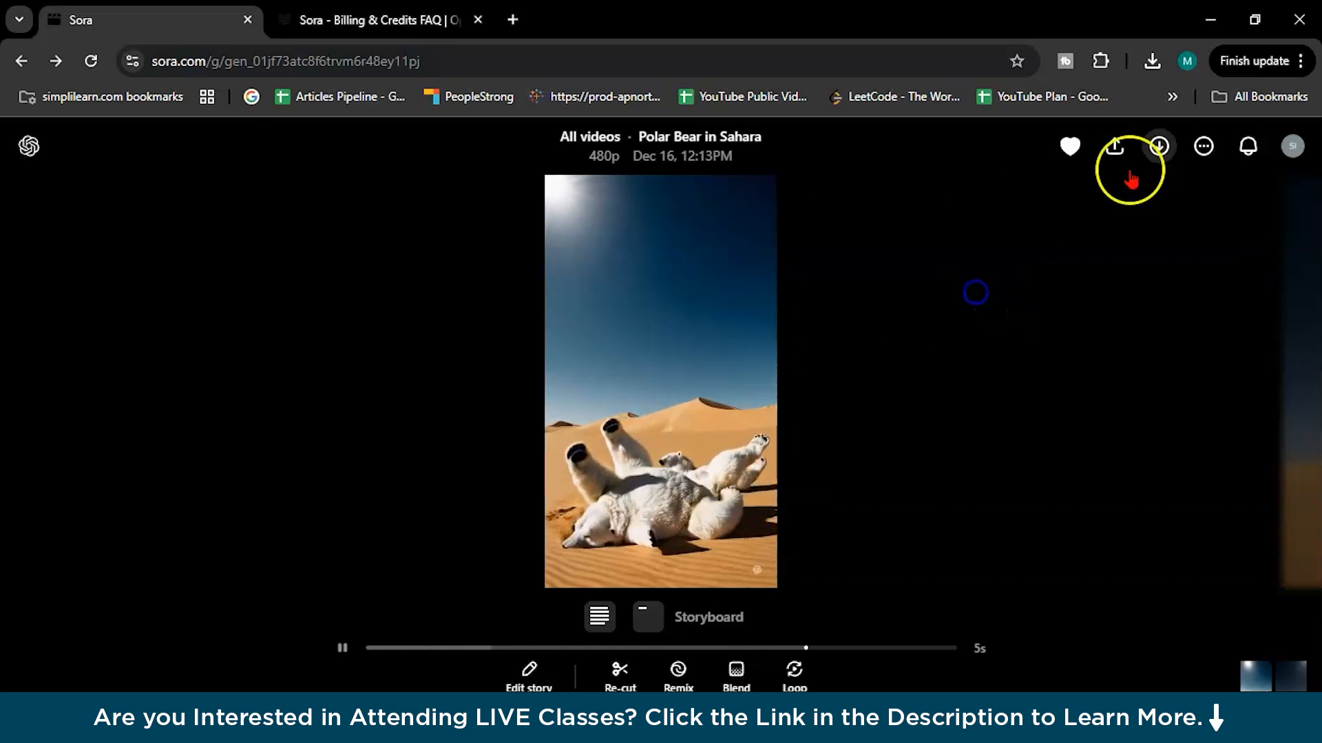
left_click(1159, 146)
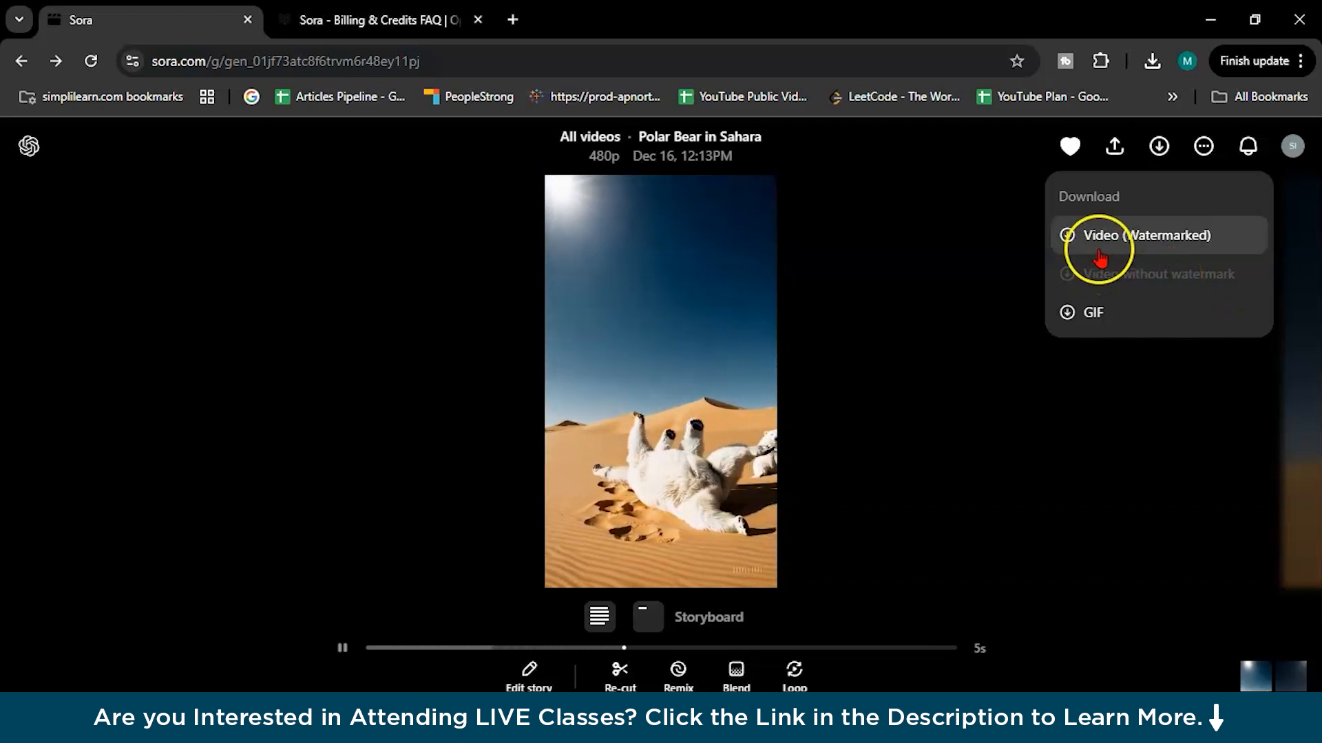
left_click(1140, 235)
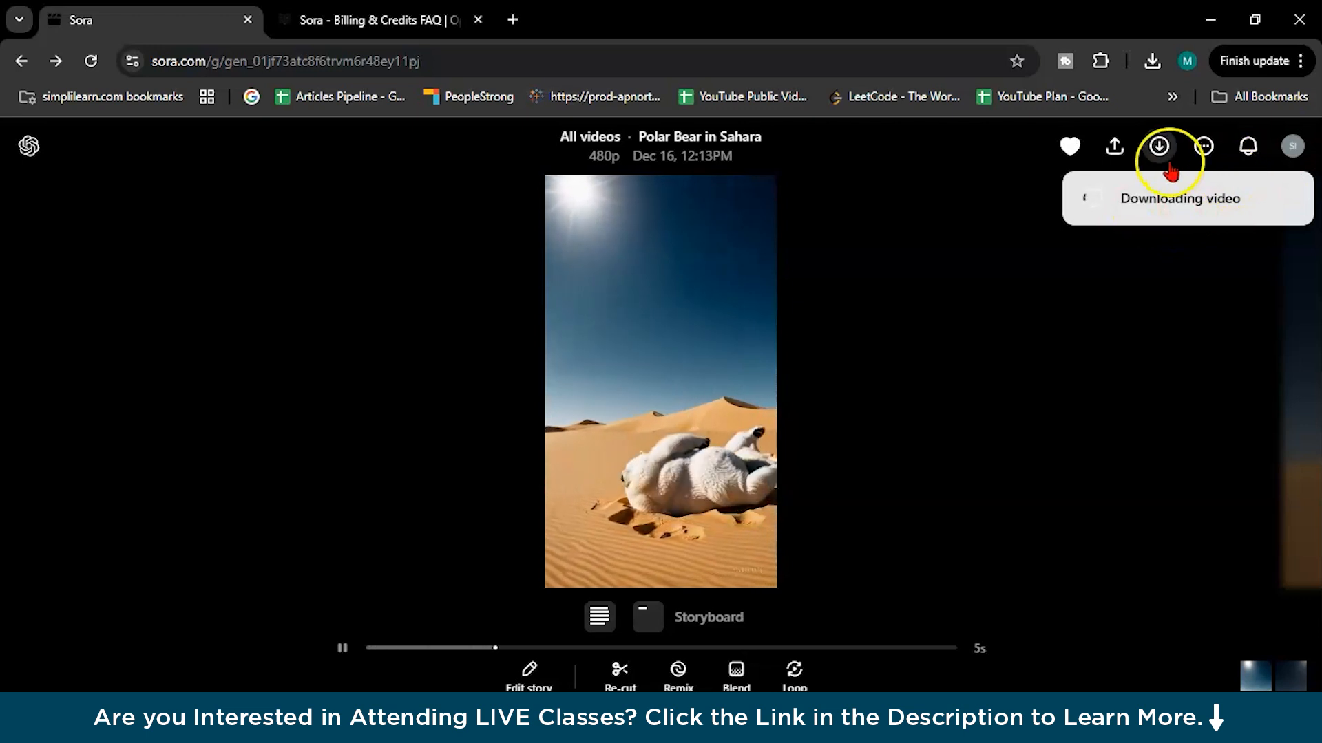
- Download the video as a GIF, then return to the All videos library
left_click(1160, 146)
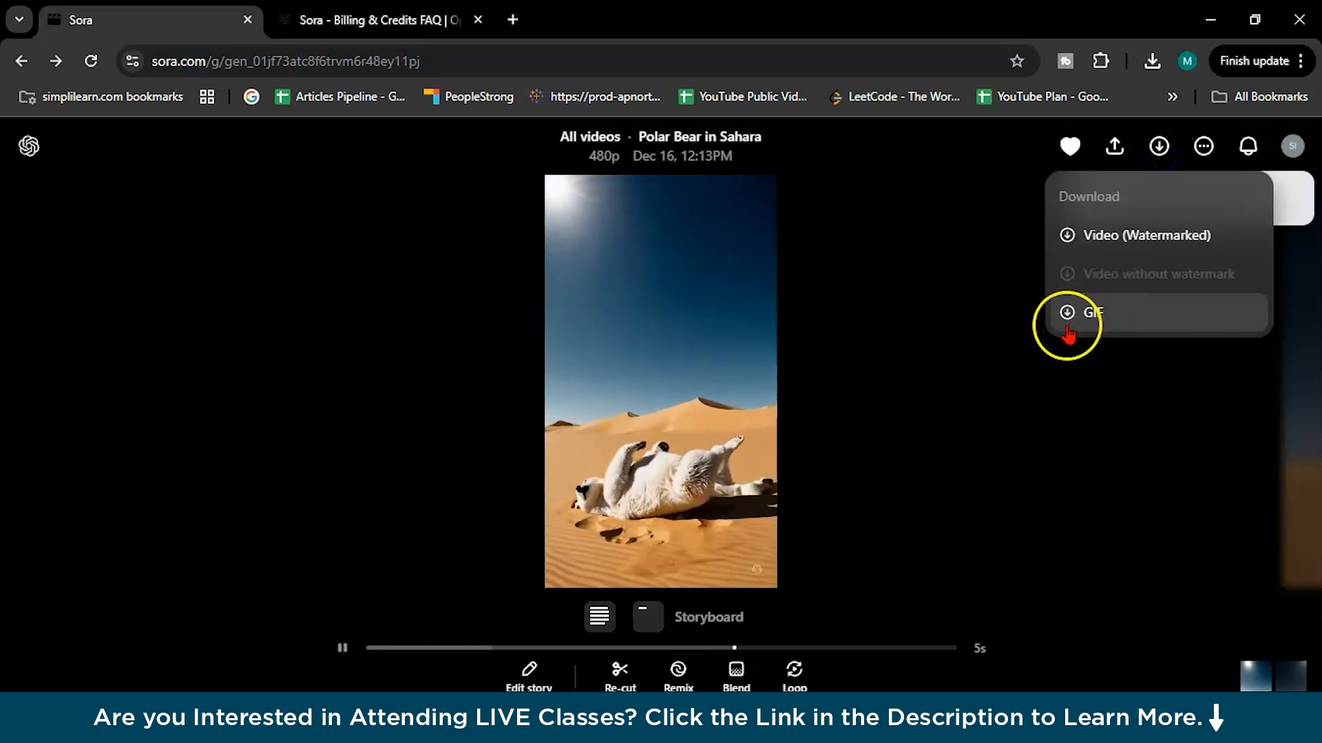
left_click(1203, 146)
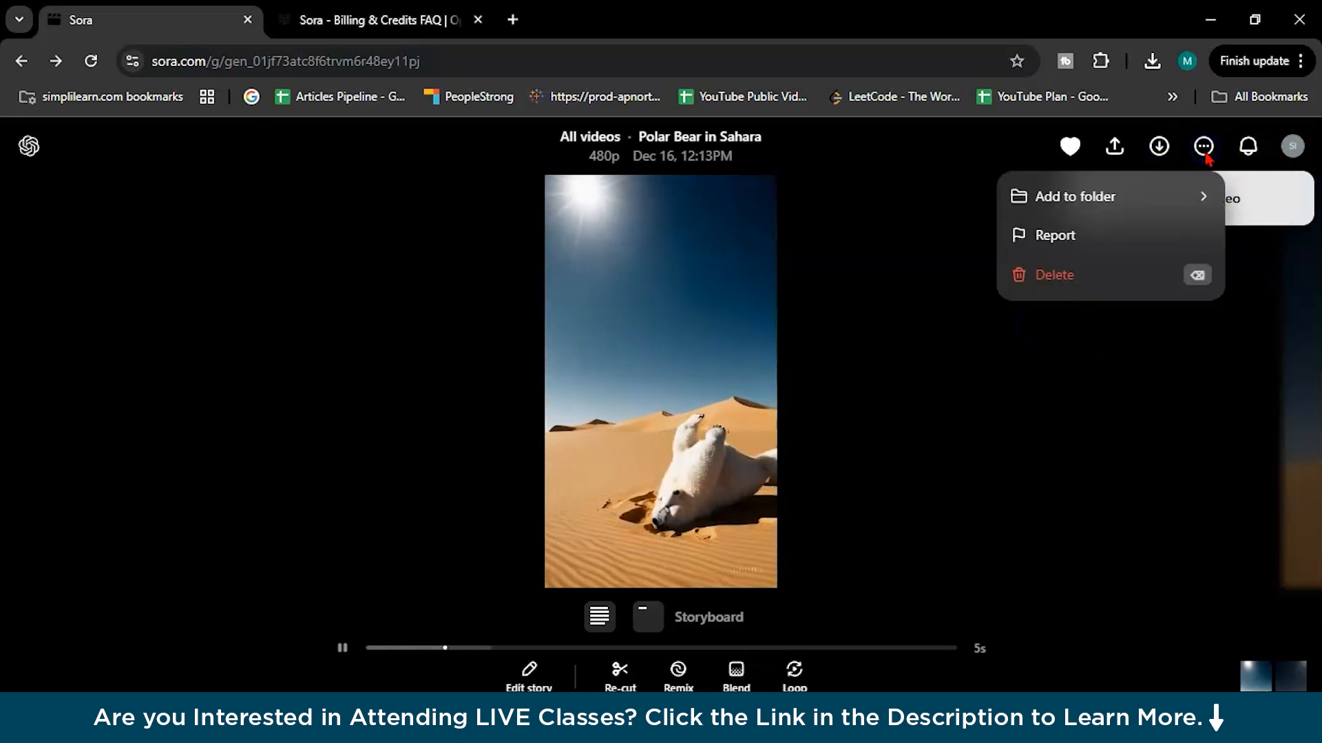
left_click(1159, 146)
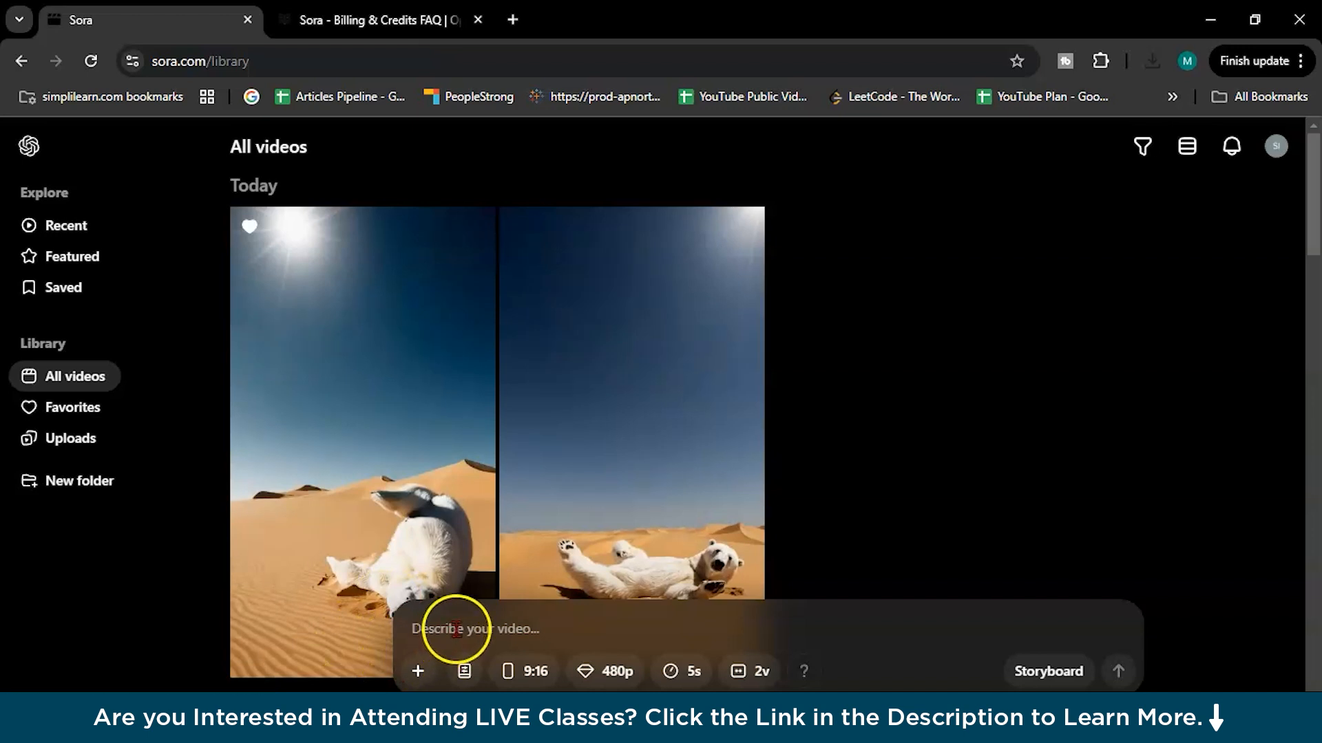
- Describe the video as 'monkey with family driving a car on the space'
type("monkey")
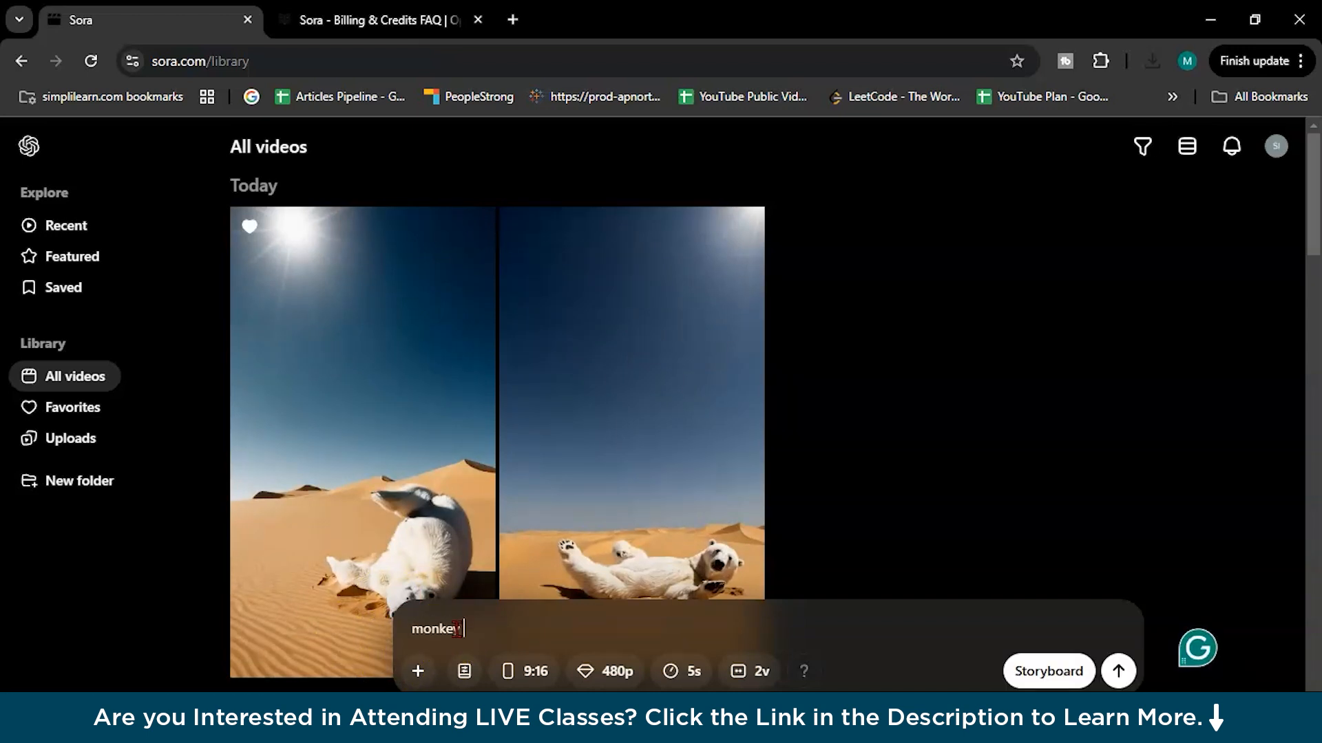
type("with family")
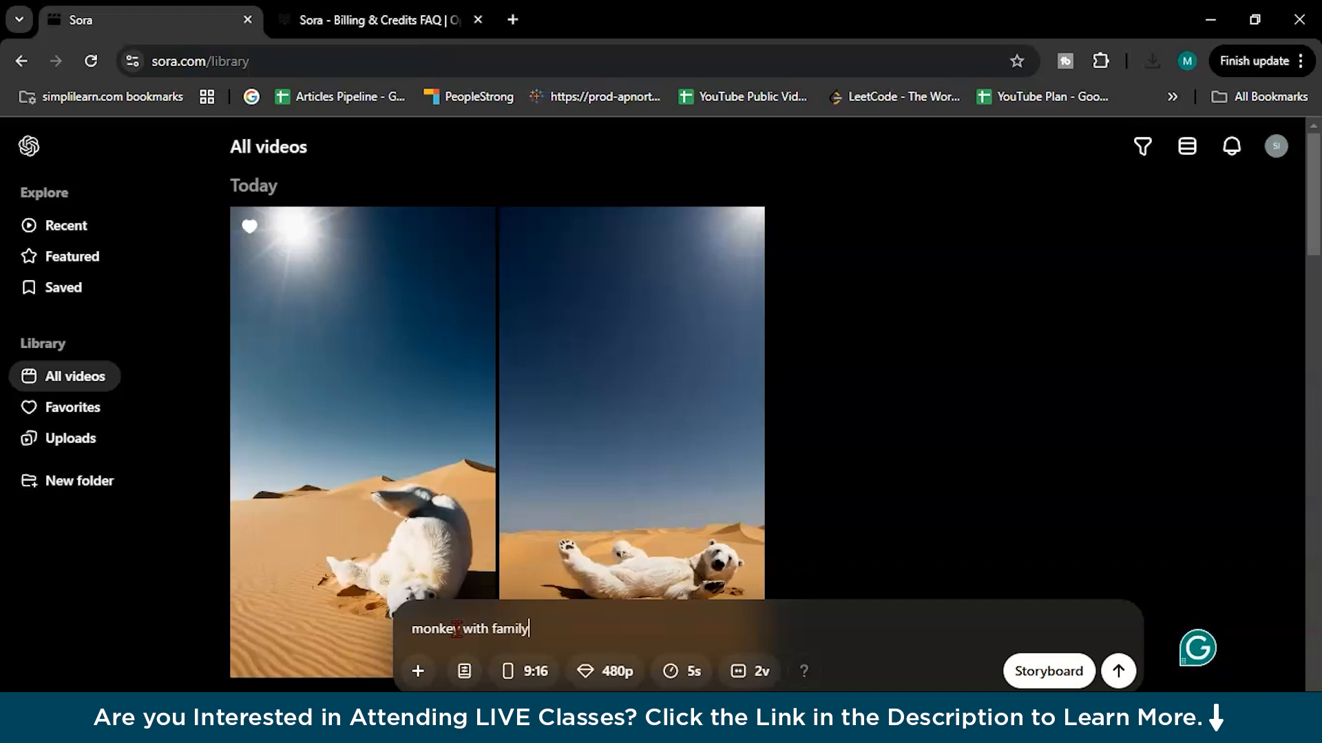
type("driv")
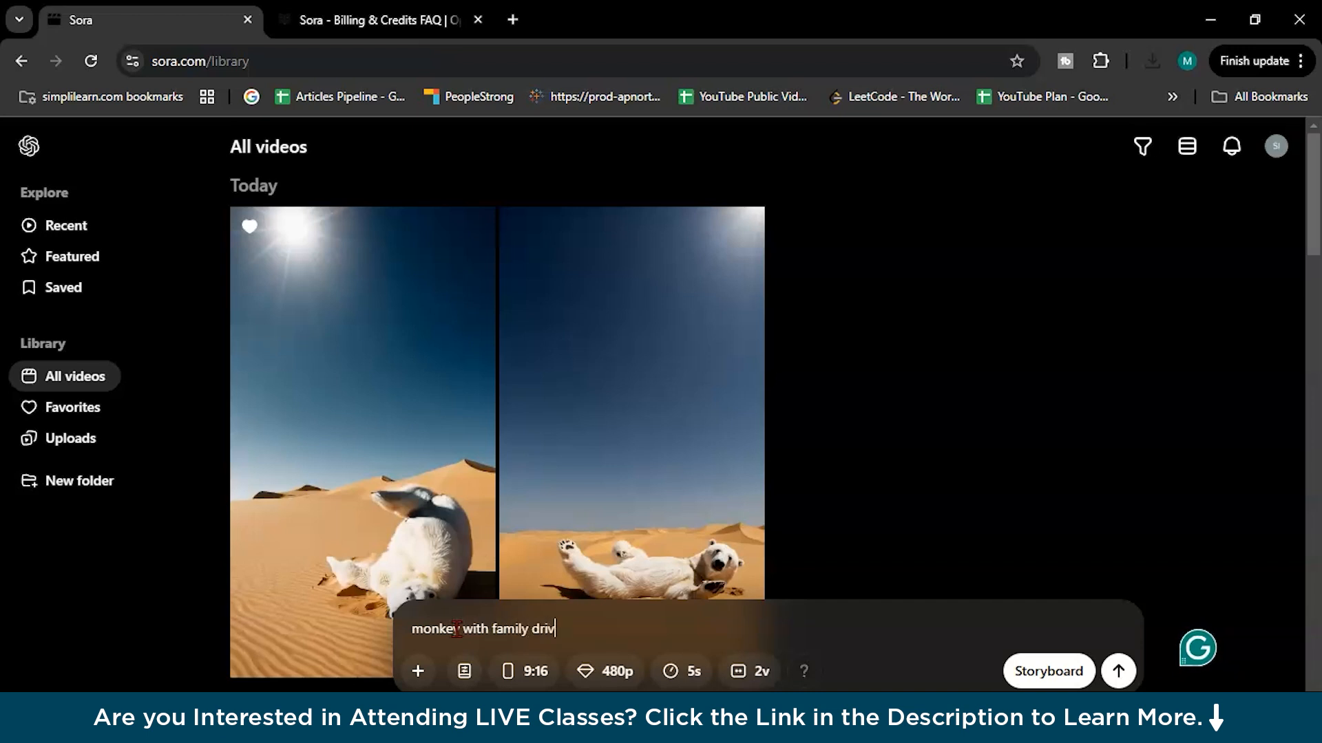
type("ing car")
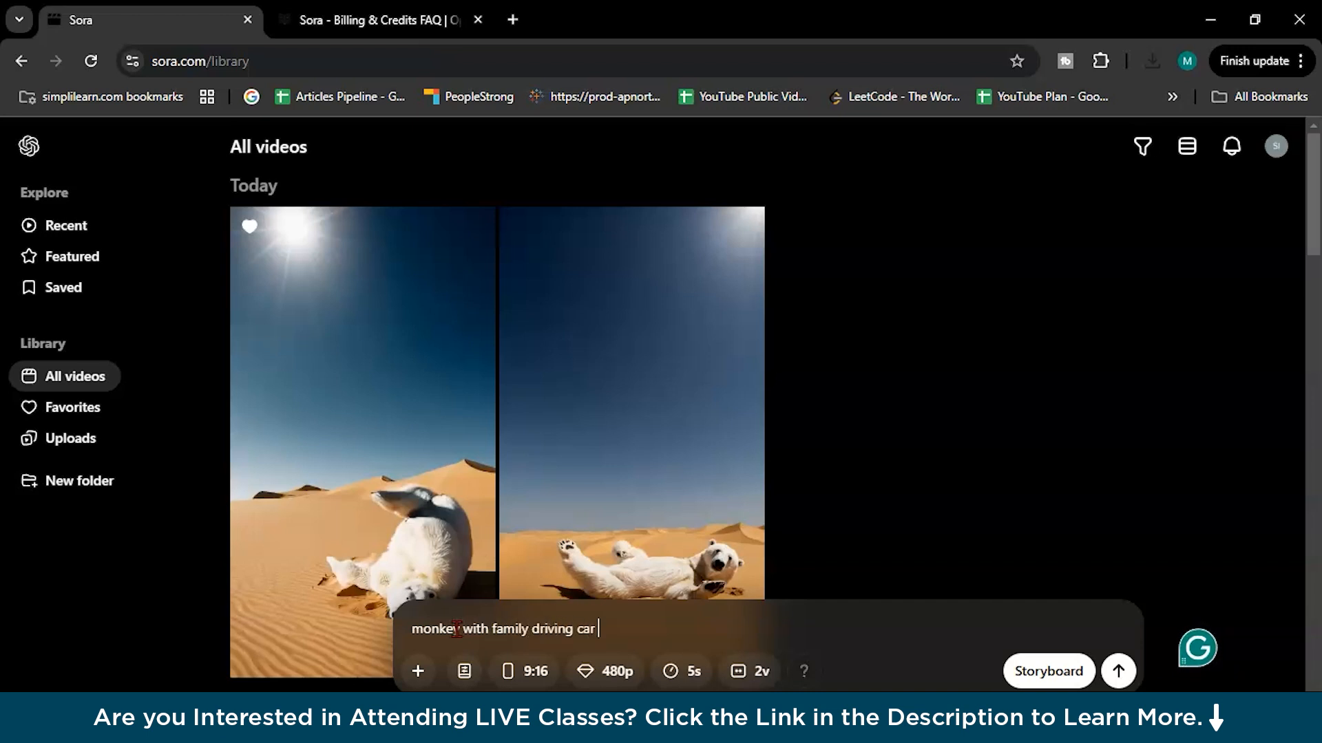
type("on the spac")
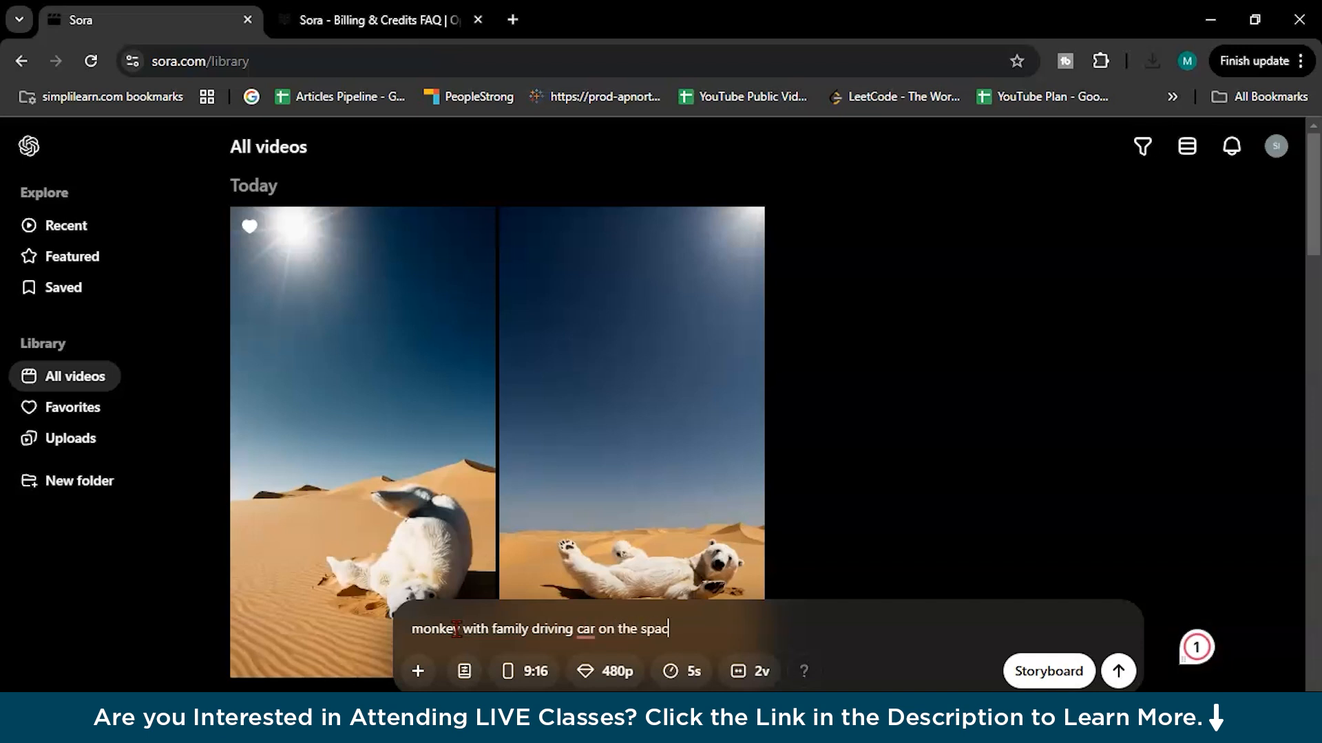
- Set the aspect ratio to 16:9 and start generating the monkey video
left_click(512, 672)
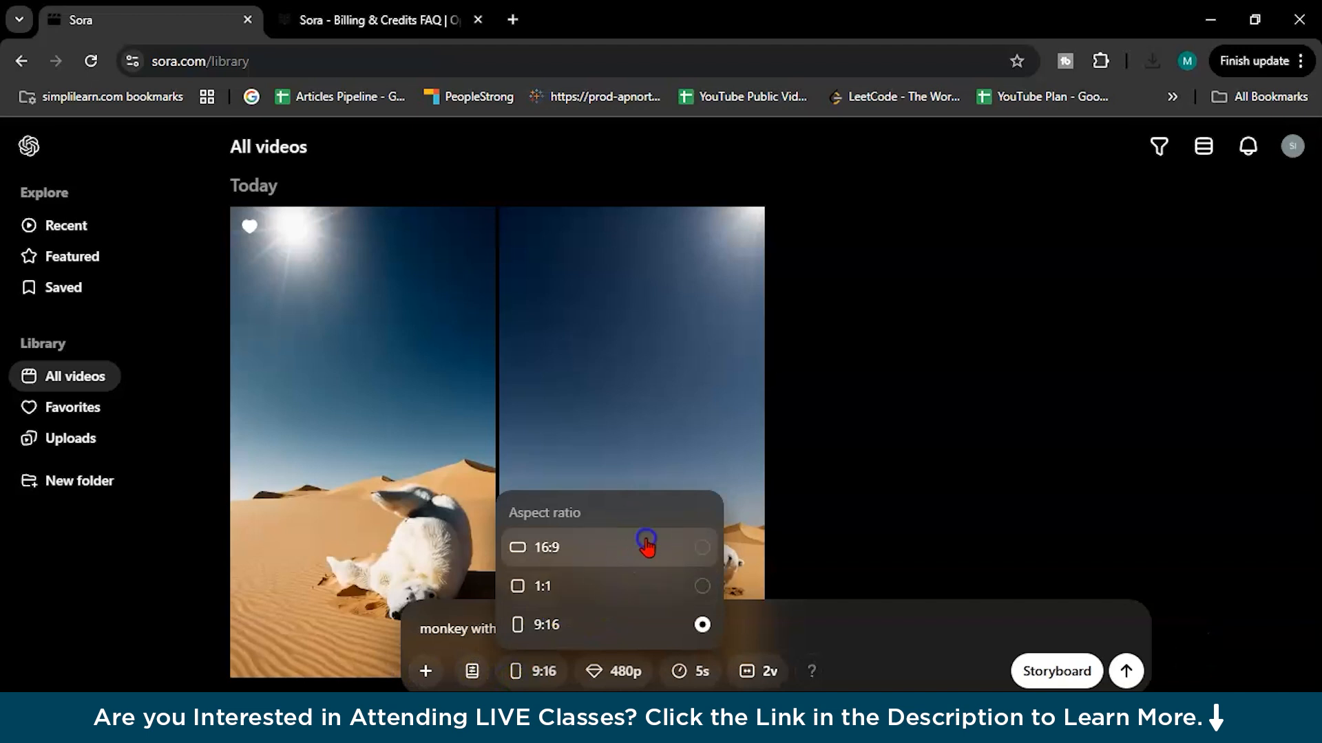
left_click(646, 548)
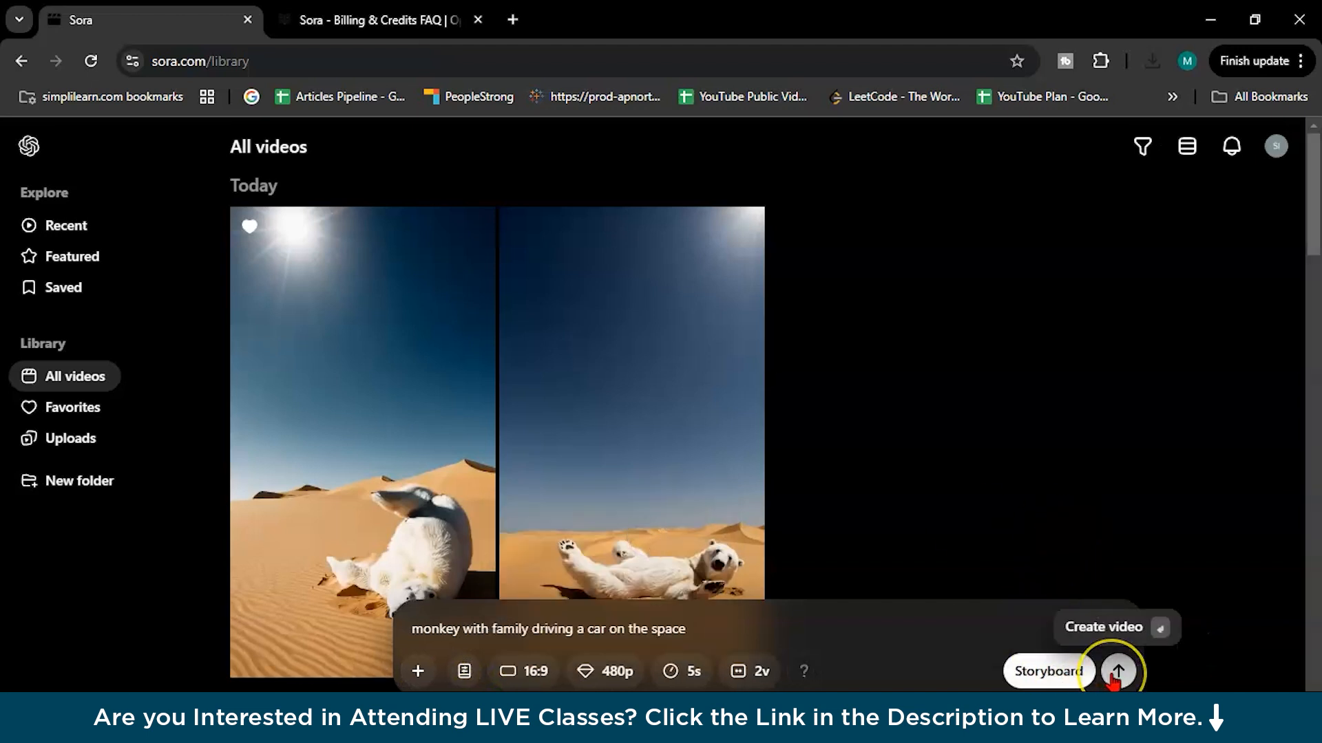
left_click(1118, 671)
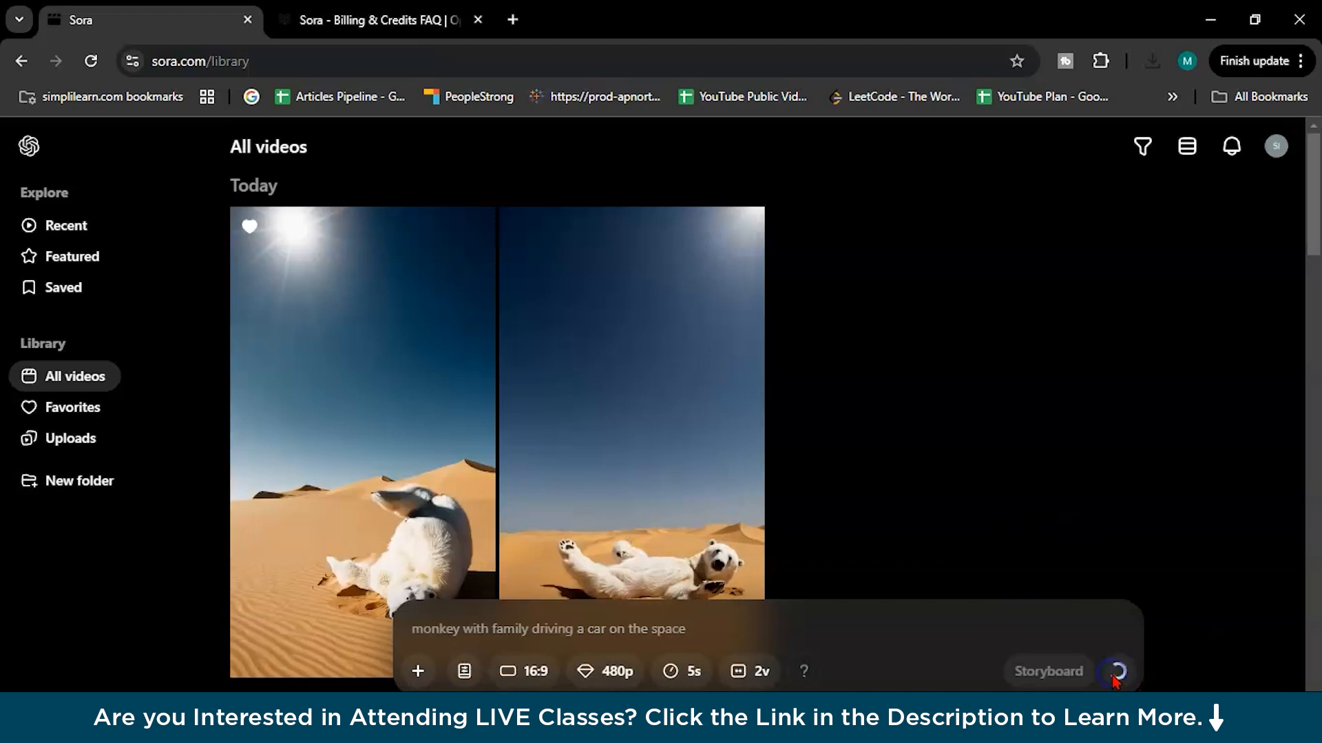
left_click(1113, 672)
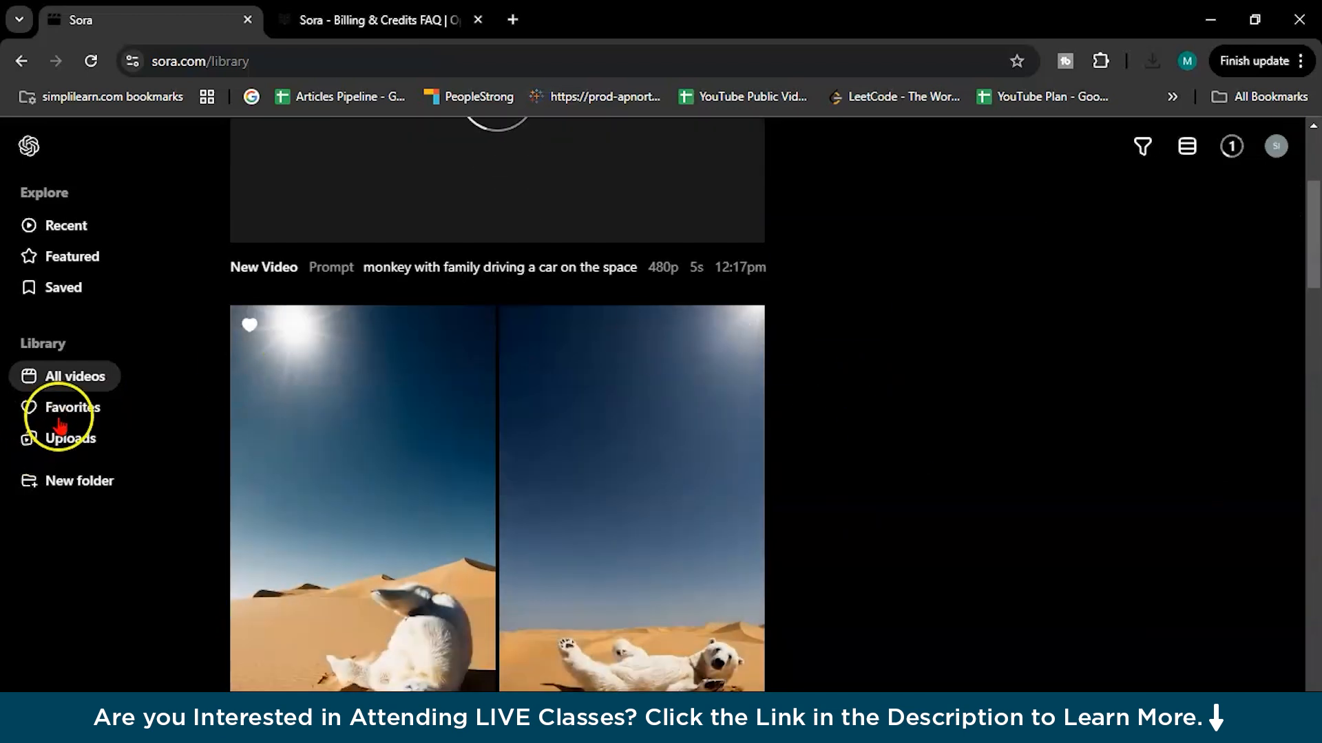
- Return to All videos and open the finished Space Monkeys' Cosmic Ride video
left_click(72, 408)
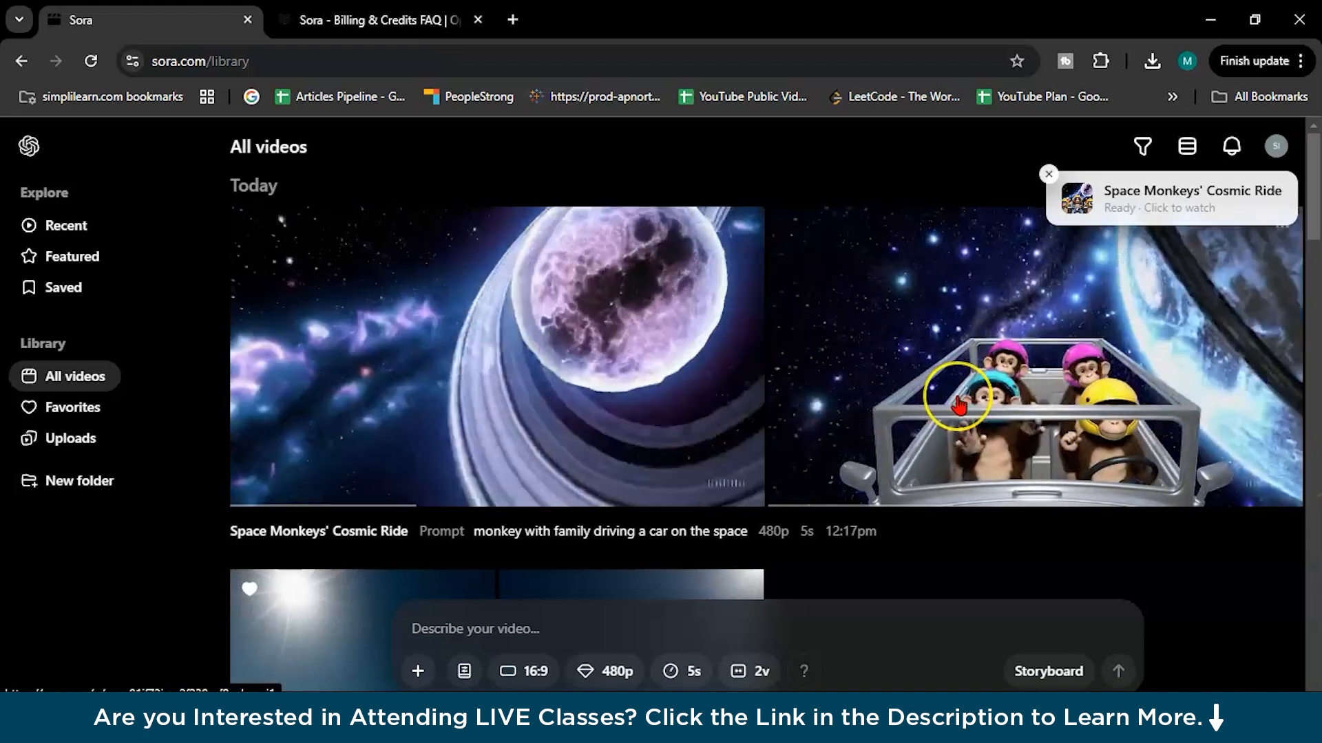
left_click(961, 407)
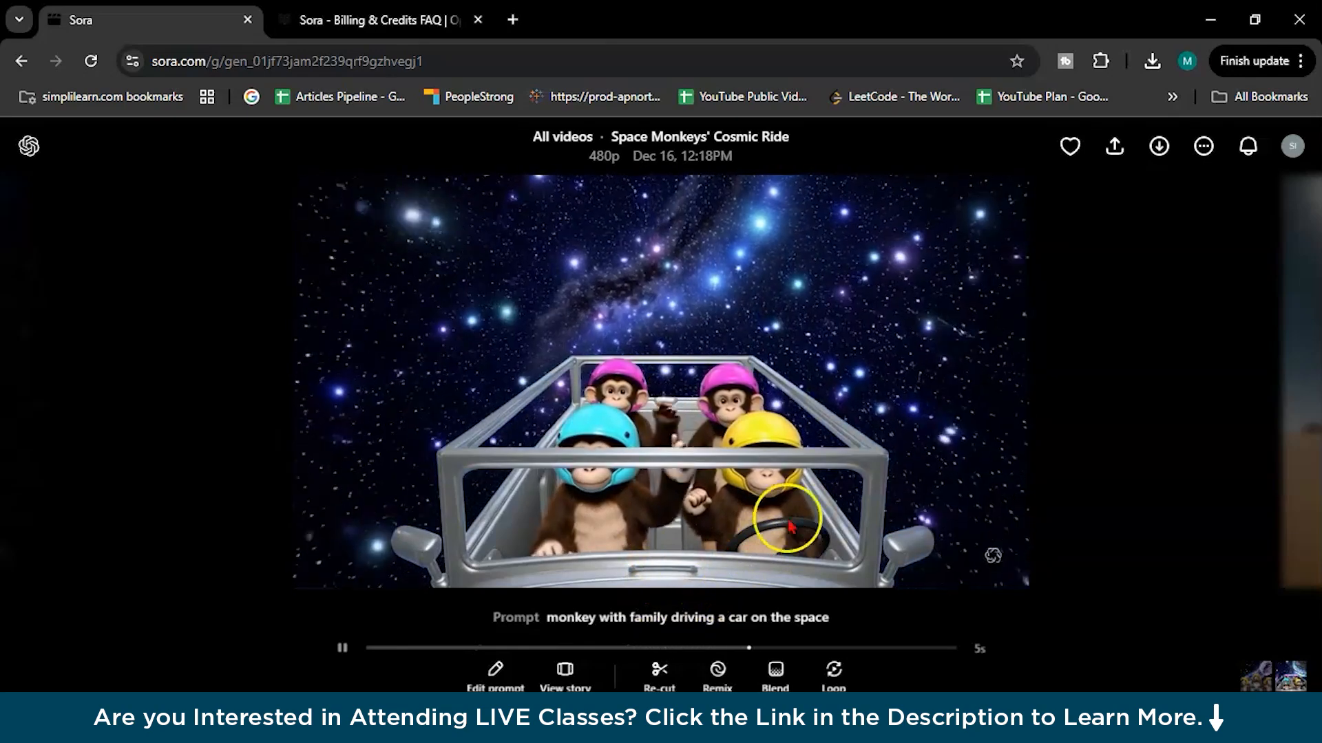